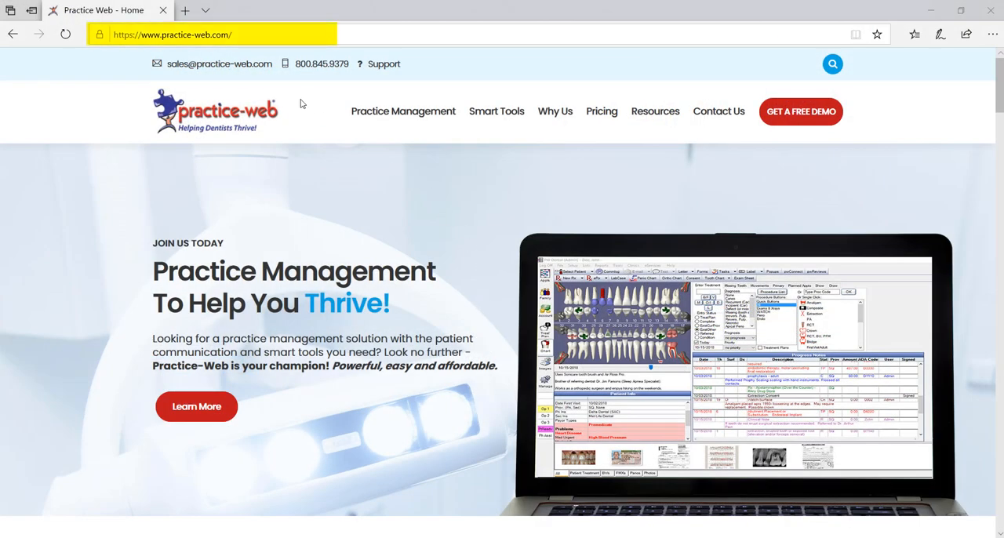
- Go to Practice-Web's Security and System Reqs page and scroll to Customize User Permissions
{"action": "left_click", "coordinate": [247, 33]}
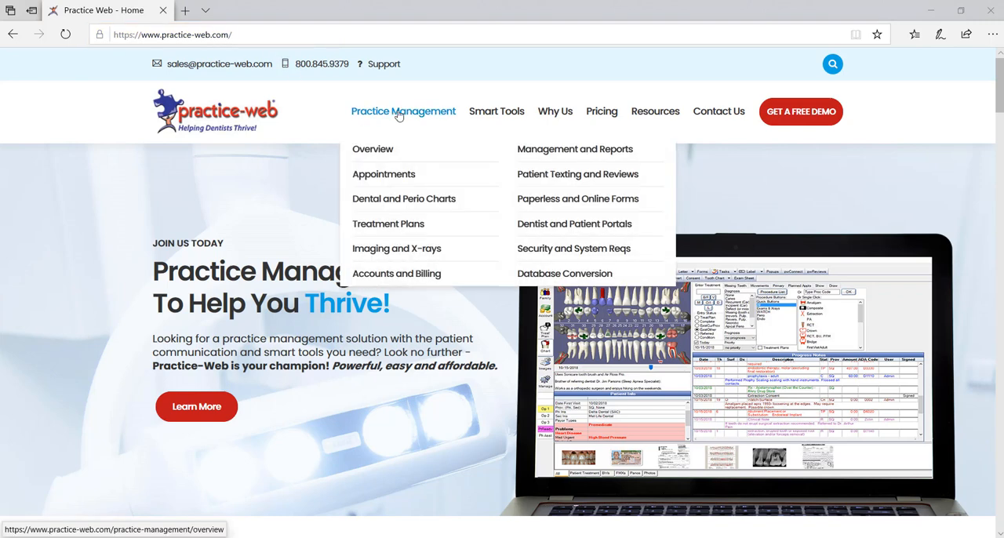
{"action": "mouse_move", "coordinate": [573, 249]}
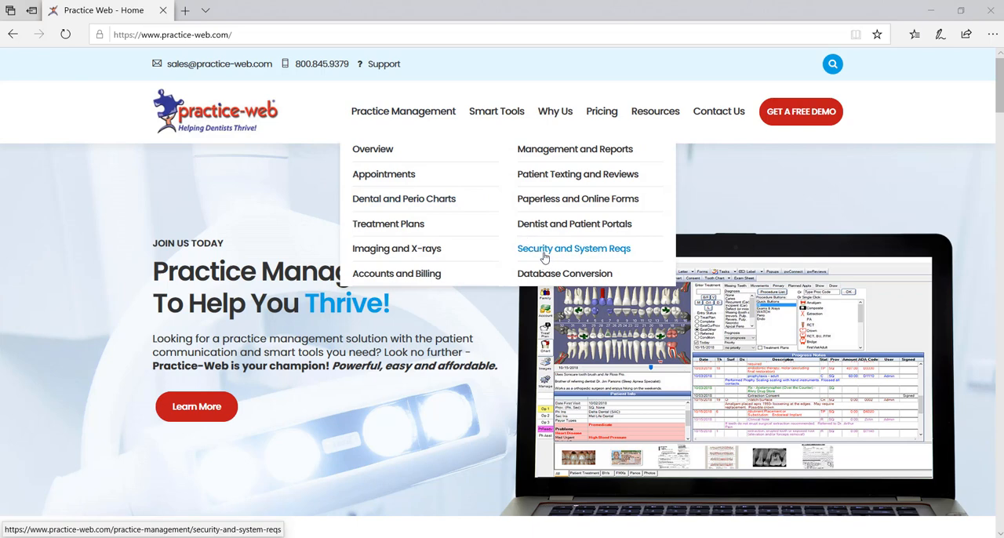
{"action": "left_click", "coordinate": [573, 248]}
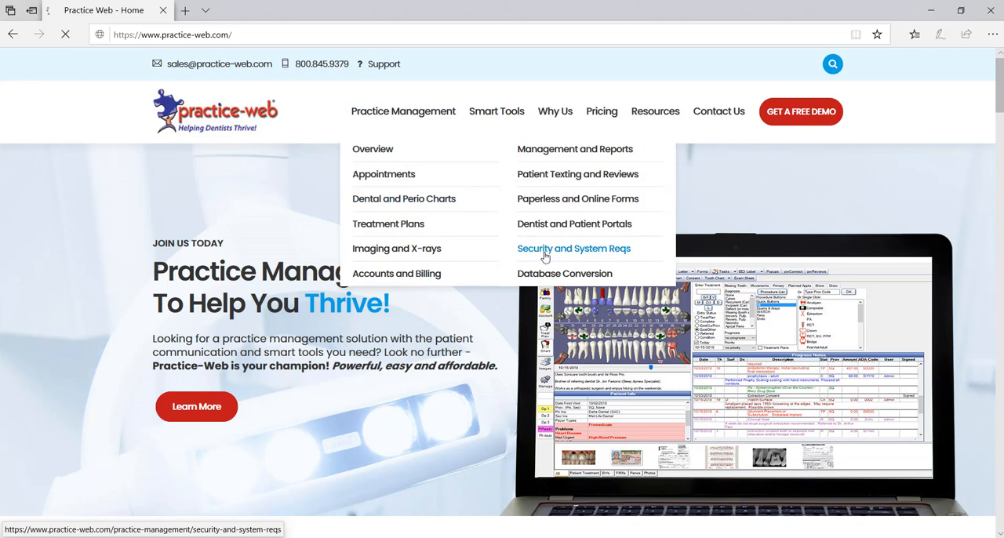
{"action": "left_click", "coordinate": [573, 248]}
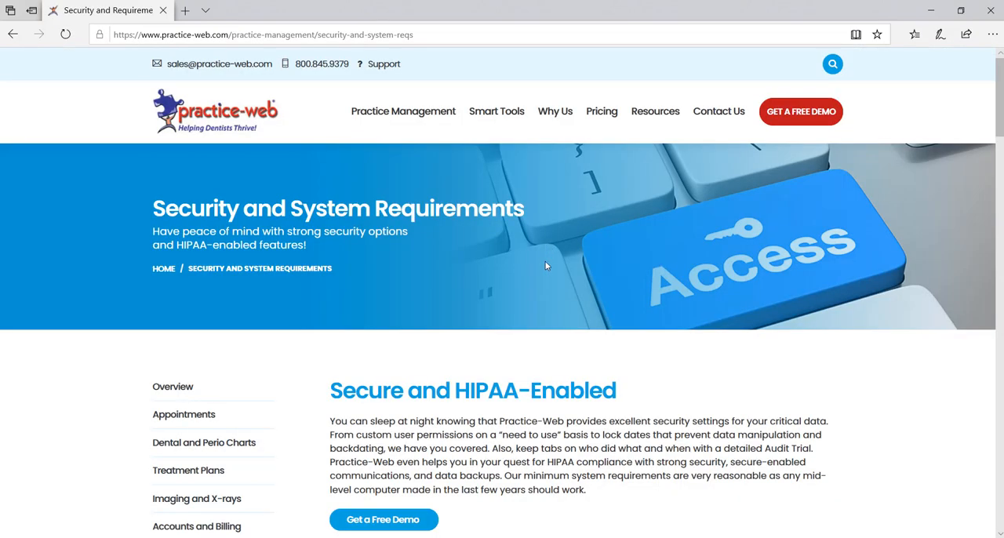
{"action": "mouse_move", "coordinate": [670, 410]}
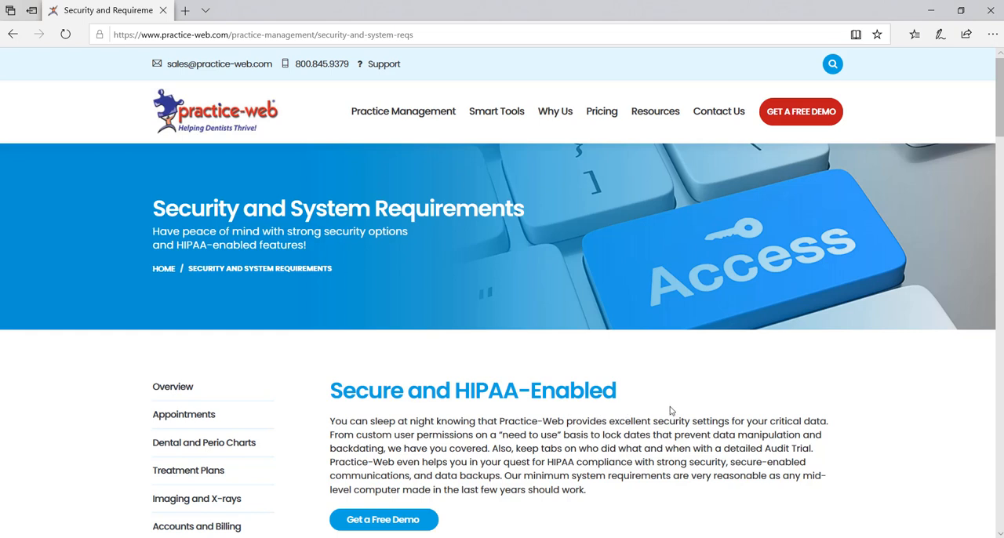
{"action": "mouse_move", "coordinate": [959, 259]}
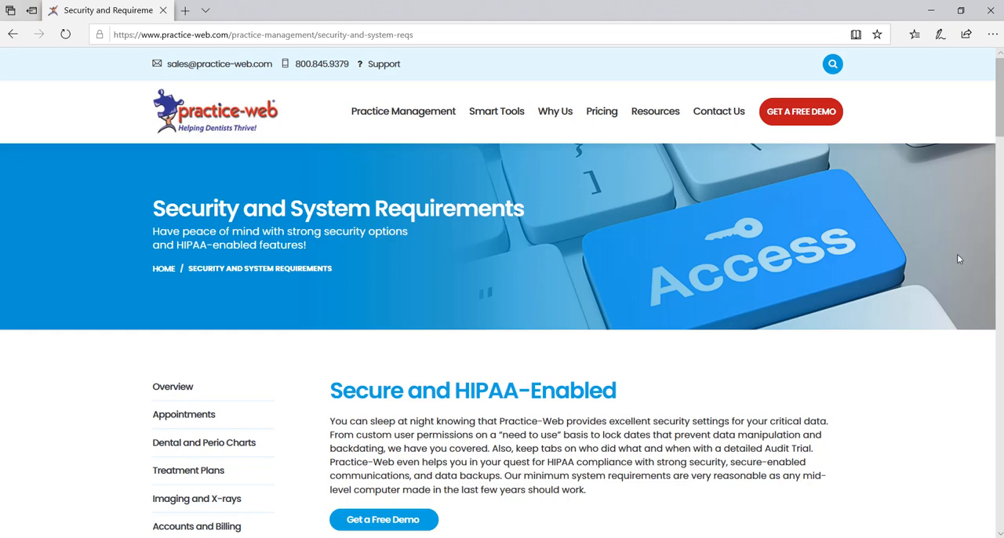
{"action": "scroll", "scroll_direction": "down", "scroll_amount": 3}
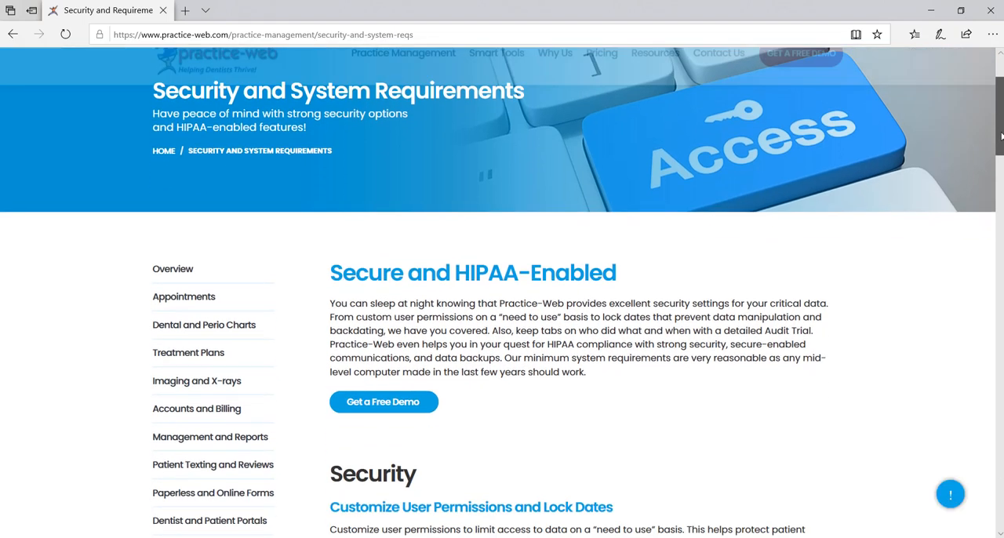
{"action": "scroll", "scroll_direction": "down", "scroll_amount": 3}
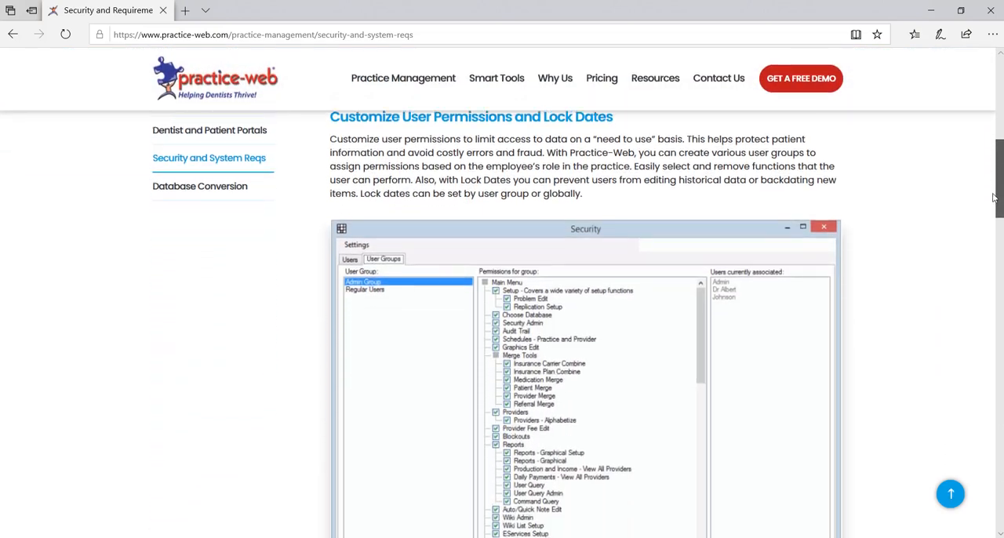
{"action": "scroll", "scroll_direction": "down", "scroll_amount": 3}
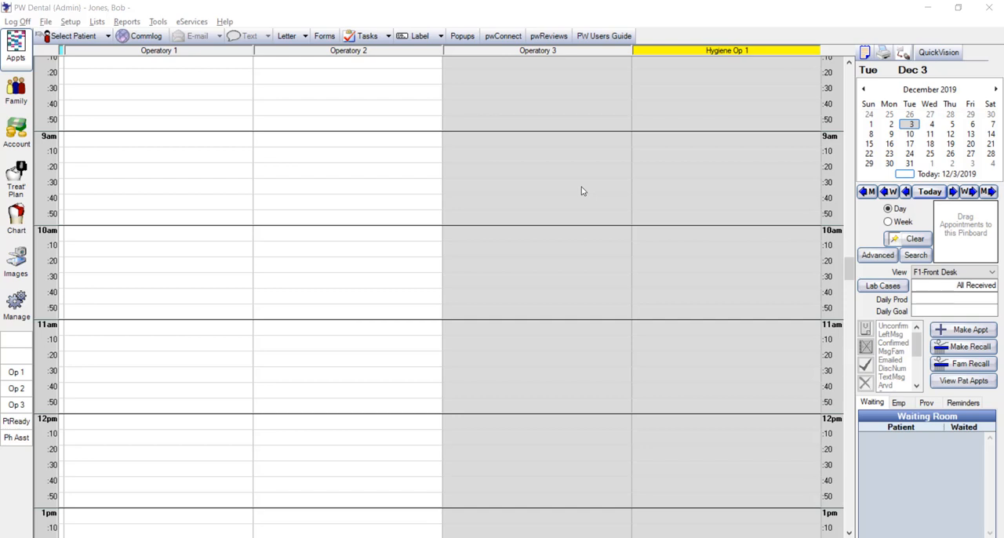
{"action": "mouse_move", "coordinate": [582, 188]}
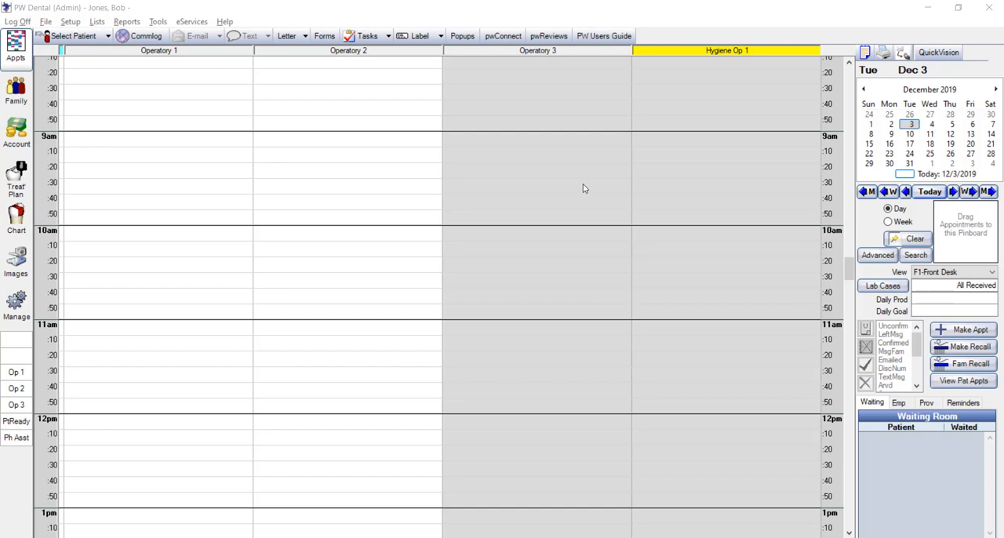
{"action": "mouse_move", "coordinate": [193, 49]}
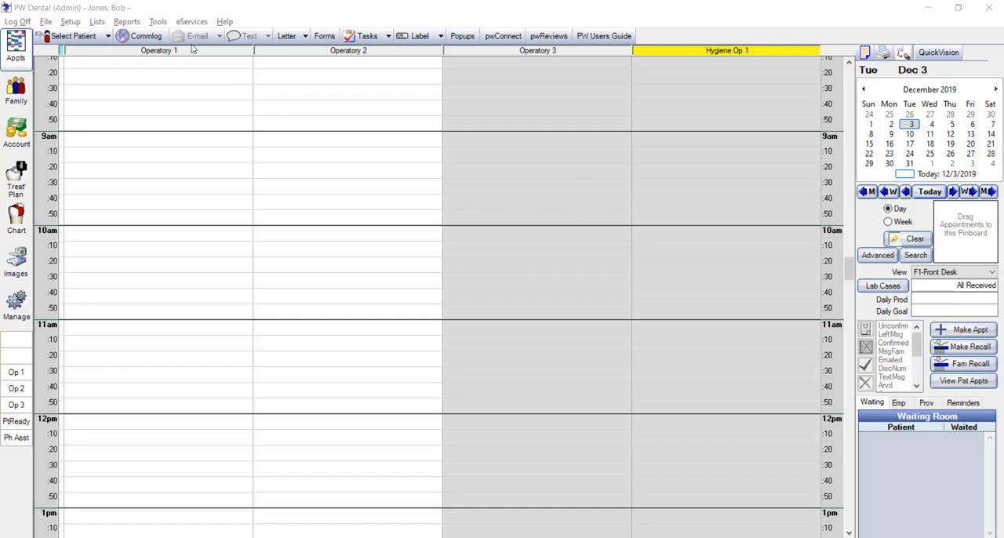
- Refresh the patient's audit trail from 01/01/2019 through 12/03/2019, then expand the Permission dropdown
{"action": "left_click", "coordinate": [157, 21]}
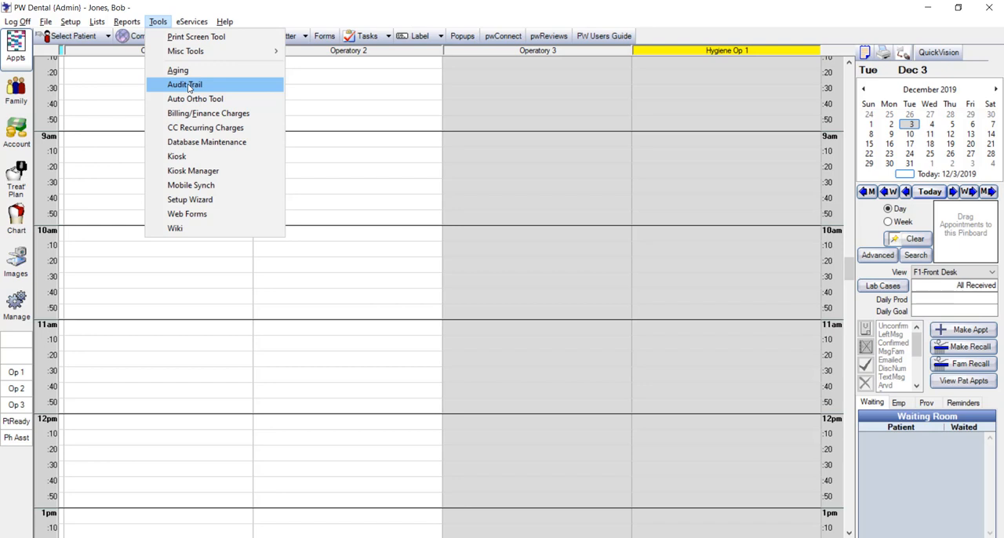
{"action": "left_click", "coordinate": [185, 83]}
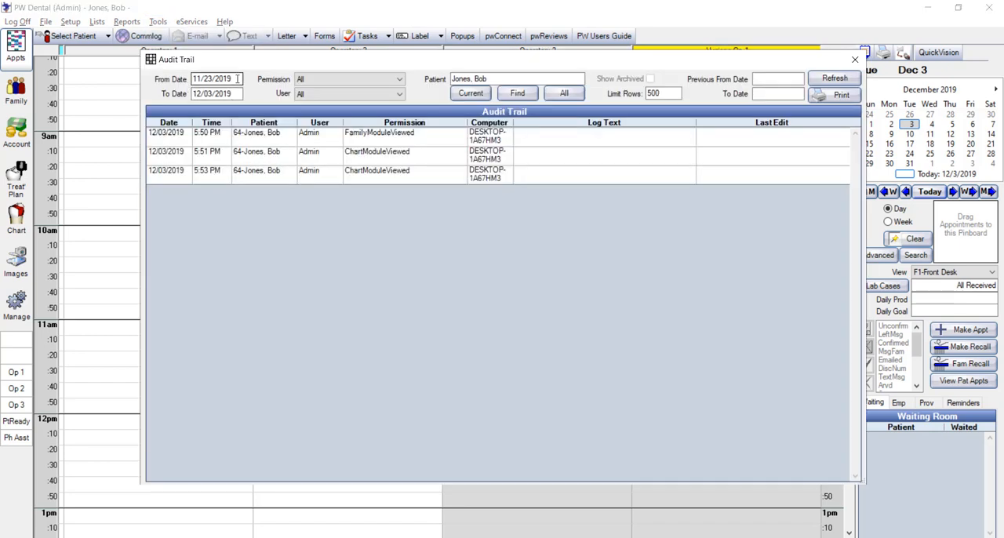
{"action": "type", "text": "01"}
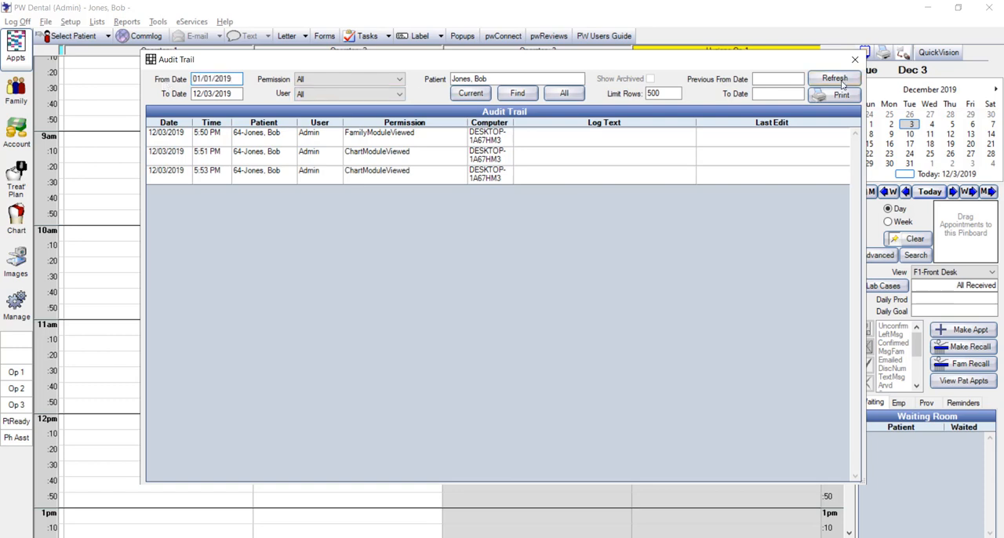
{"action": "left_click", "coordinate": [834, 78]}
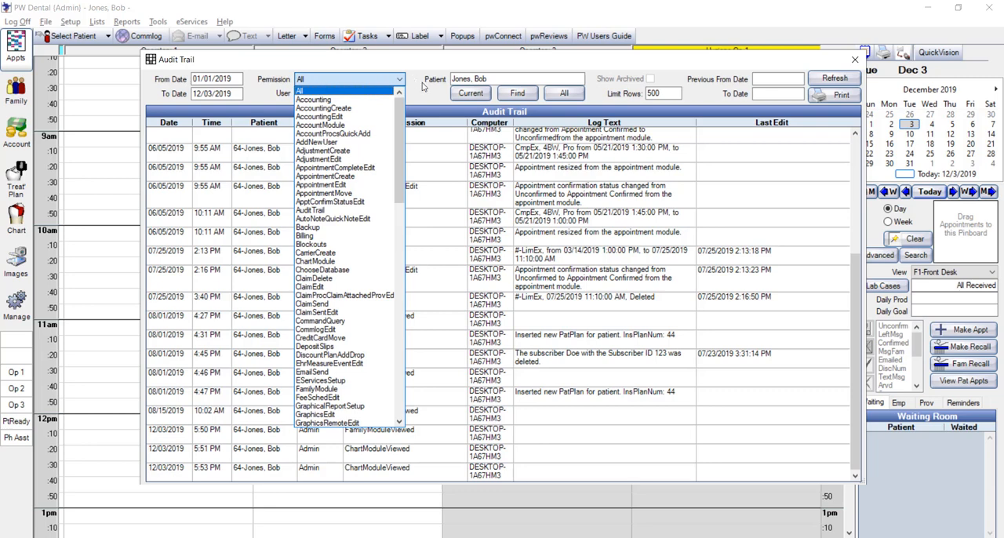
{"action": "left_click", "coordinate": [300, 79]}
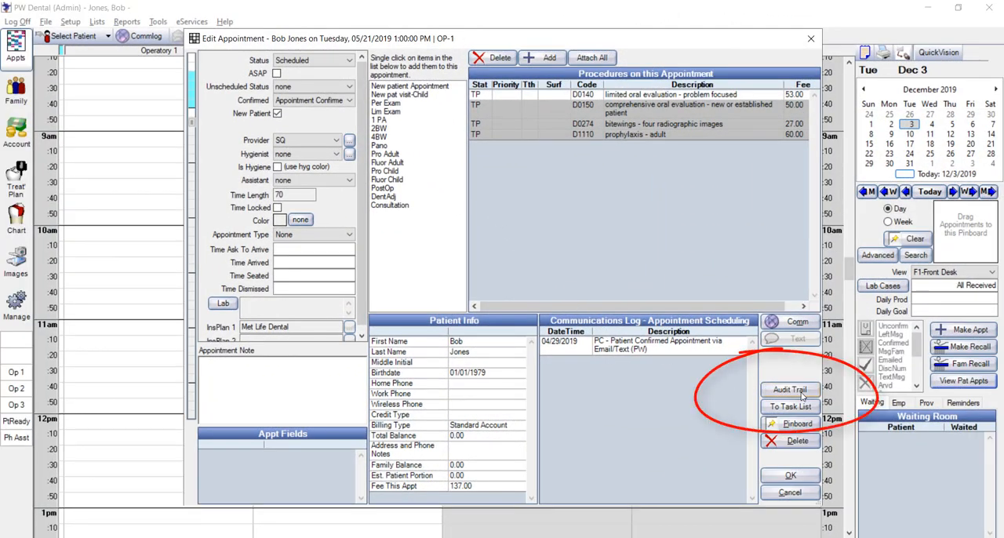
- Review the May 21 appointment's audit trail, then close it and cancel the appointment edit
{"action": "left_click", "coordinate": [790, 390]}
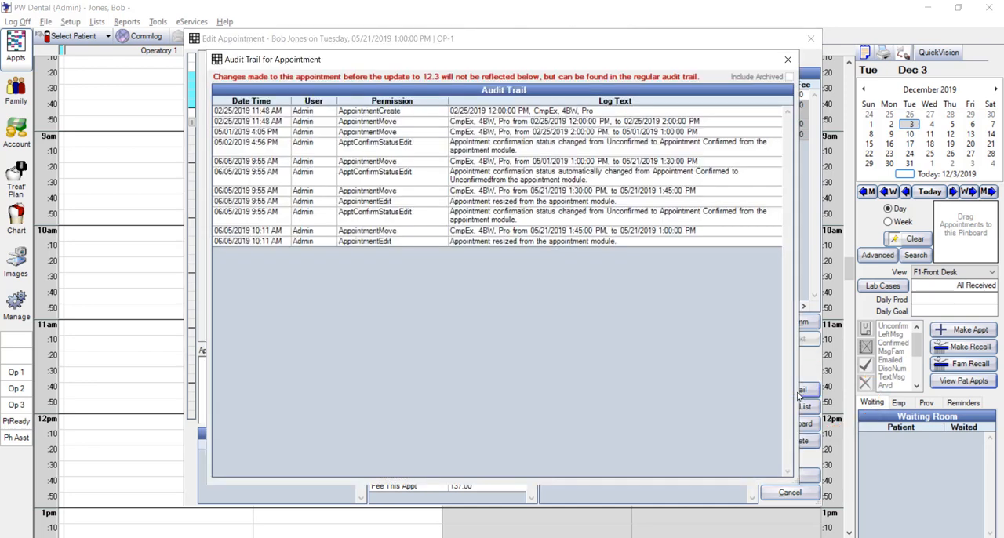
{"action": "mouse_move", "coordinate": [424, 120]}
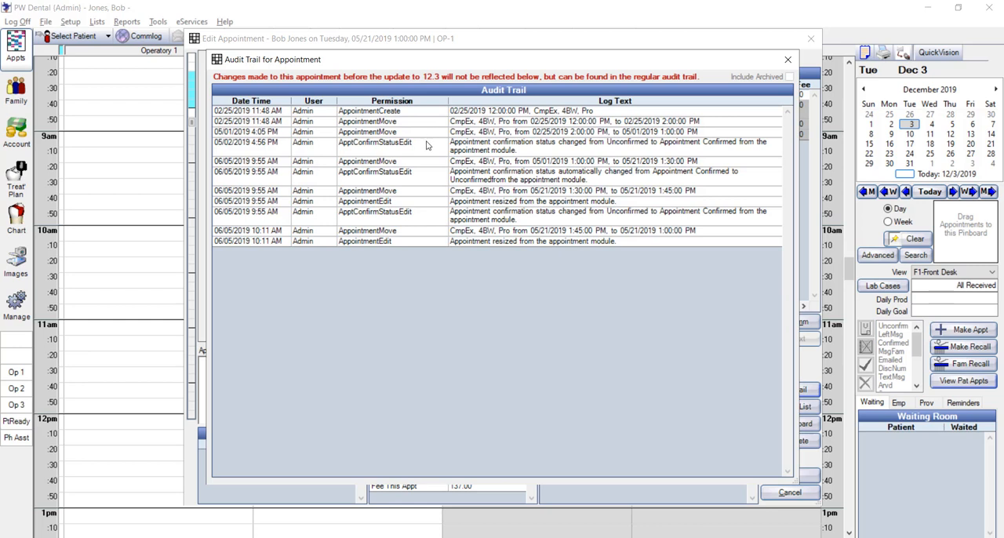
{"action": "mouse_move", "coordinate": [544, 193]}
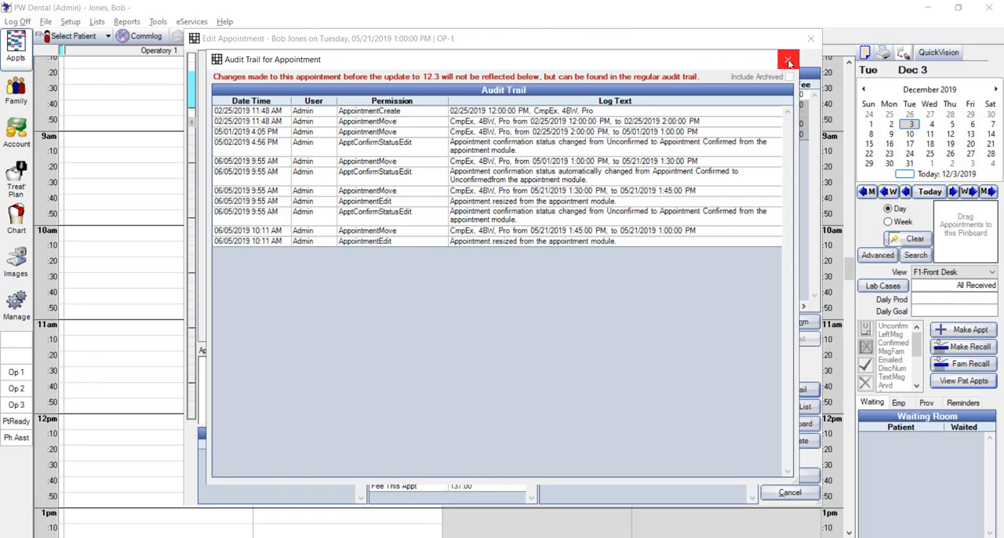
{"action": "left_click", "coordinate": [789, 61]}
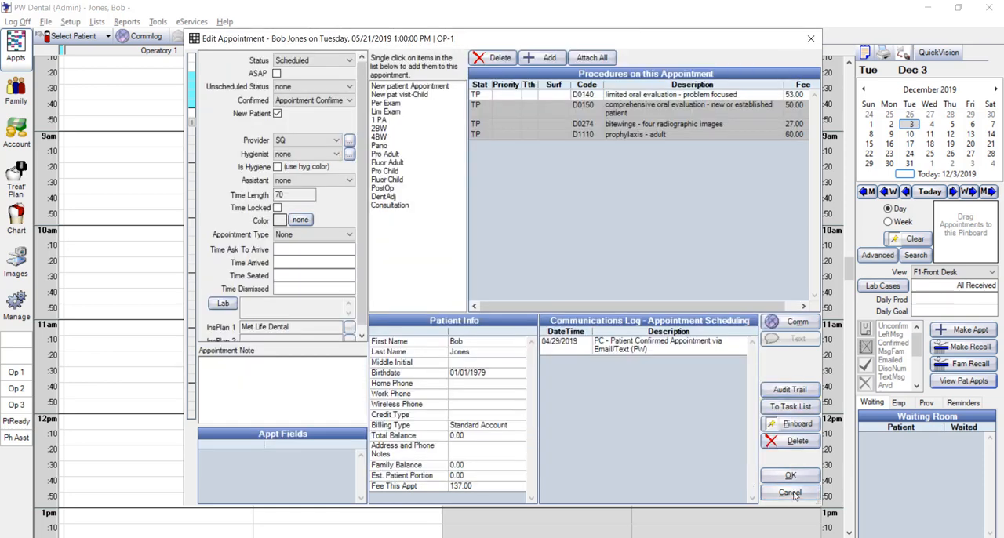
{"action": "left_click", "coordinate": [790, 492]}
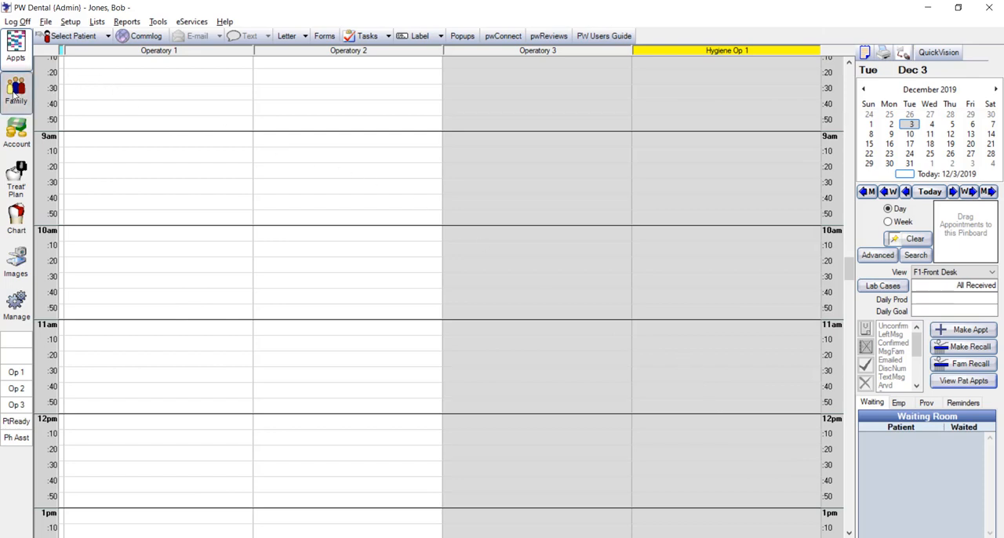
- In the Family module, review the insurance plan's audit trail and close it
{"action": "left_click", "coordinate": [16, 90]}
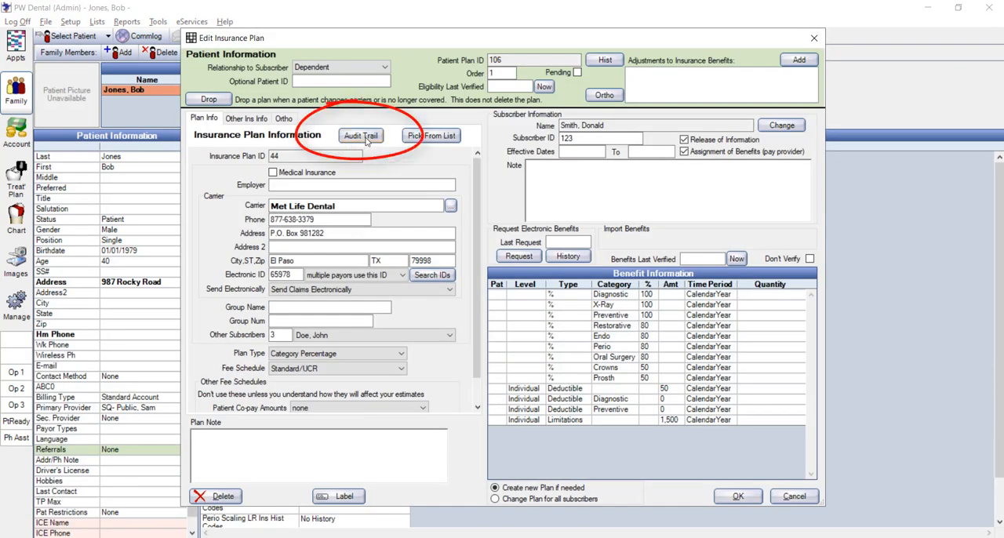
{"action": "left_click", "coordinate": [361, 135]}
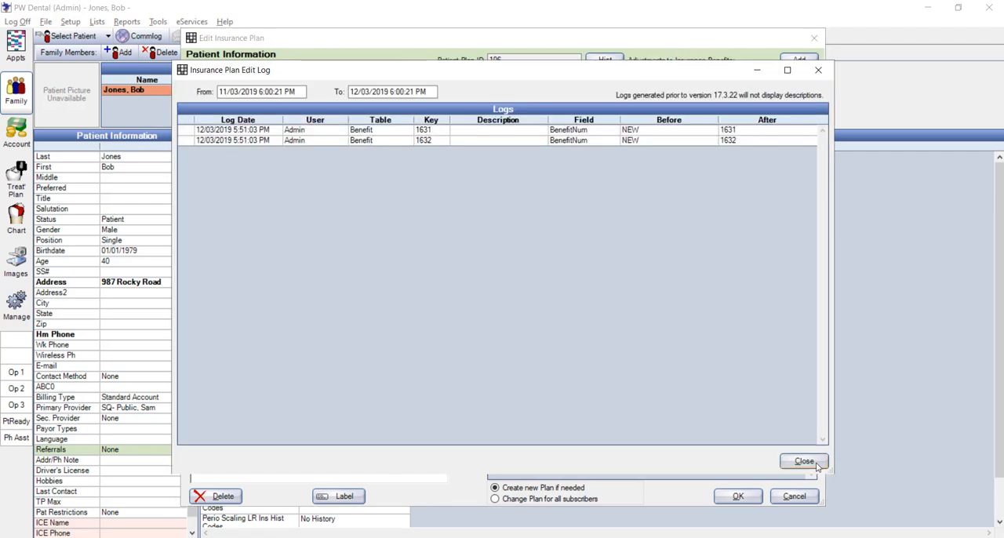
{"action": "left_click", "coordinate": [804, 461]}
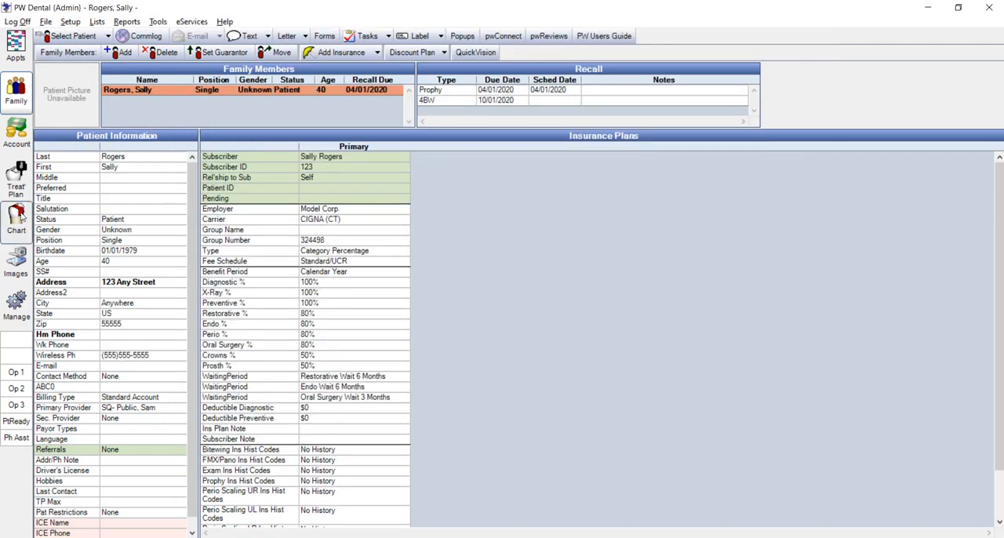
- Show audit entries in the chart's Progress Notes via the Audit checkbox
{"action": "left_click", "coordinate": [16, 221]}
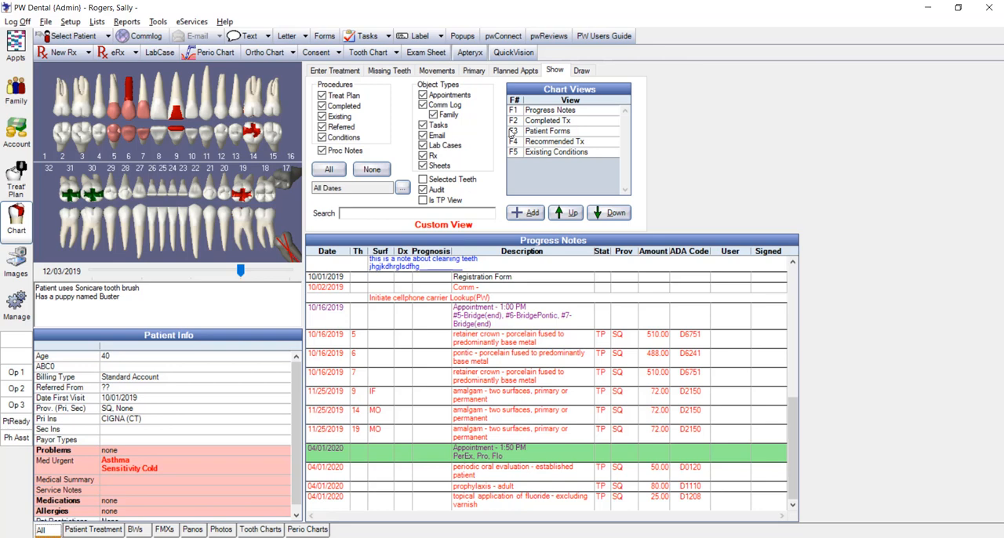
{"action": "mouse_move", "coordinate": [510, 135]}
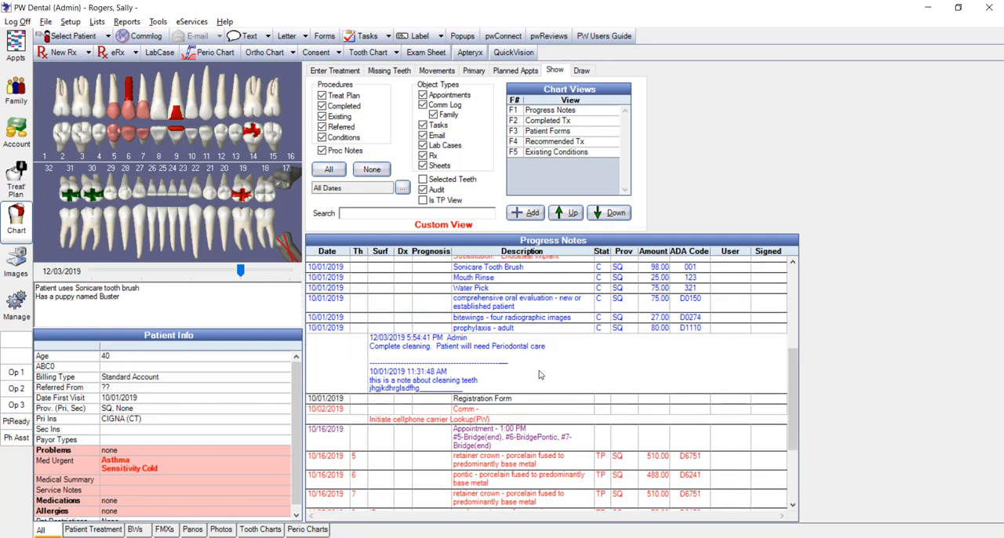
{"action": "left_click", "coordinate": [423, 189]}
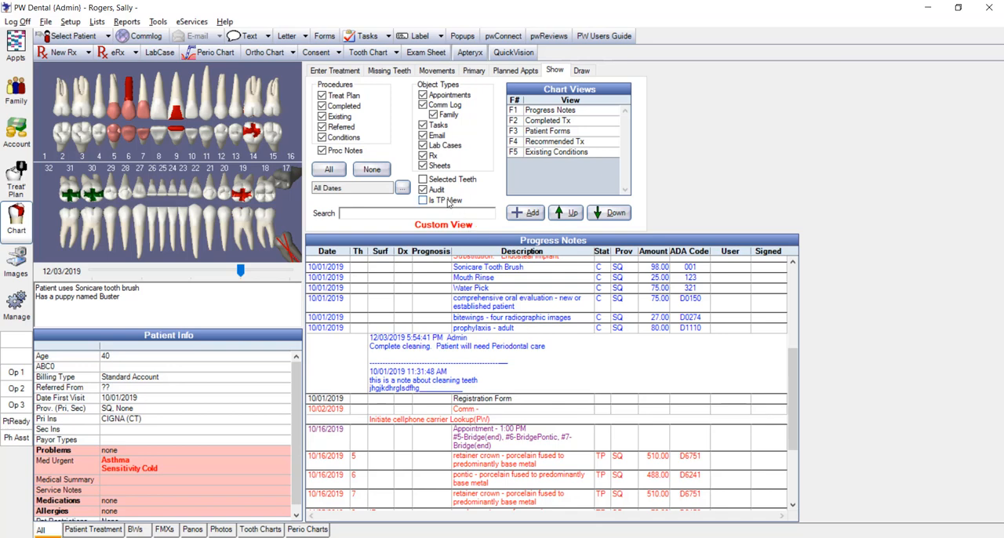
{"action": "left_click", "coordinate": [423, 189]}
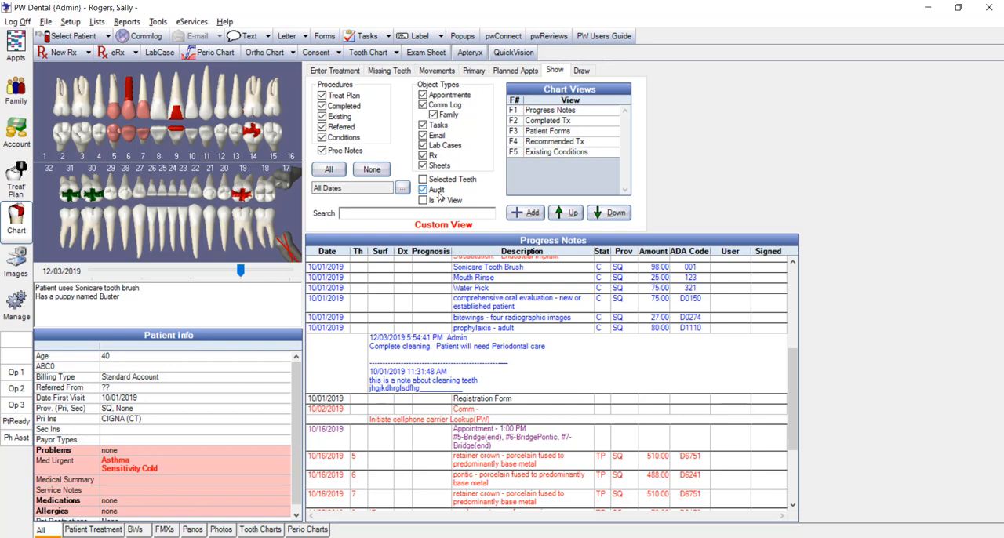
{"action": "left_click", "coordinate": [424, 190]}
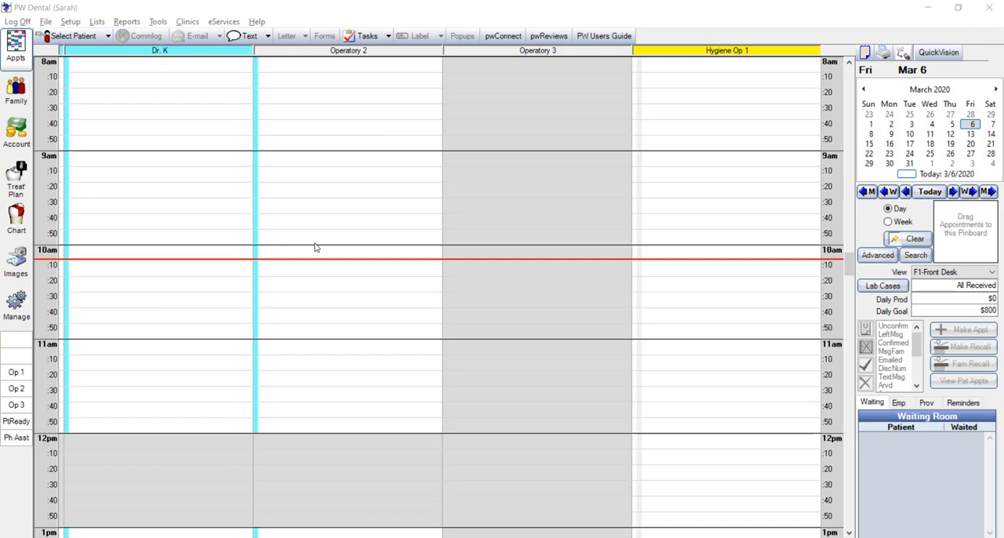
{"action": "mouse_move", "coordinate": [64, 304]}
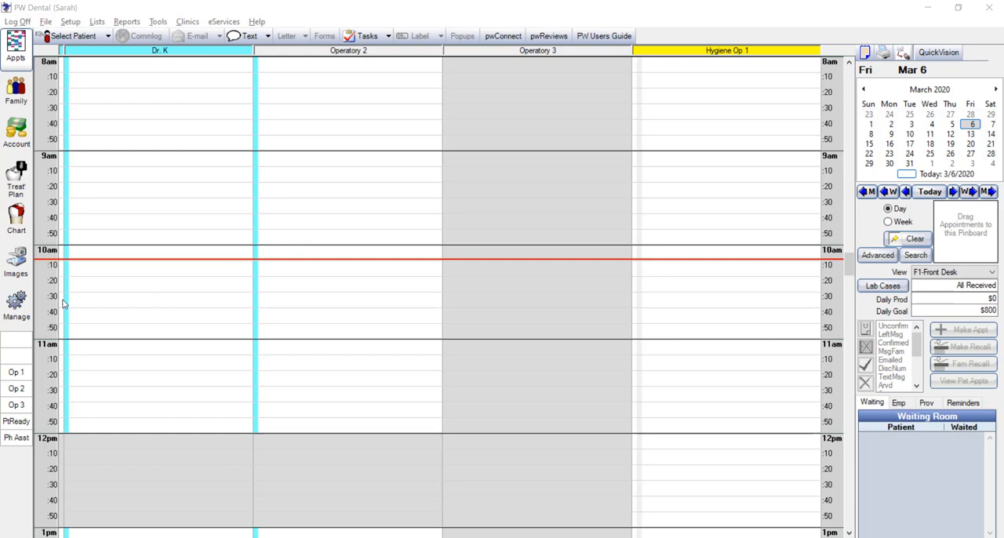
- Switch to the Manage module and bring up the Lists menu
{"action": "left_click", "coordinate": [16, 305]}
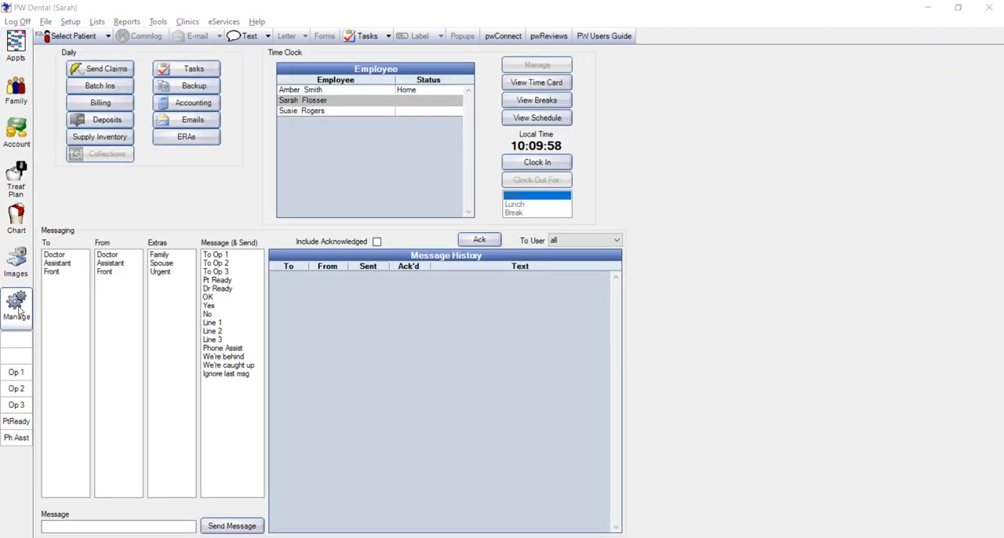
{"action": "mouse_move", "coordinate": [254, 181]}
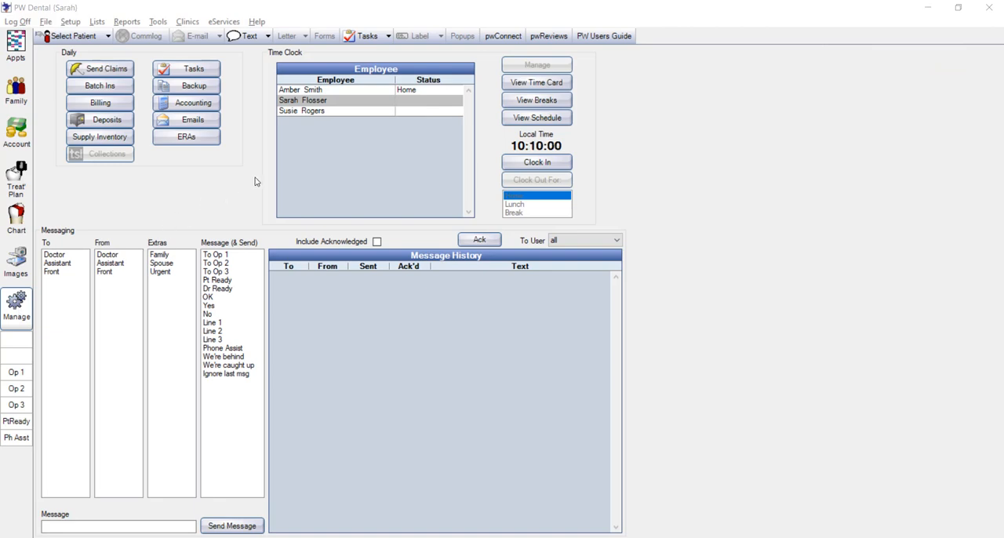
{"action": "mouse_move", "coordinate": [231, 198]}
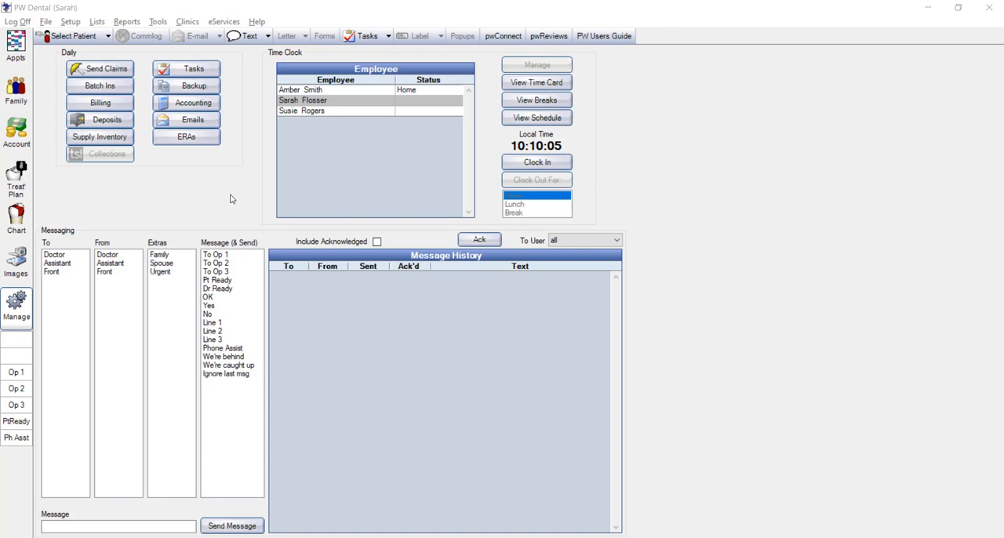
{"action": "left_click", "coordinate": [97, 21]}
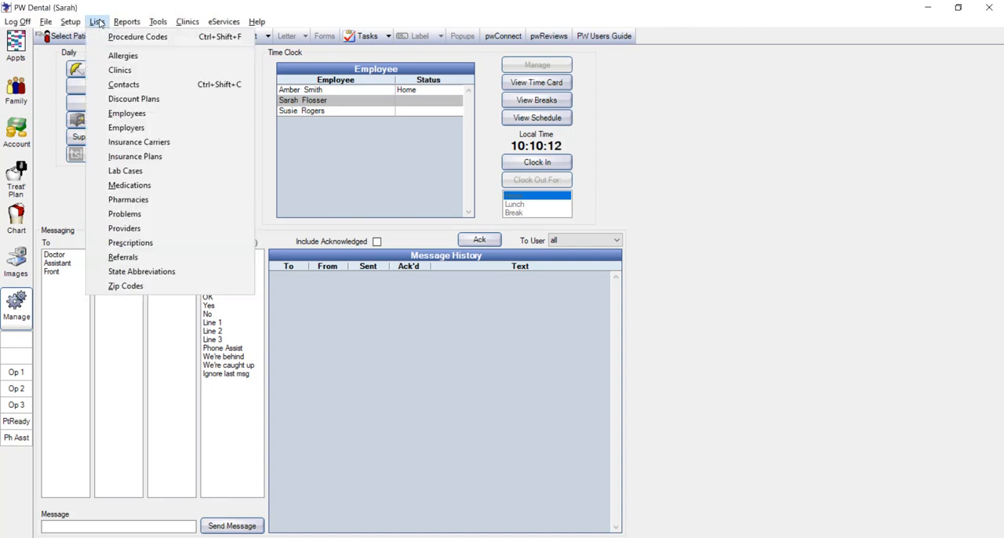
{"action": "mouse_move", "coordinate": [123, 56]}
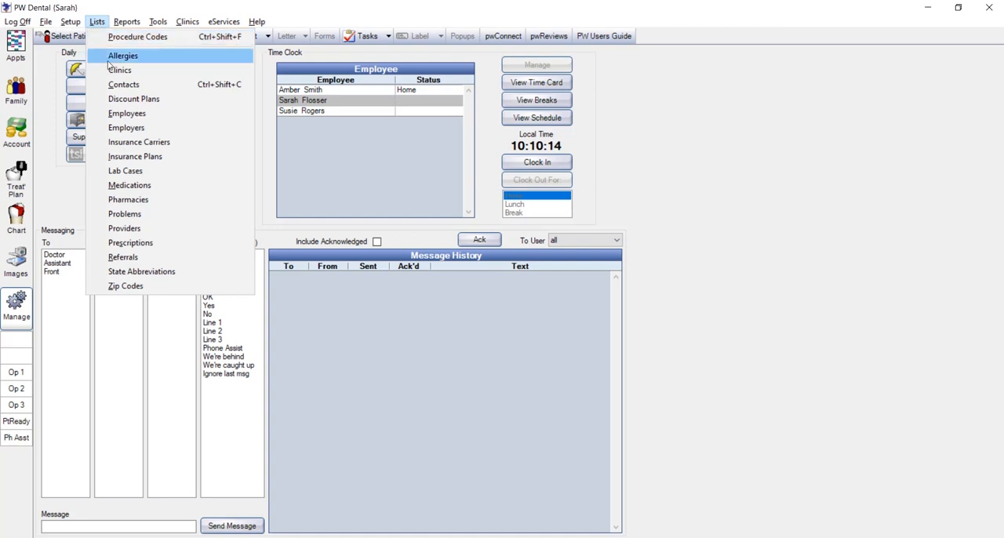
{"action": "mouse_move", "coordinate": [126, 113]}
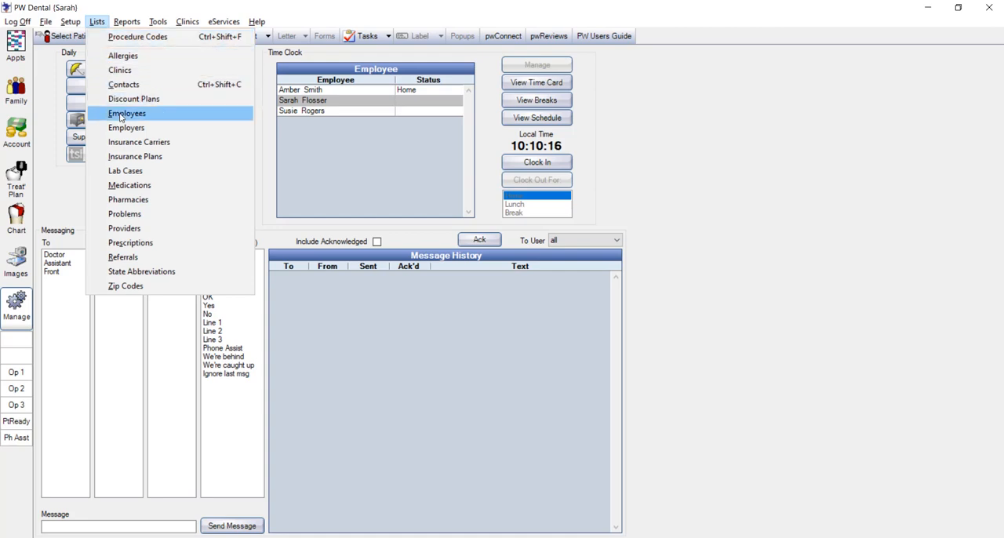
- Add employee Ima Hygienist (last name Hygienist, first name Ima) to the Employees list
{"action": "left_click", "coordinate": [126, 113]}
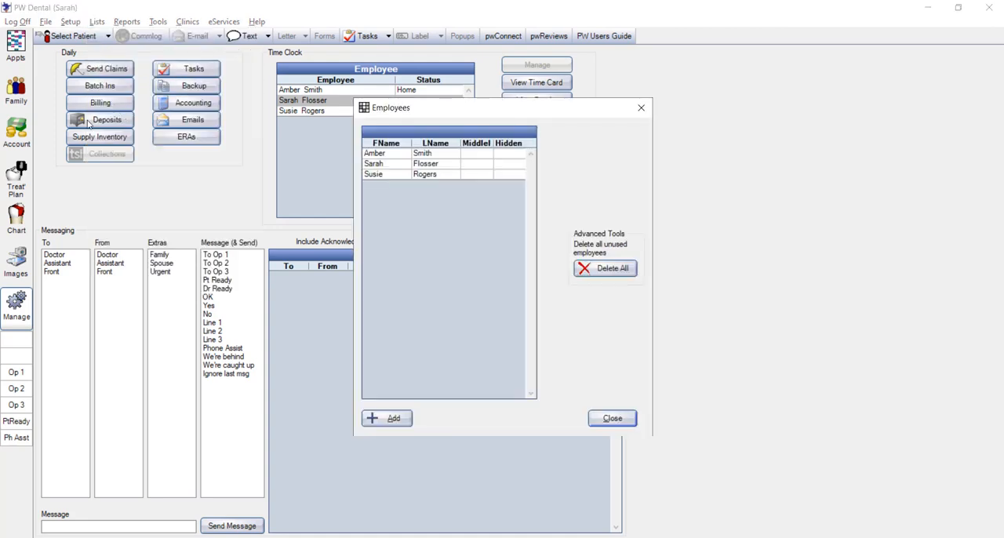
{"action": "left_click", "coordinate": [386, 418]}
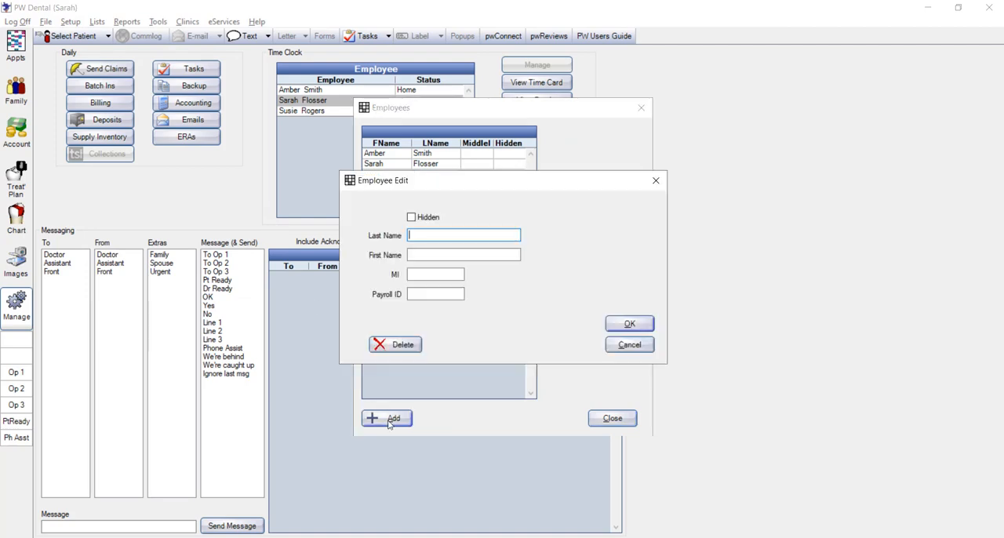
{"action": "type", "text": "Hygienist"}
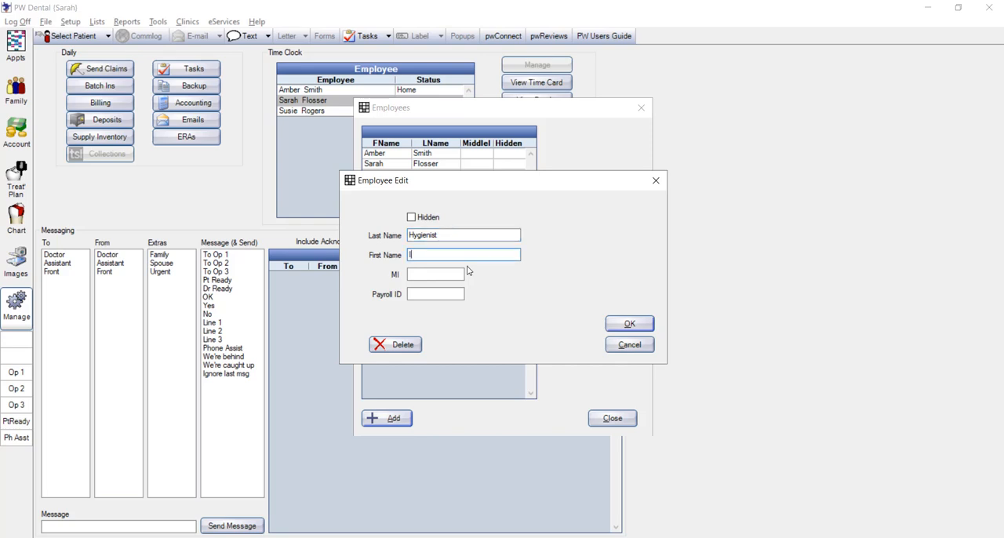
{"action": "type", "text": "ma"}
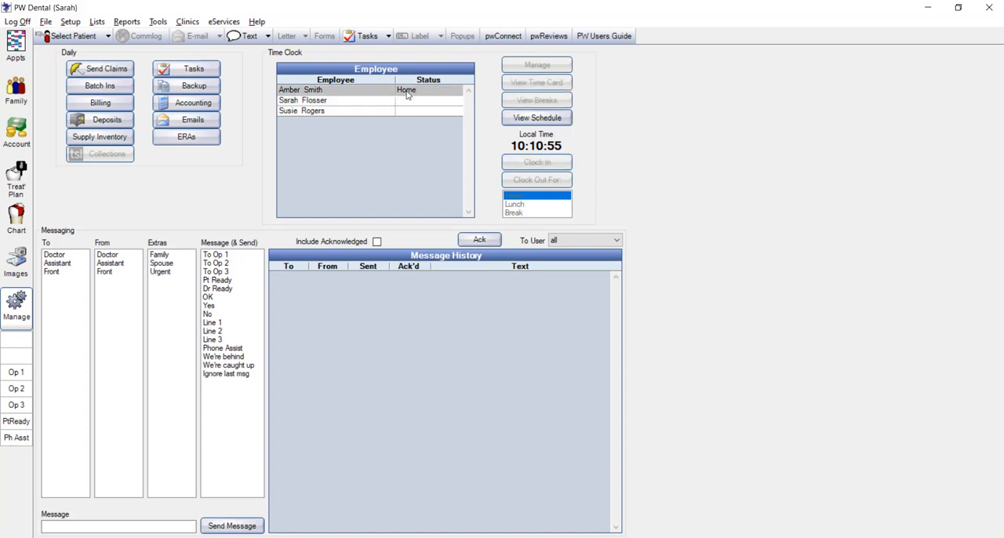
{"action": "mouse_move", "coordinate": [514, 178]}
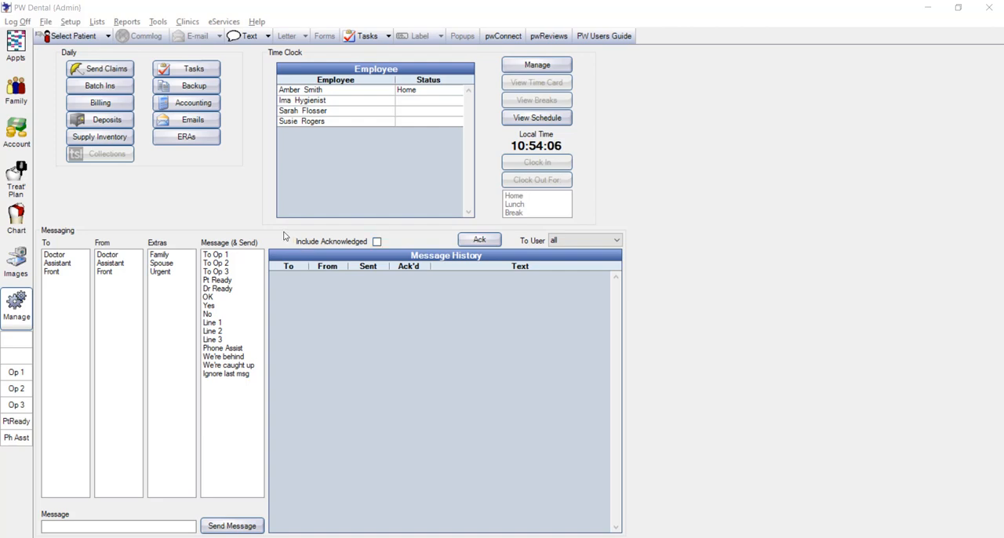
- Open Setup > Security Settings and put user Amber in the Regular Users group
{"action": "left_click", "coordinate": [70, 21]}
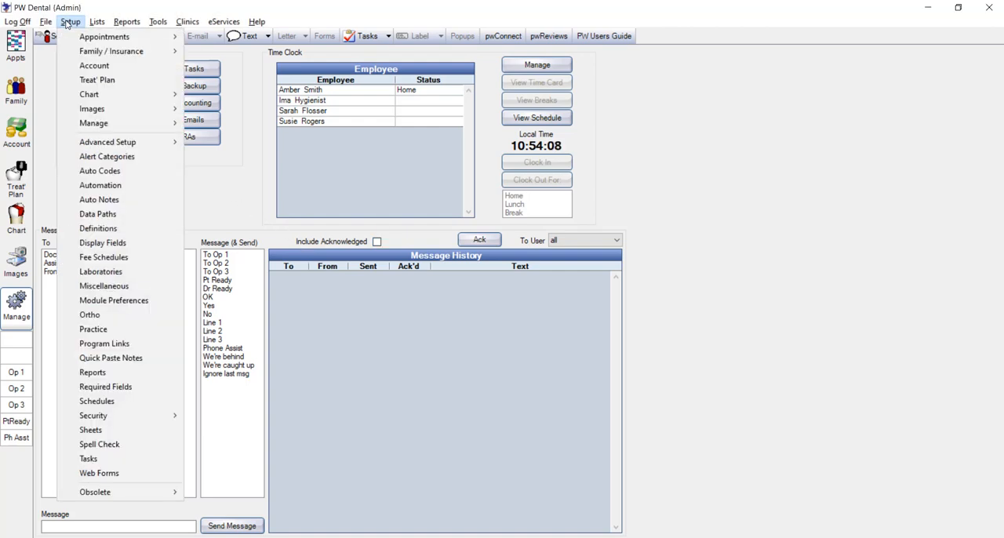
{"action": "mouse_move", "coordinate": [97, 400]}
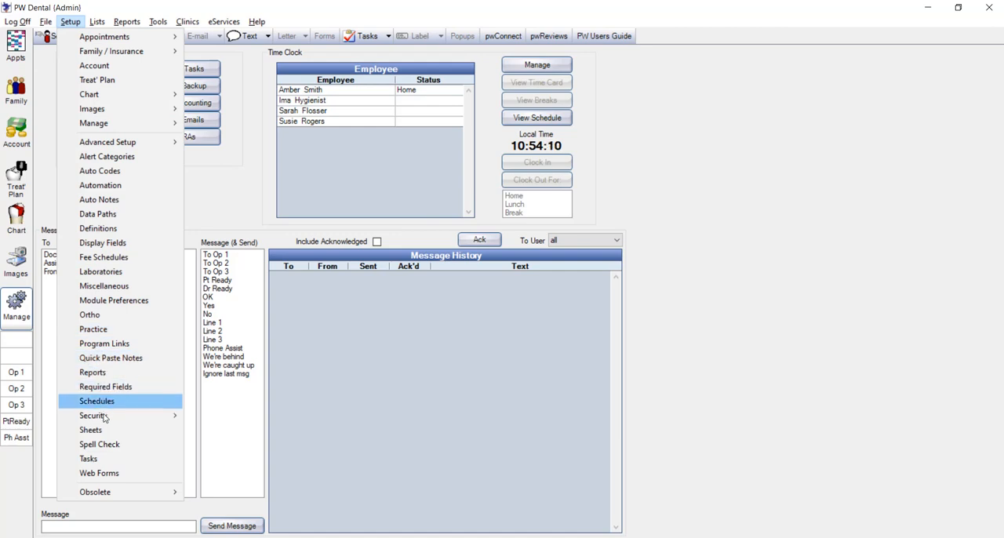
{"action": "mouse_move", "coordinate": [93, 415]}
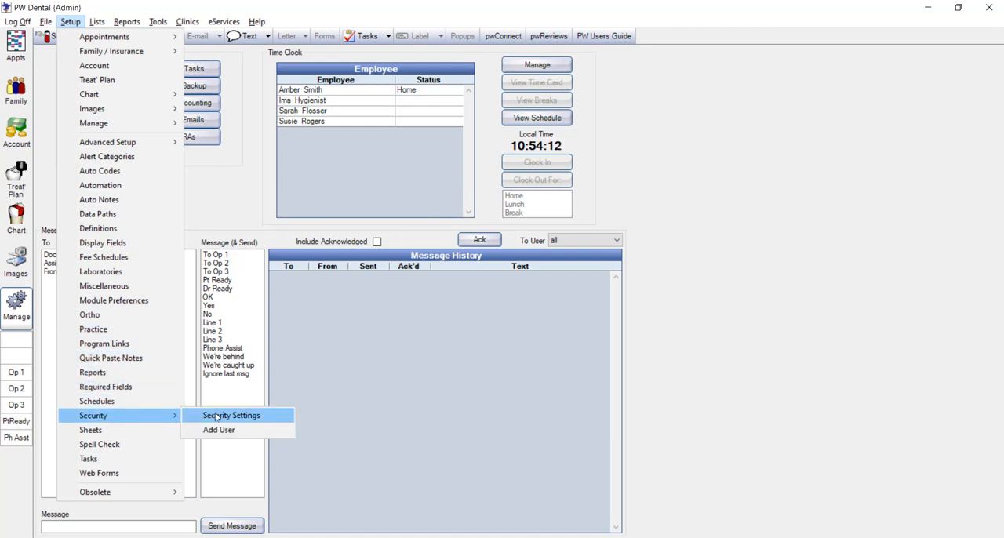
{"action": "left_click", "coordinate": [231, 415]}
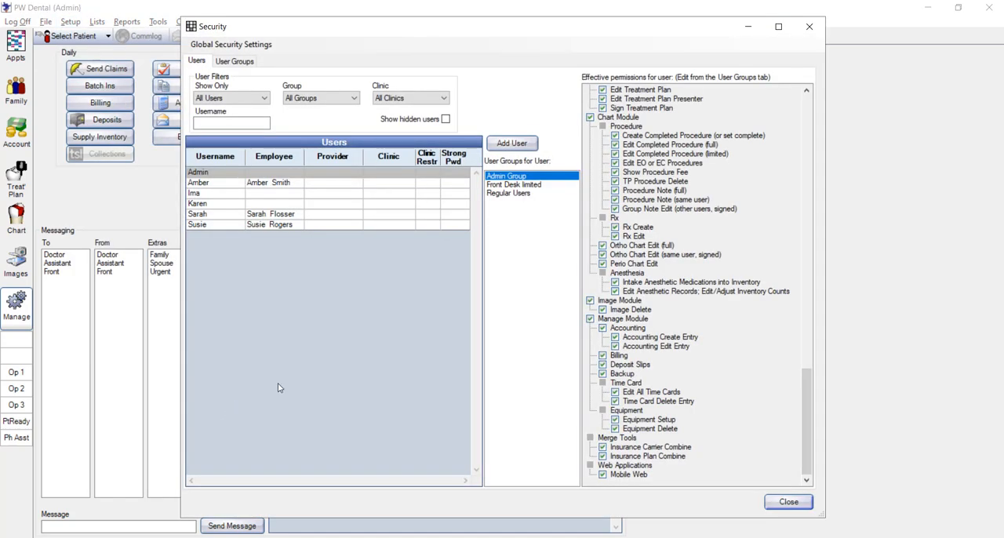
{"action": "mouse_move", "coordinate": [386, 280]}
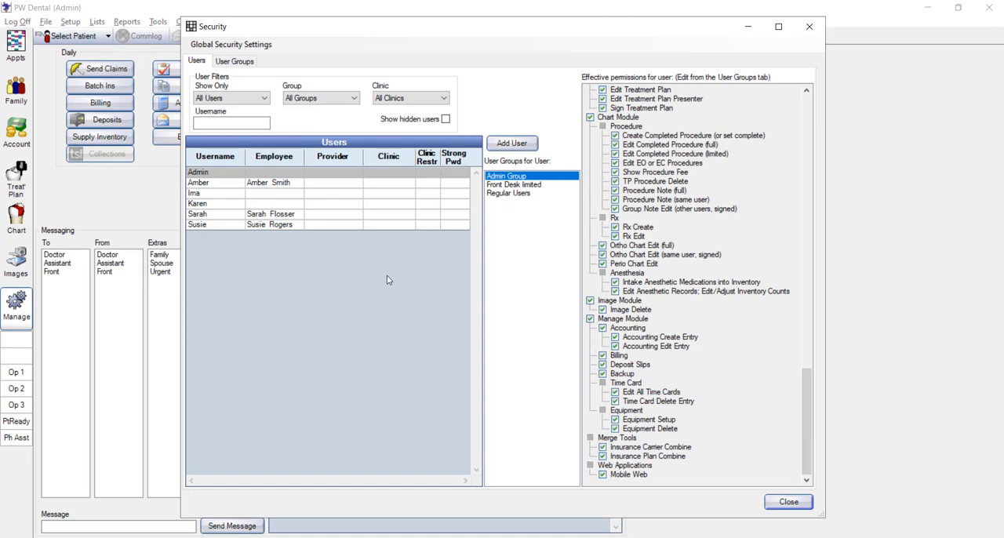
{"action": "mouse_move", "coordinate": [390, 258]}
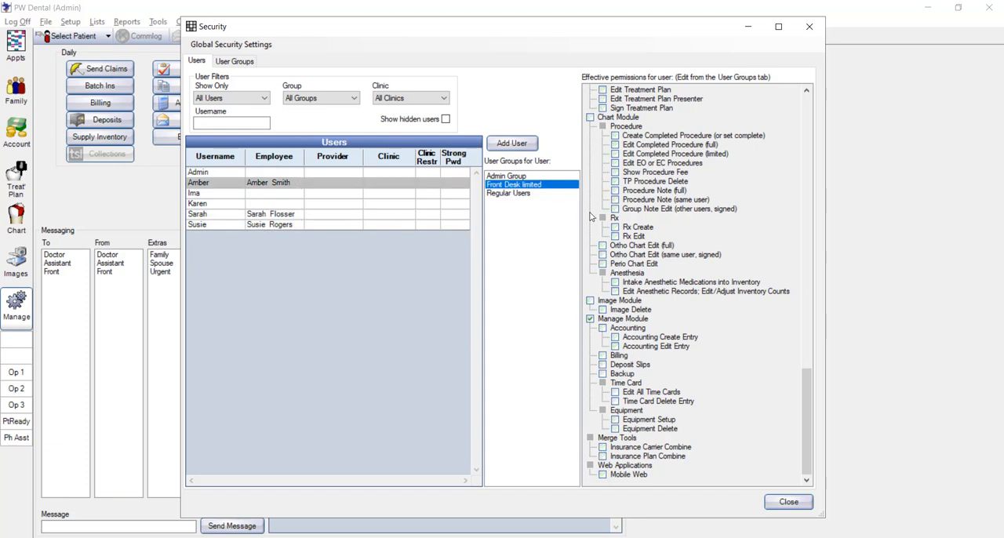
{"action": "mouse_move", "coordinate": [537, 234]}
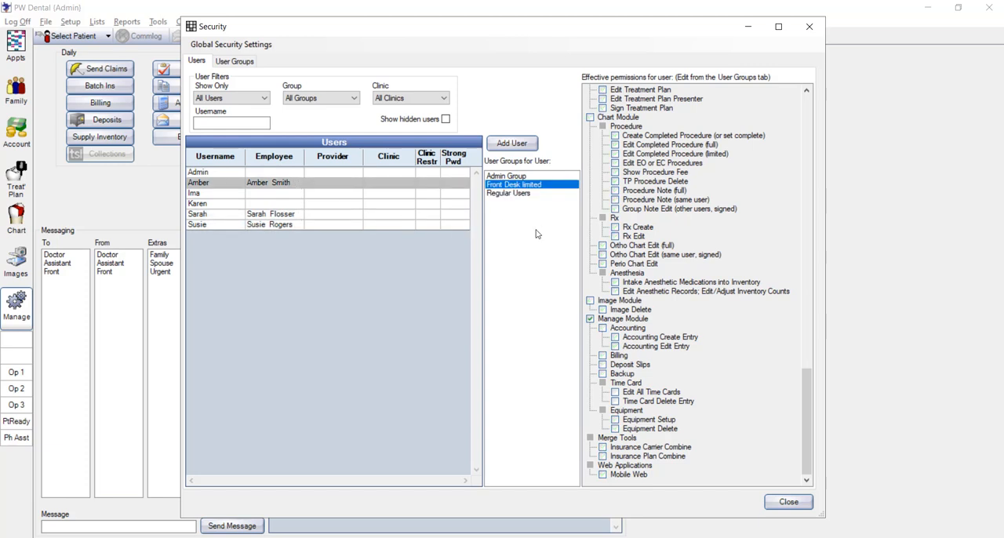
{"action": "mouse_move", "coordinate": [513, 197]}
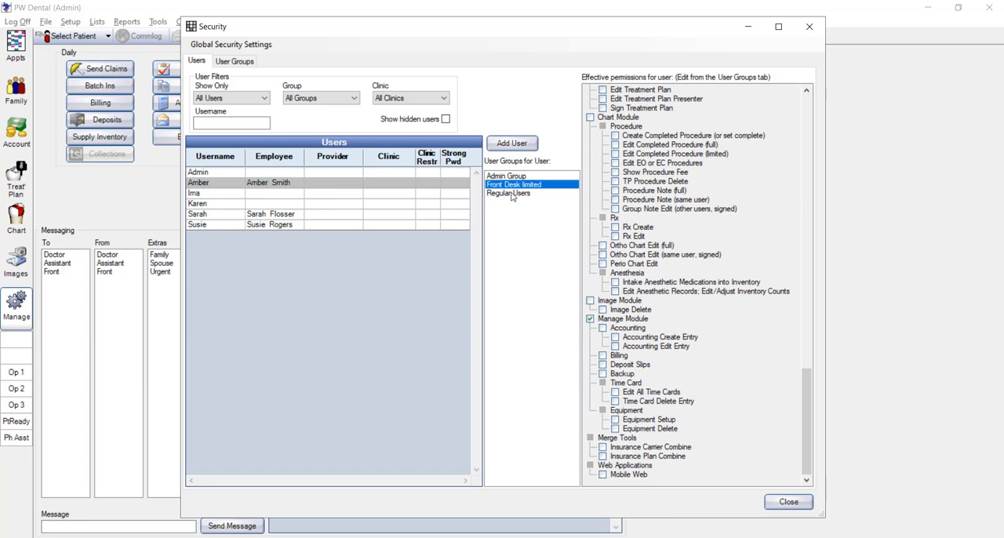
{"action": "left_click", "coordinate": [508, 193]}
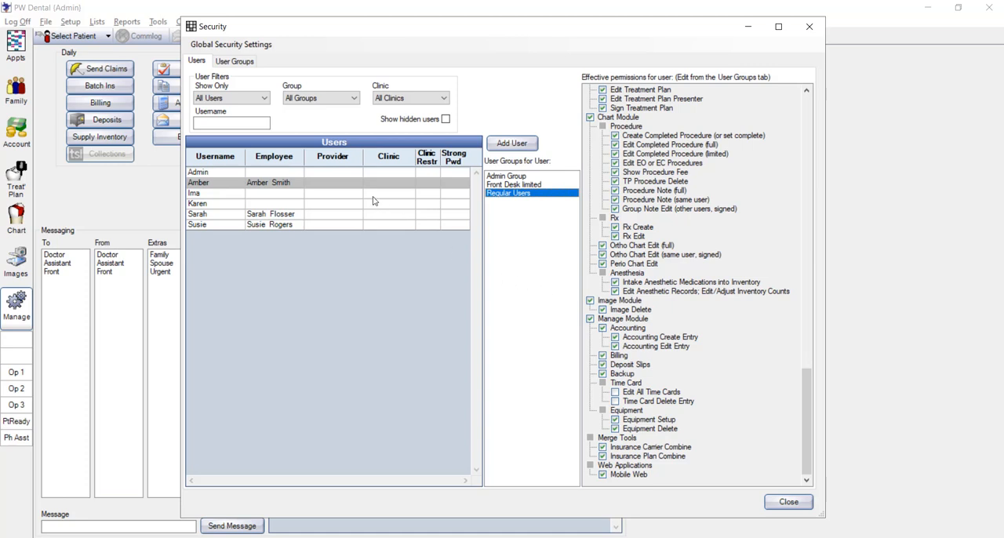
{"action": "mouse_move", "coordinate": [342, 208]}
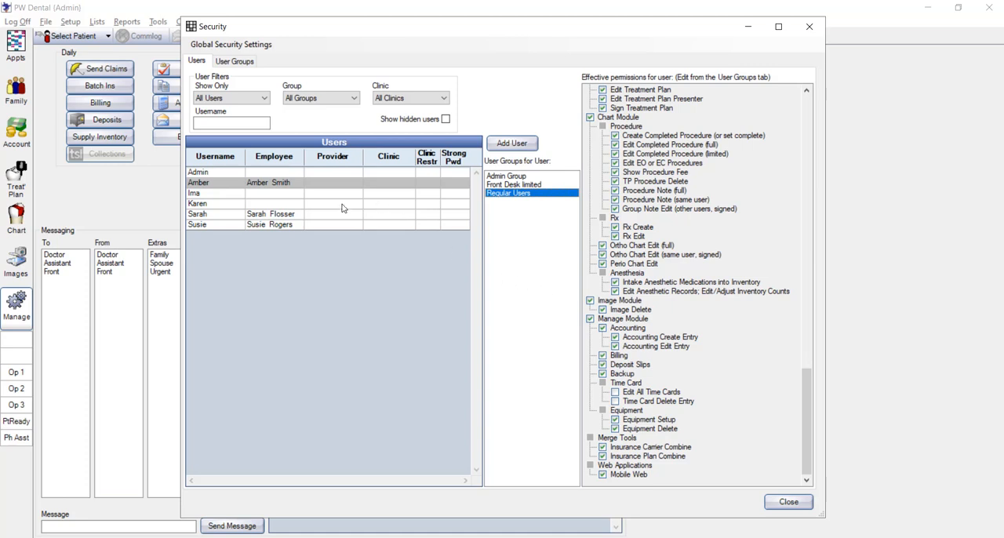
{"action": "mouse_move", "coordinate": [338, 208]}
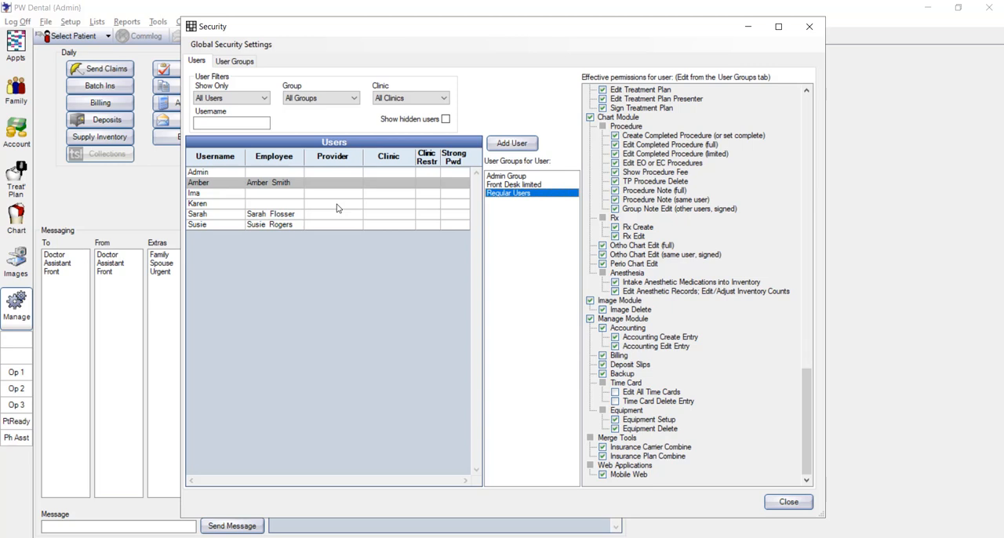
{"action": "mouse_move", "coordinate": [337, 208]}
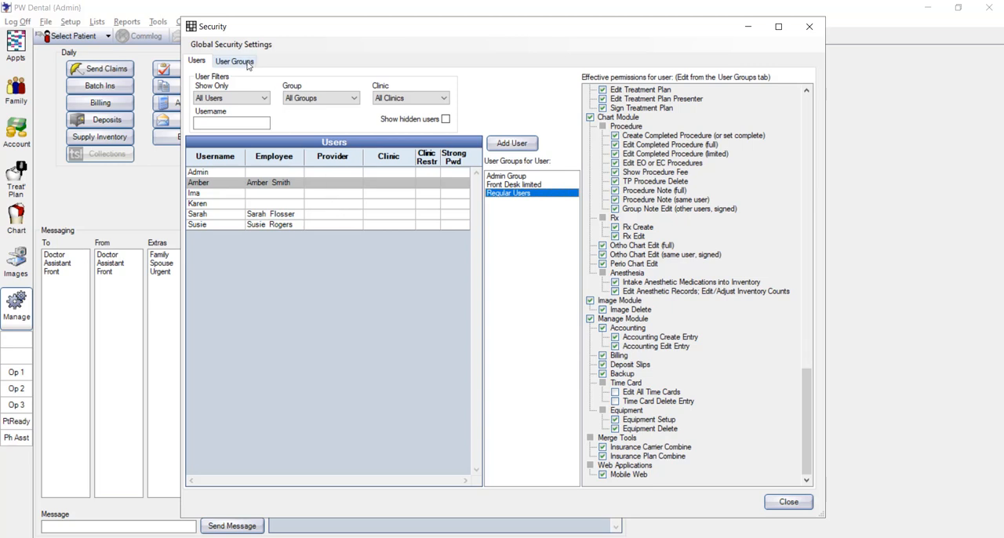
- On the User Groups tab, review the Front Desk limited and Regular Users permissions
{"action": "left_click", "coordinate": [235, 61]}
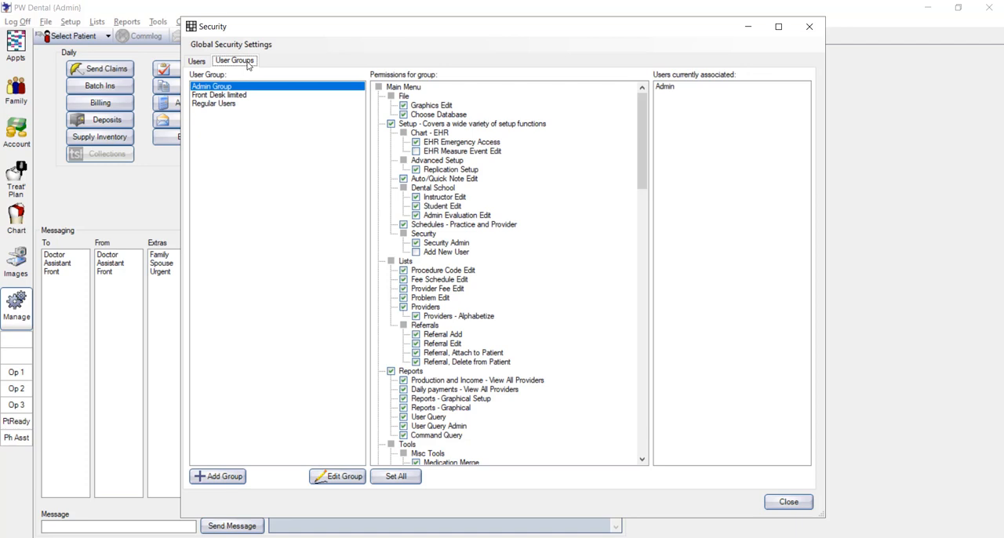
{"action": "mouse_move", "coordinate": [251, 105]}
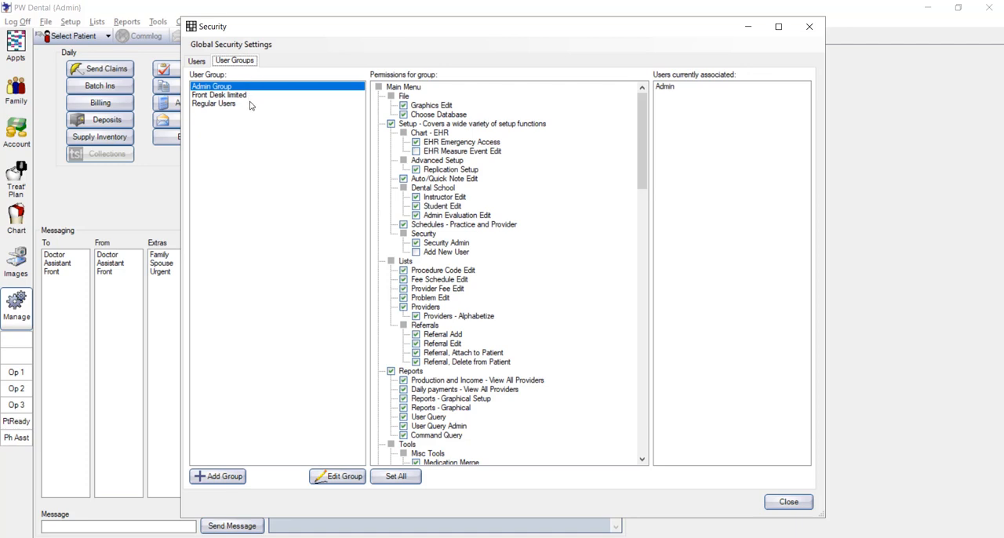
{"action": "mouse_move", "coordinate": [228, 101]}
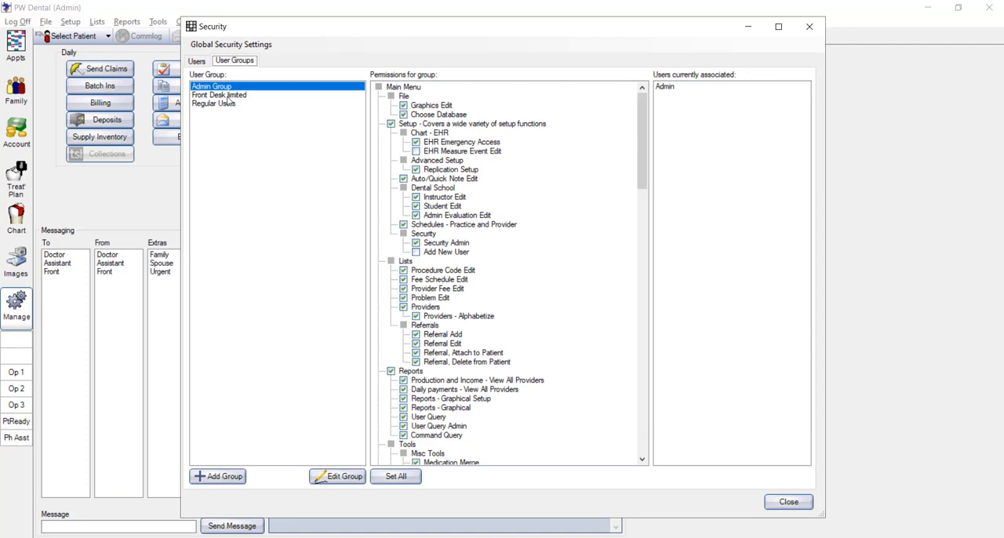
{"action": "left_click", "coordinate": [218, 94]}
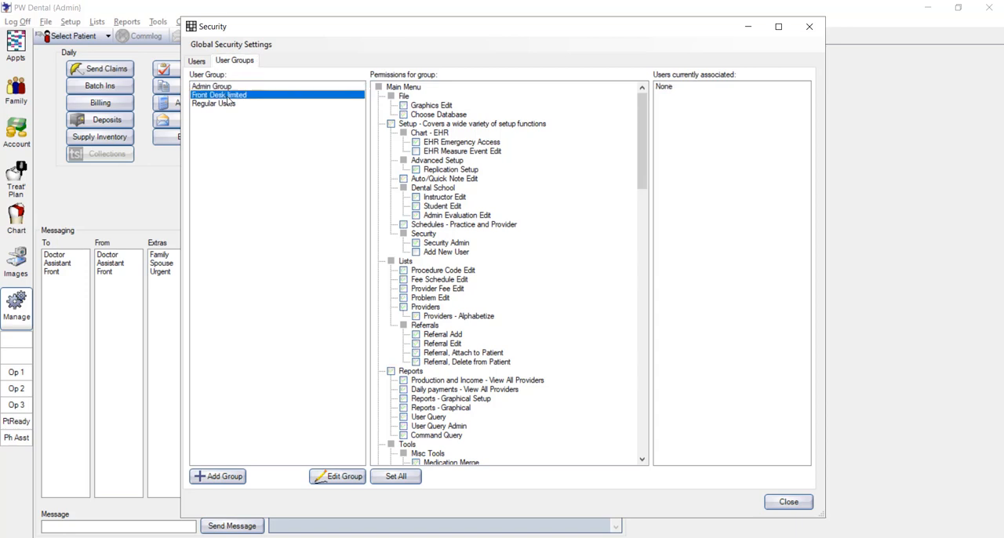
{"action": "left_click", "coordinate": [214, 103]}
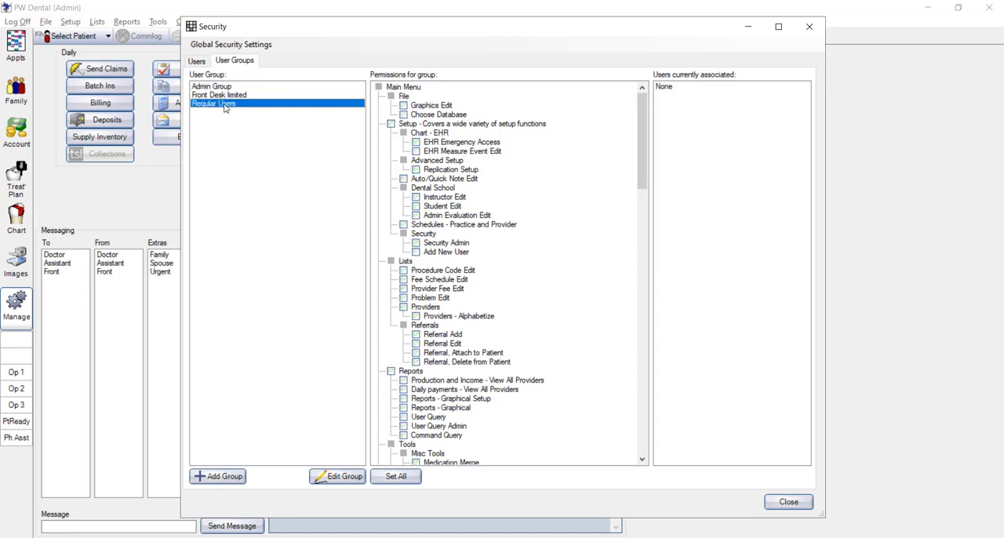
{"action": "left_click", "coordinate": [395, 476]}
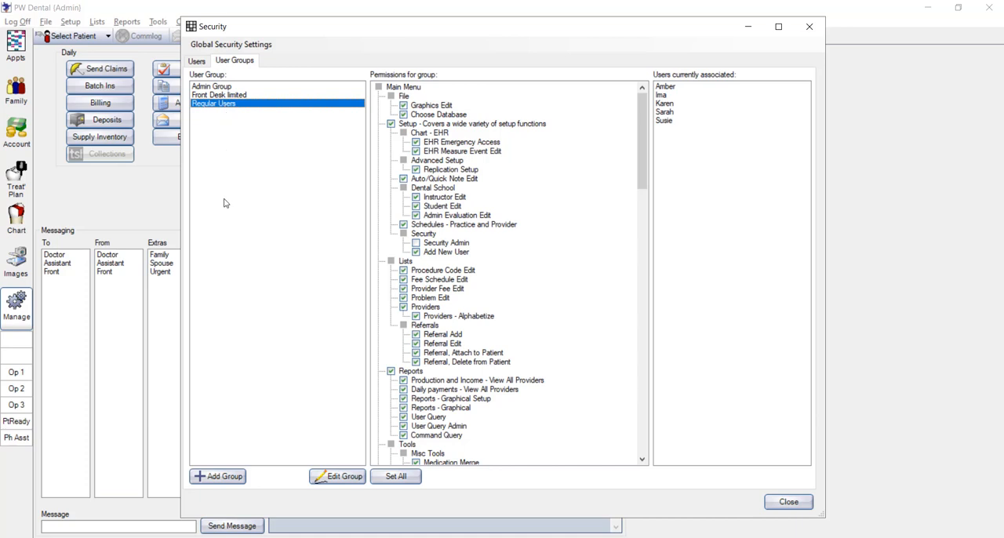
{"action": "mouse_move", "coordinate": [222, 476]}
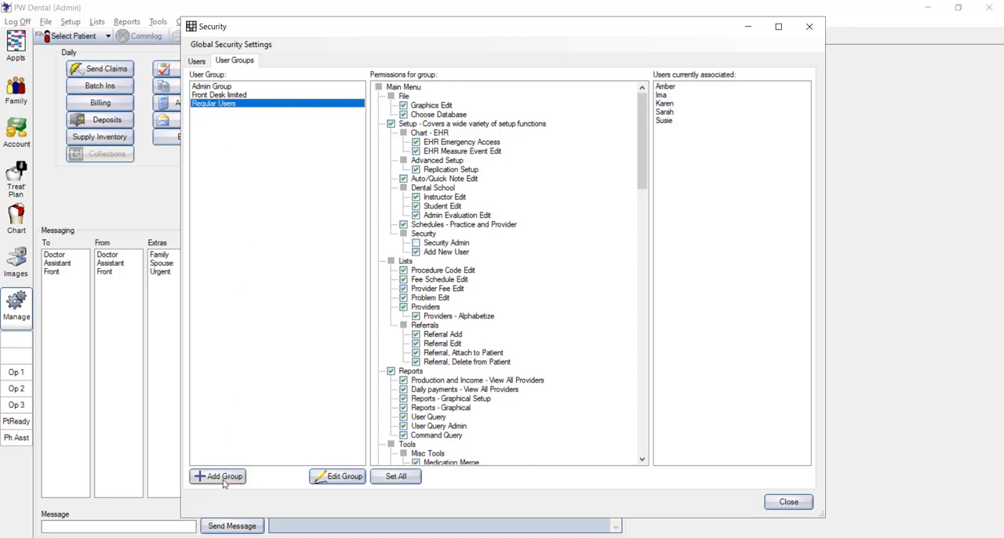
- Add a user group described as 'Back Office'
{"action": "left_click", "coordinate": [337, 476]}
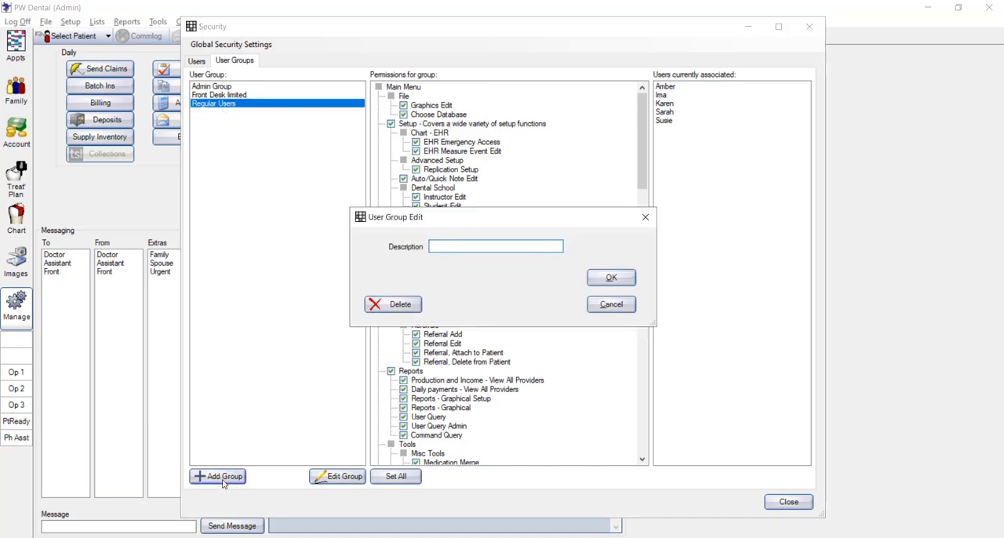
{"action": "type", "text": "Back"}
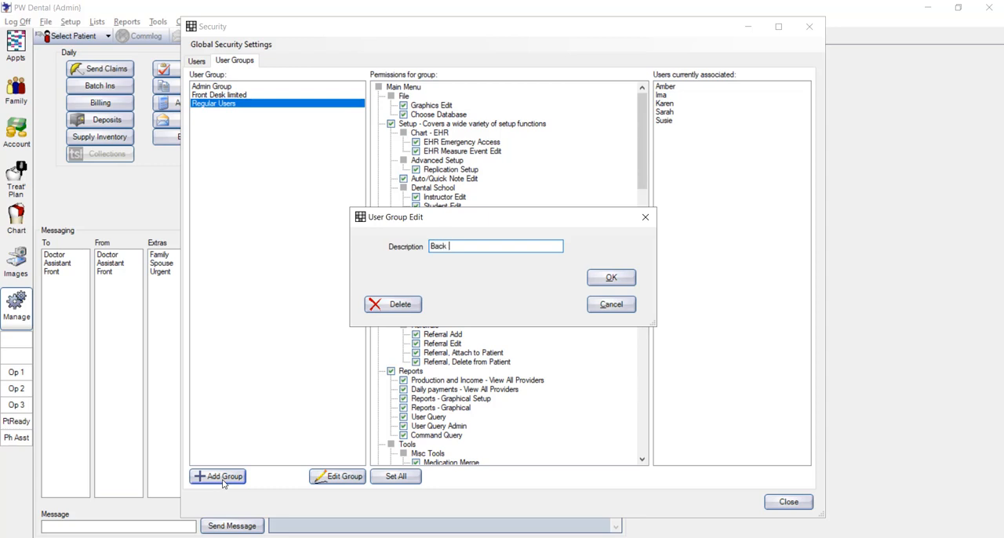
{"action": "type", "text": "Office"}
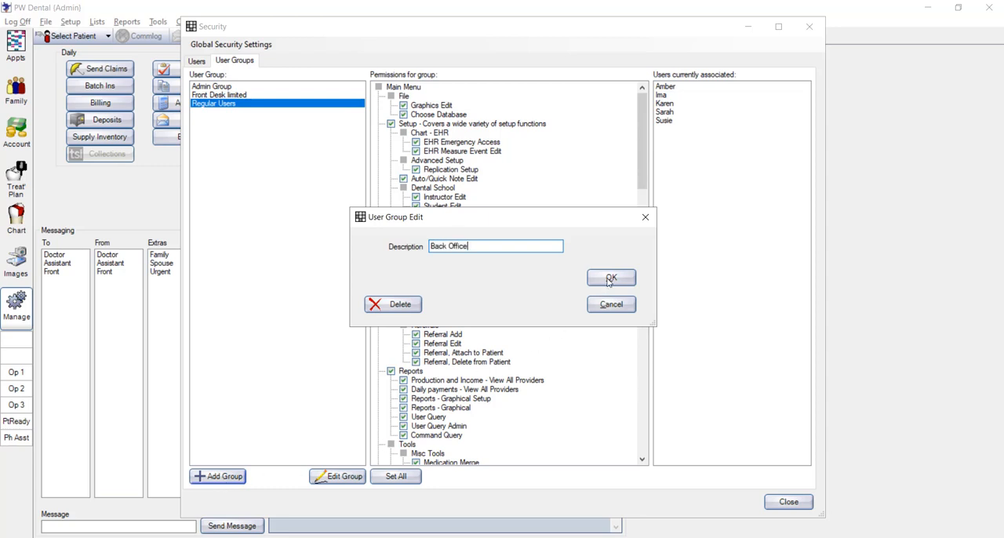
{"action": "left_click", "coordinate": [611, 278]}
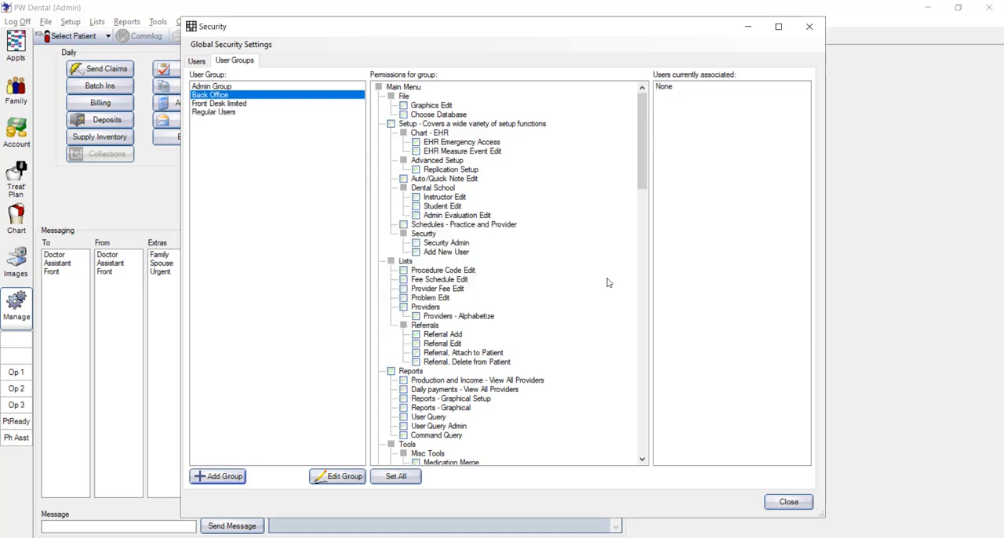
{"action": "mouse_move", "coordinate": [528, 247]}
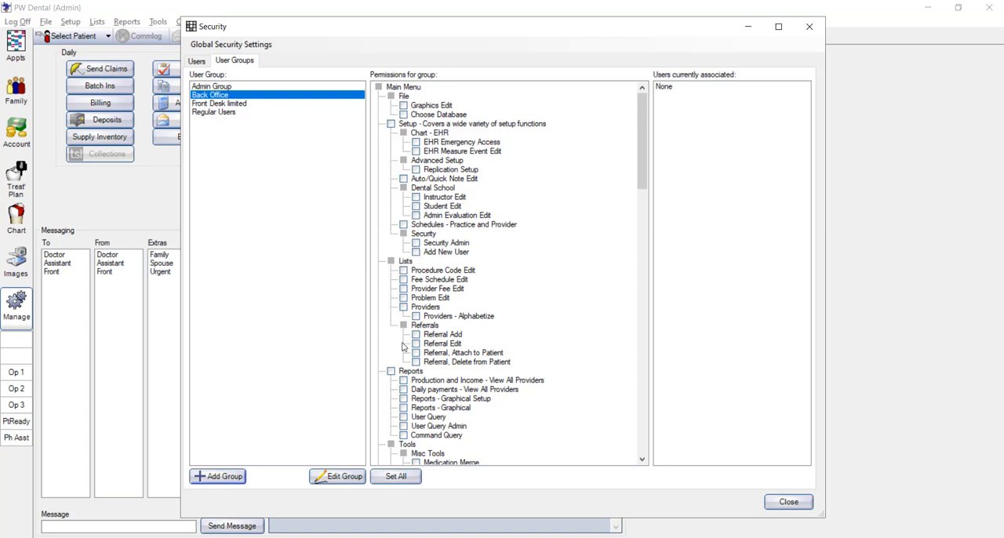
{"action": "mouse_move", "coordinate": [404, 433]}
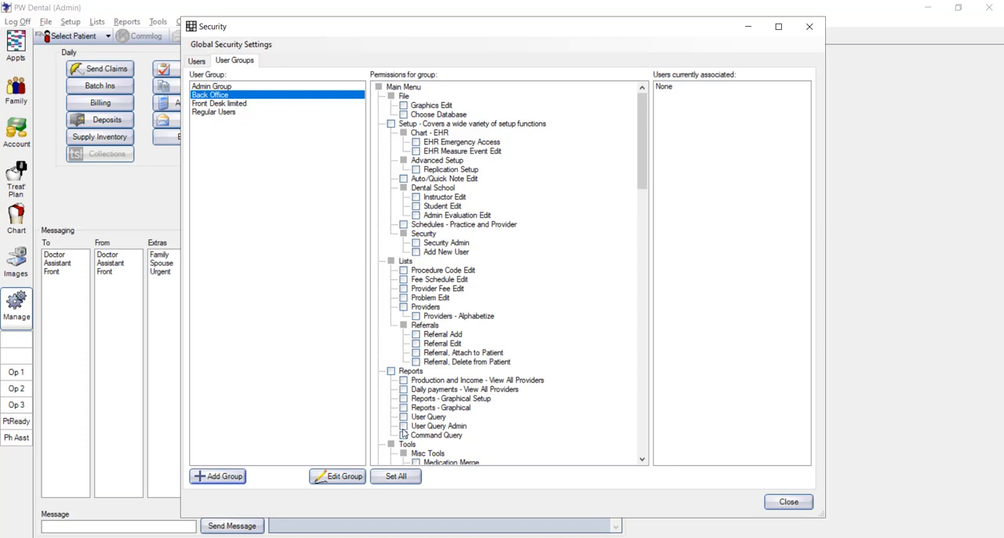
{"action": "mouse_move", "coordinate": [616, 210]}
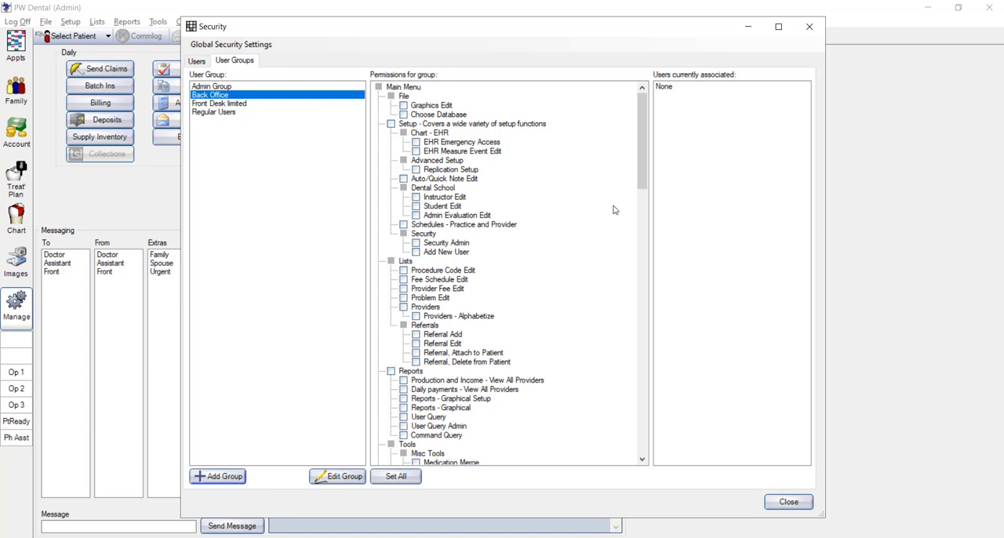
{"action": "scroll", "scroll_direction": "down", "scroll_amount": 3}
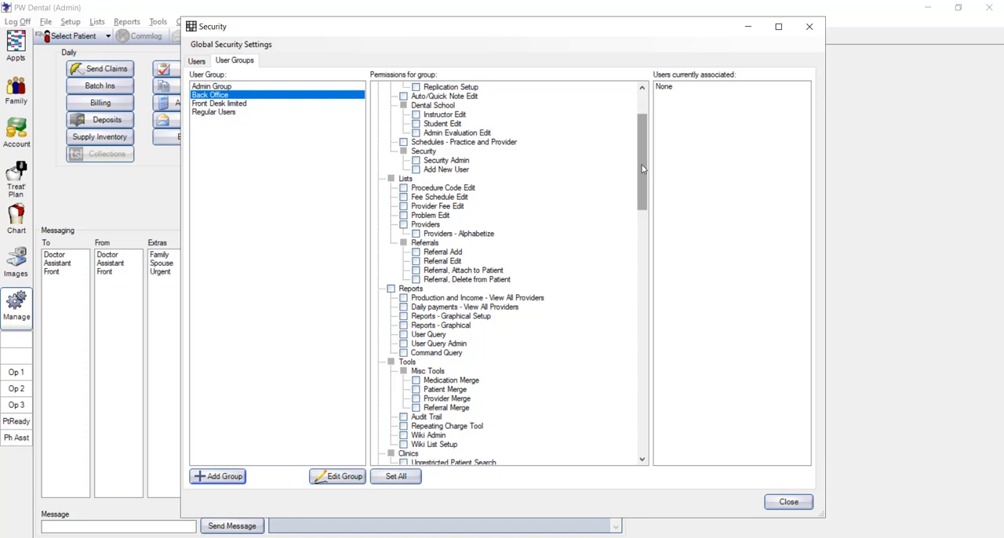
{"action": "mouse_move", "coordinate": [642, 182]}
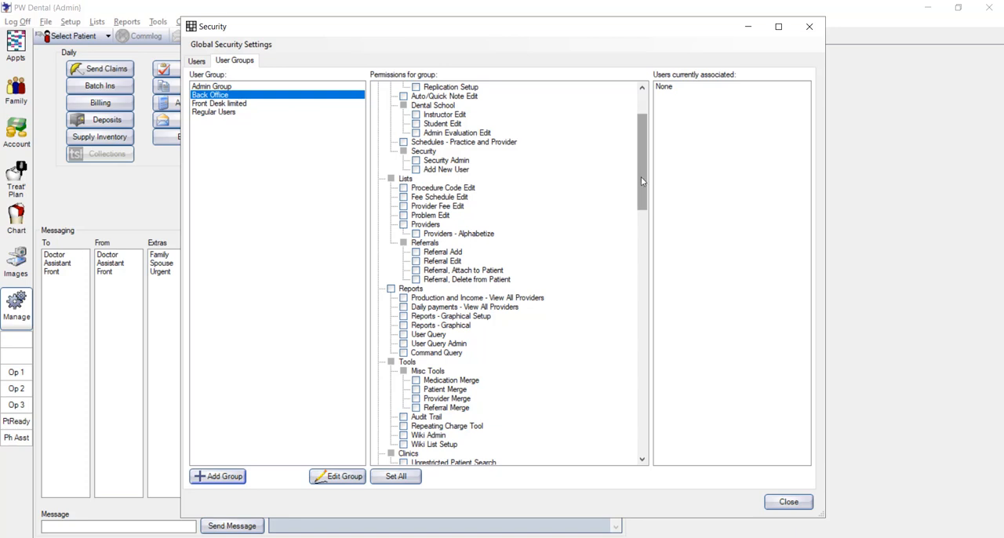
{"action": "scroll", "scroll_direction": "down", "scroll_amount": 3}
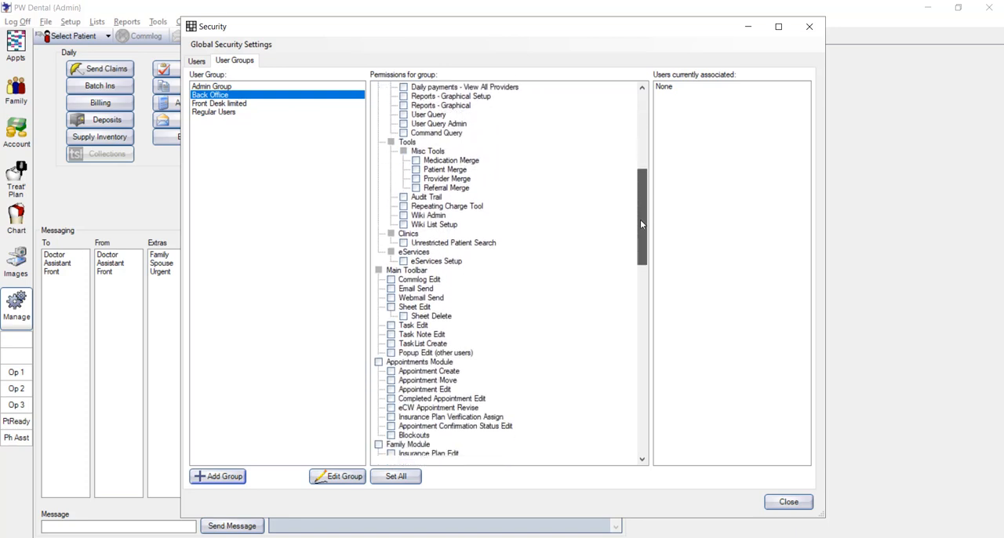
{"action": "scroll", "scroll_direction": "down", "scroll_amount": 3}
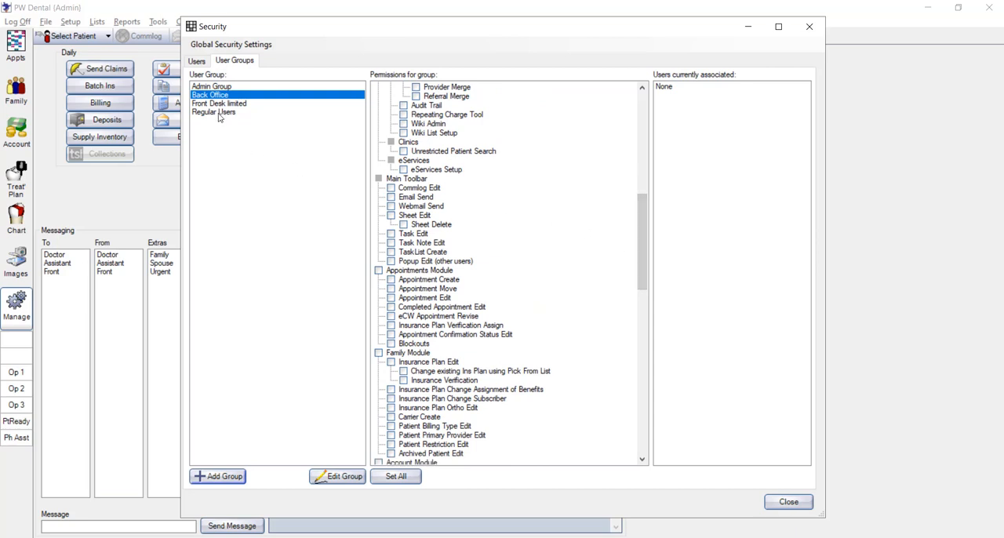
{"action": "left_click", "coordinate": [213, 111]}
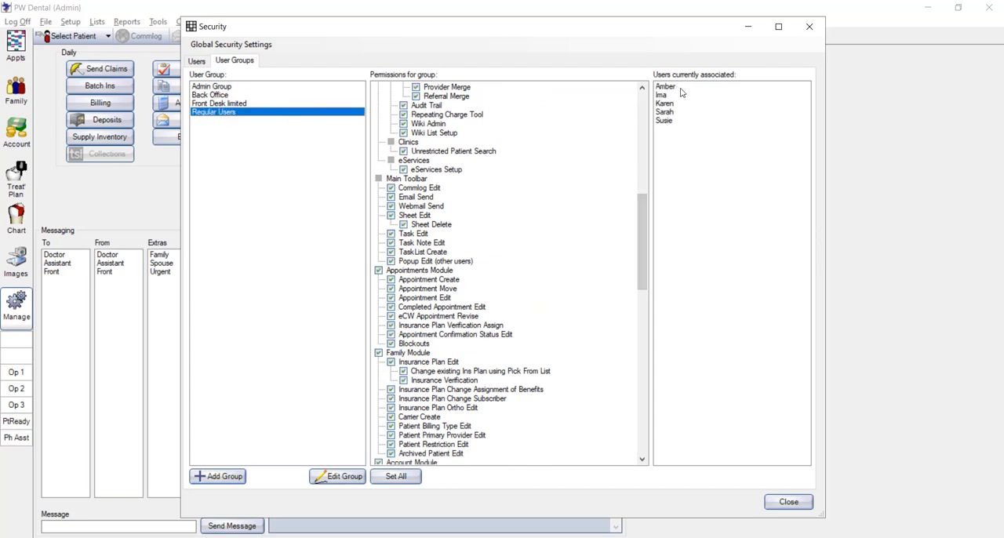
{"action": "mouse_move", "coordinate": [647, 131]}
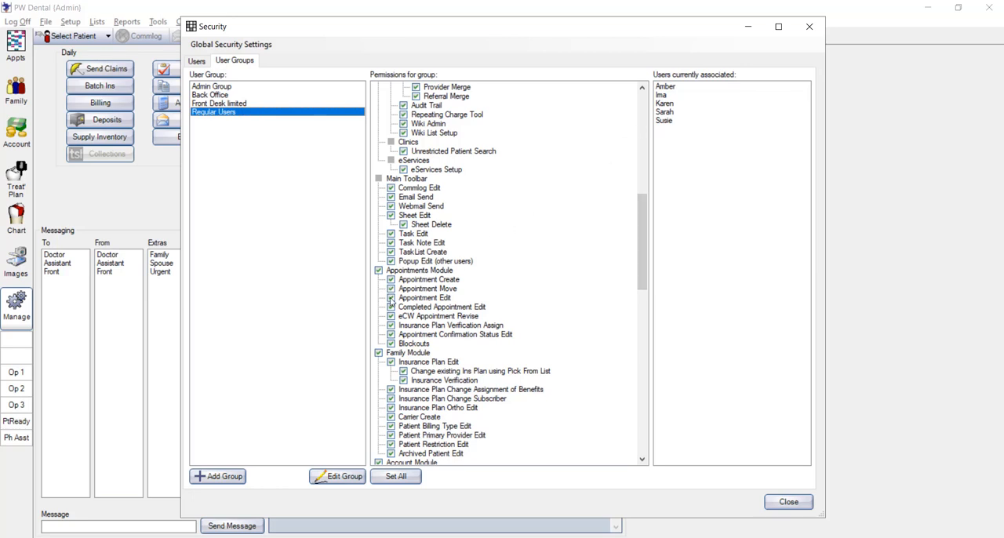
{"action": "mouse_move", "coordinate": [394, 347]}
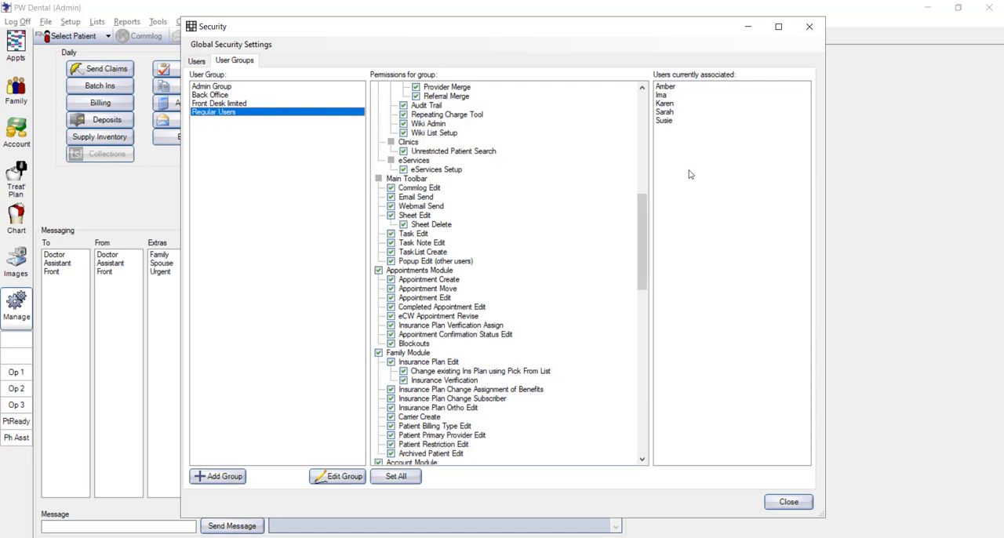
{"action": "mouse_move", "coordinate": [692, 188]}
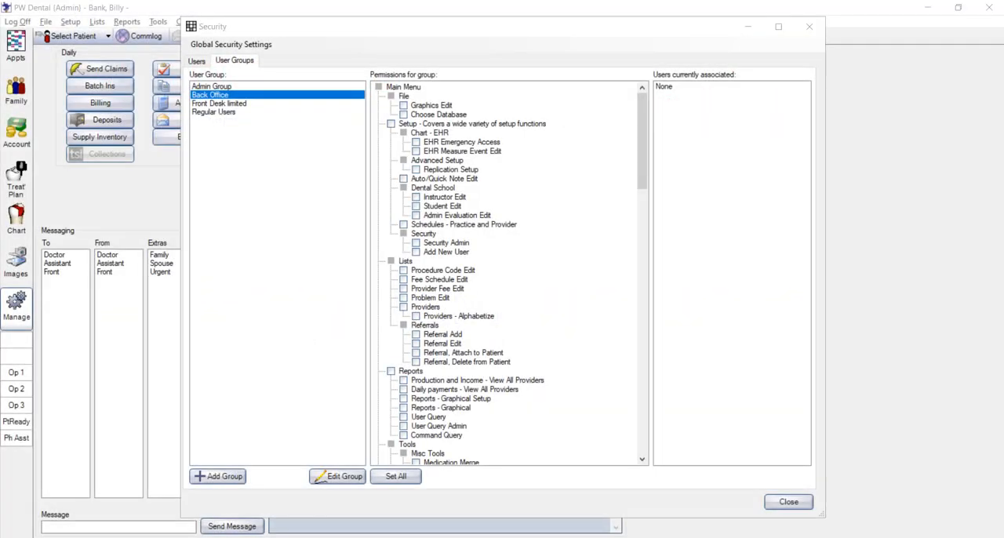
{"action": "mouse_move", "coordinate": [663, 380]}
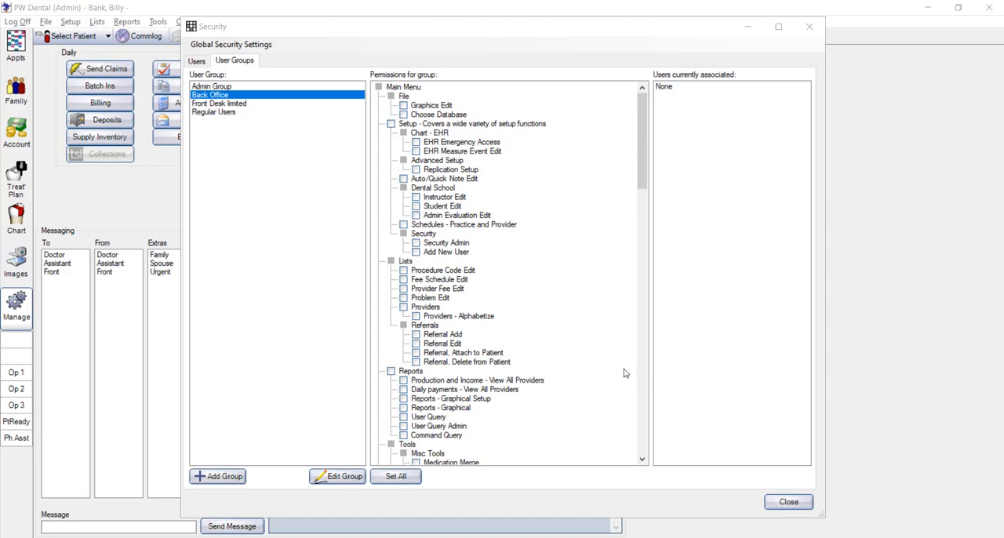
{"action": "mouse_move", "coordinate": [616, 374]}
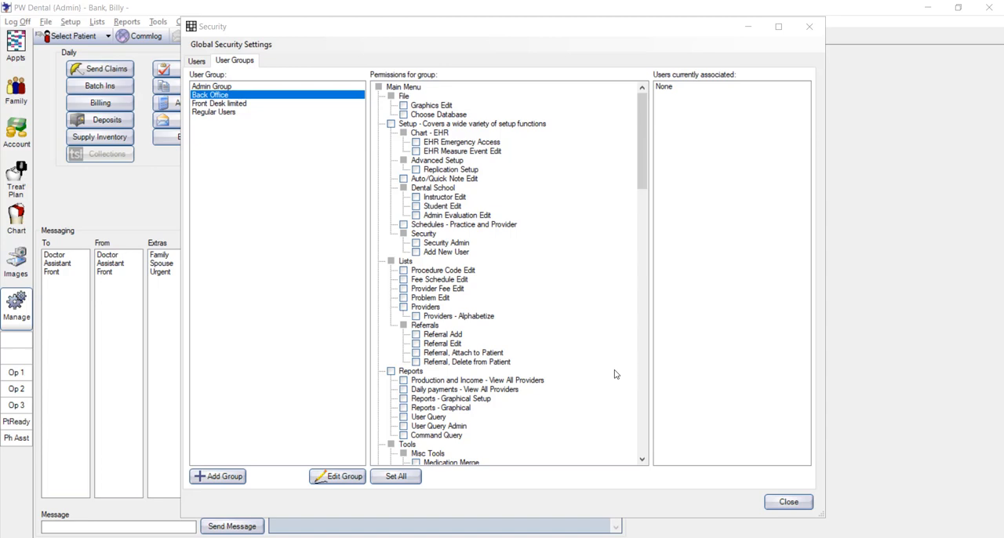
{"action": "mouse_move", "coordinate": [555, 137]}
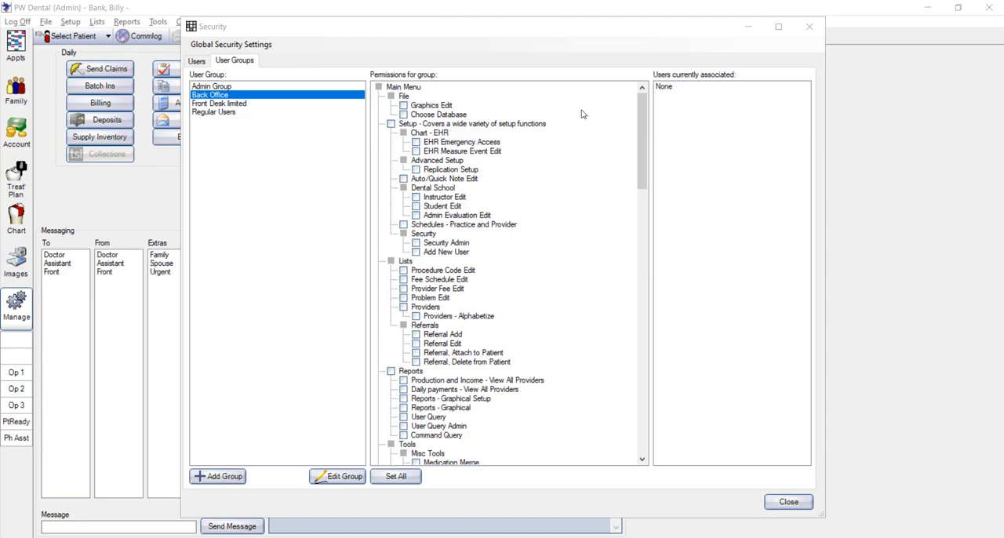
{"action": "mouse_move", "coordinate": [582, 113]}
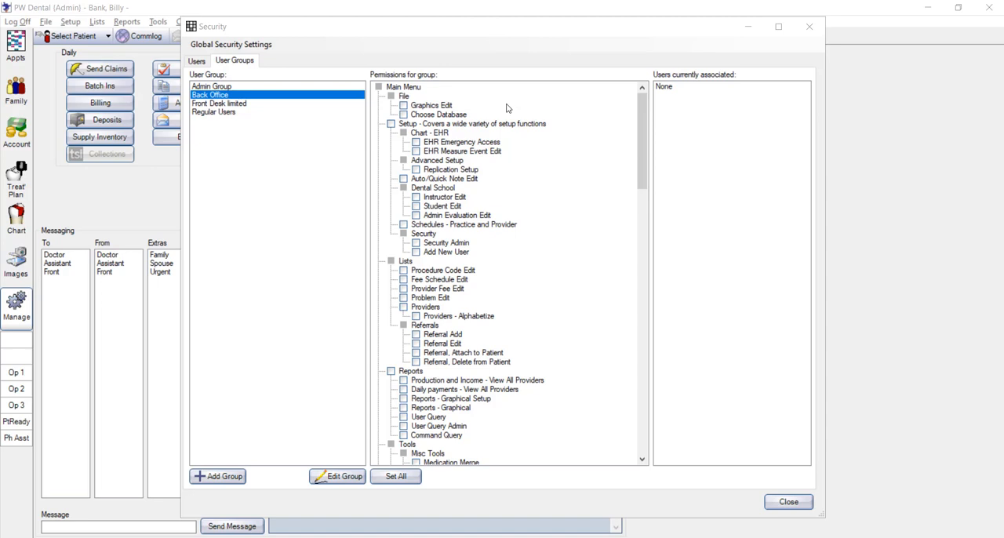
{"action": "mouse_move", "coordinate": [484, 120]}
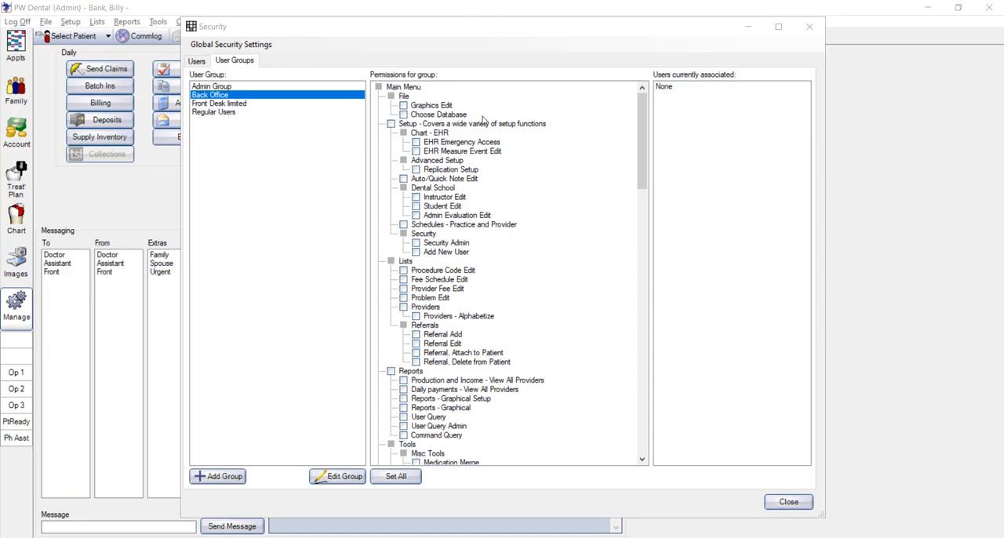
- Check Admin Group's permissions and members, then open Front Desk limited's report access settings
{"action": "left_click", "coordinate": [211, 86]}
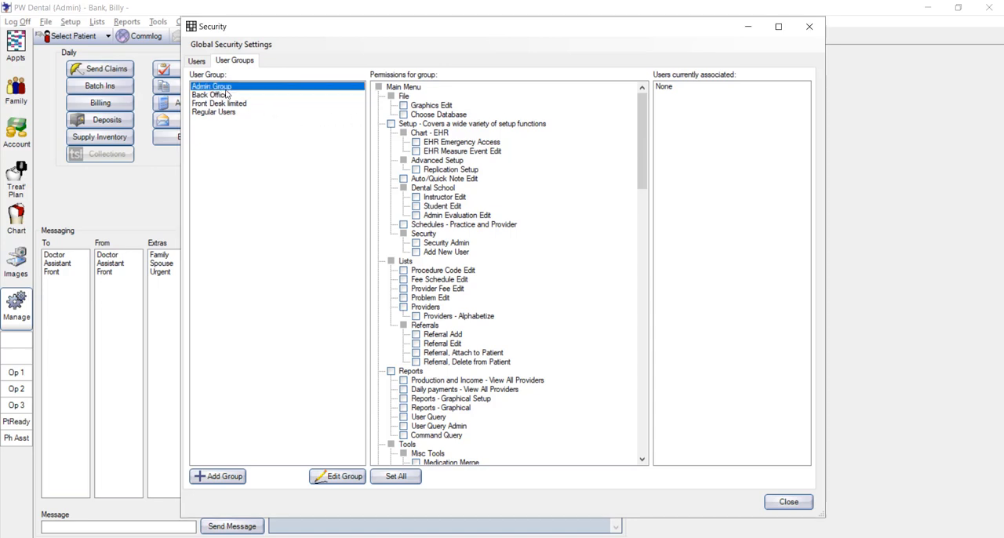
{"action": "left_click", "coordinate": [395, 476]}
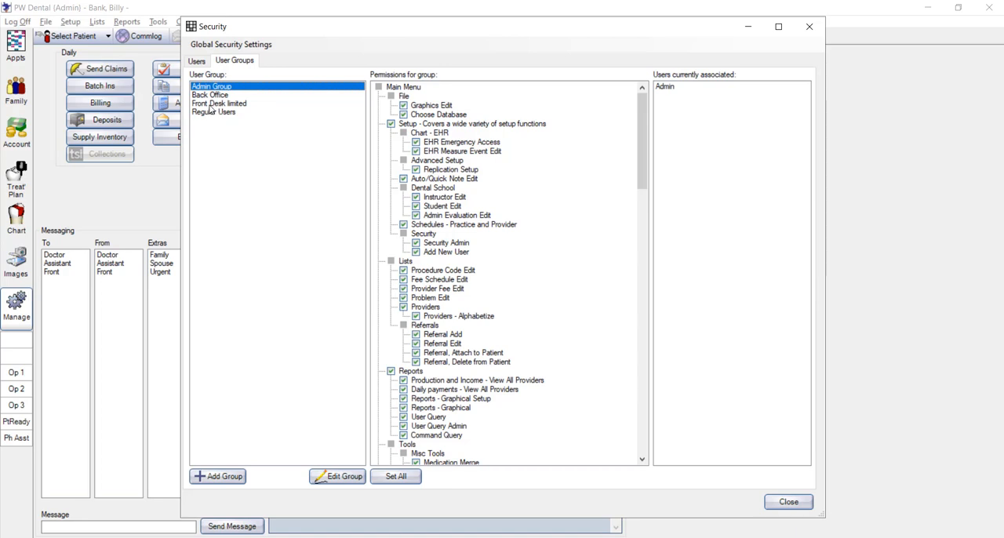
{"action": "left_click", "coordinate": [218, 102]}
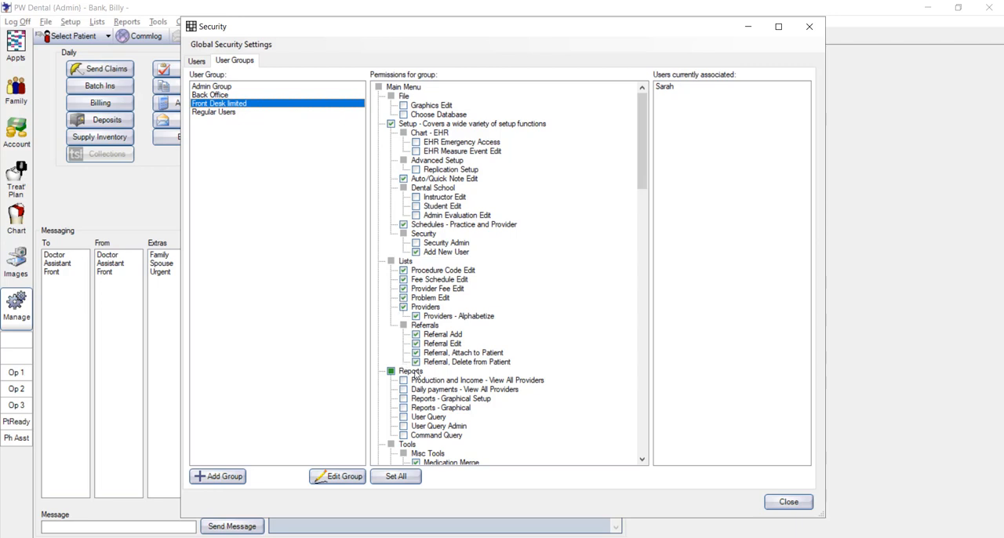
{"action": "mouse_move", "coordinate": [443, 383]}
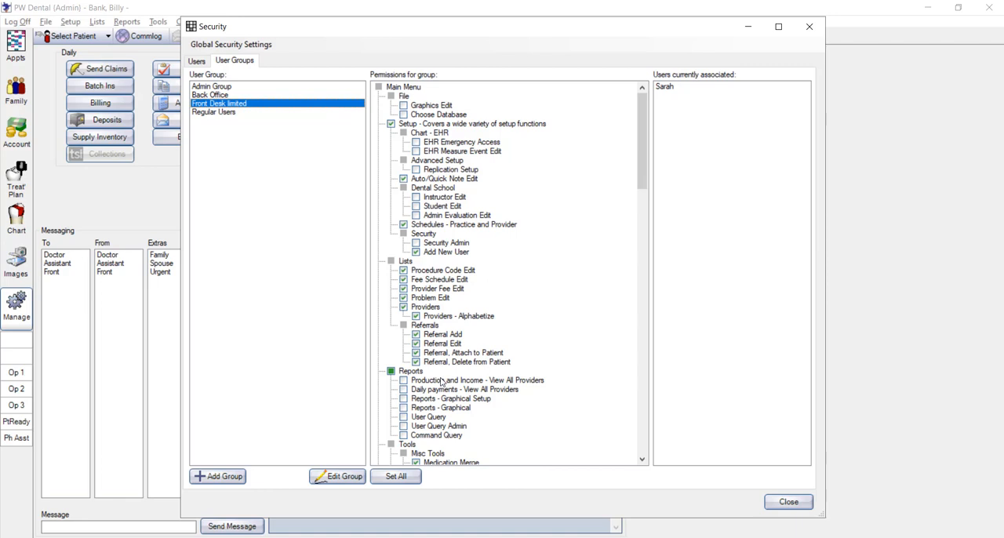
{"action": "mouse_move", "coordinate": [437, 380]}
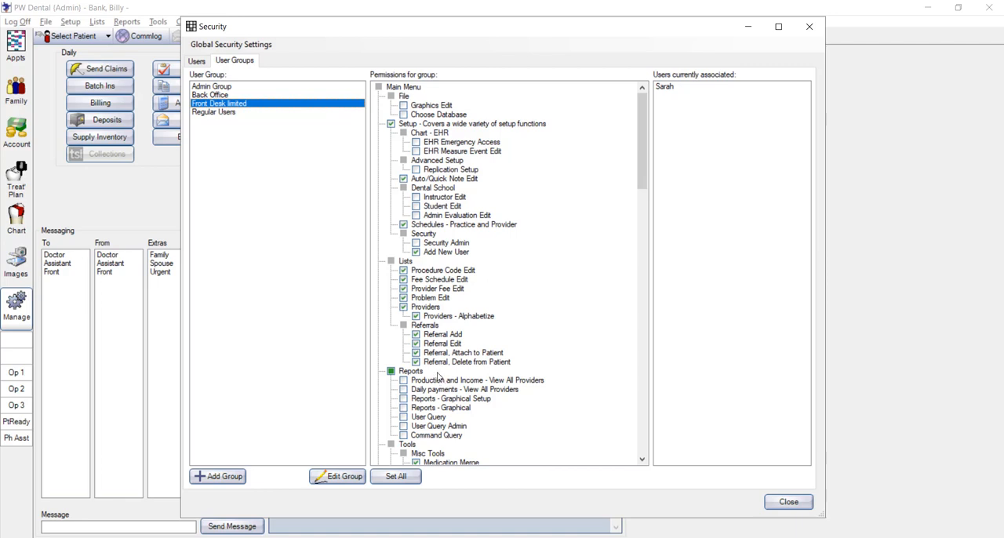
{"action": "left_click", "coordinate": [391, 371]}
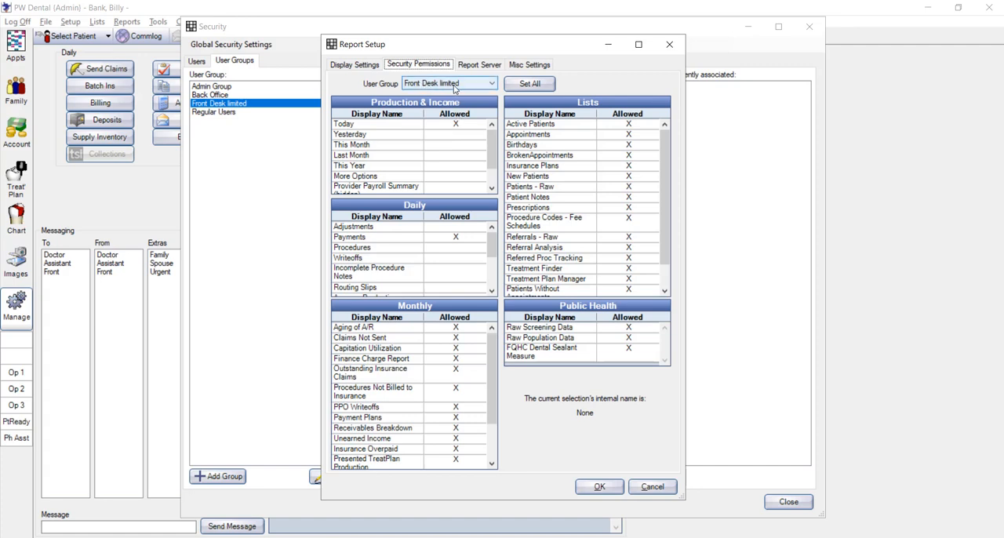
{"action": "mouse_move", "coordinate": [475, 88]}
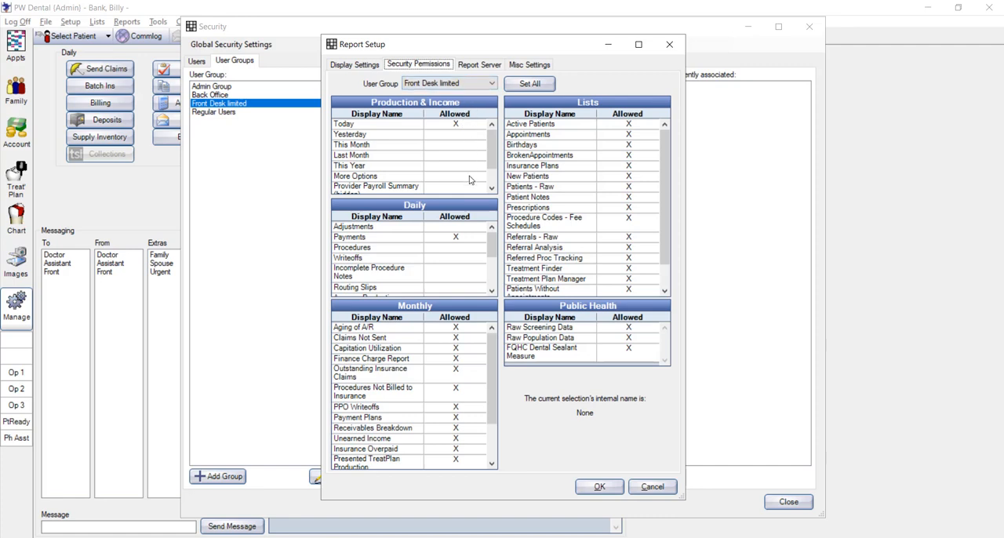
{"action": "mouse_move", "coordinate": [469, 196]}
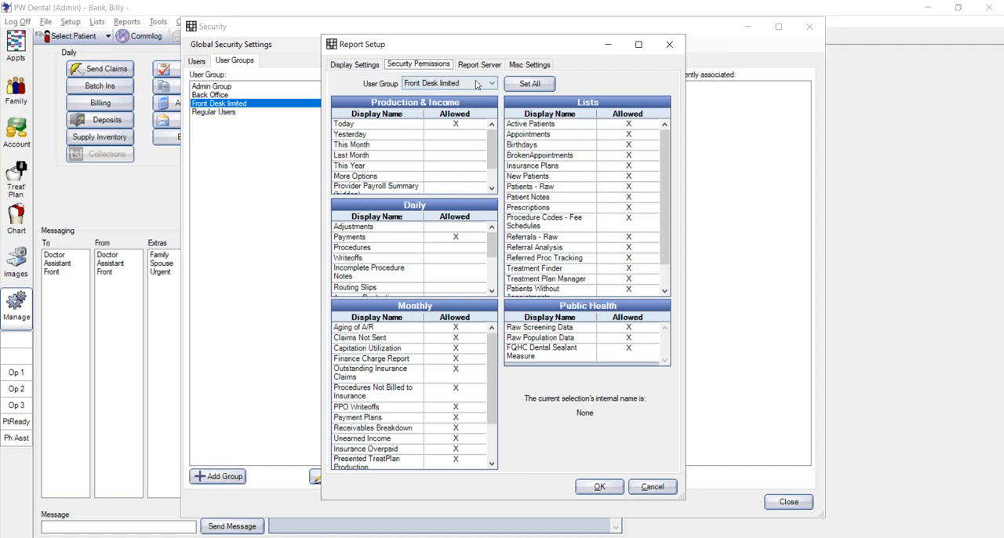
{"action": "left_click", "coordinate": [447, 83]}
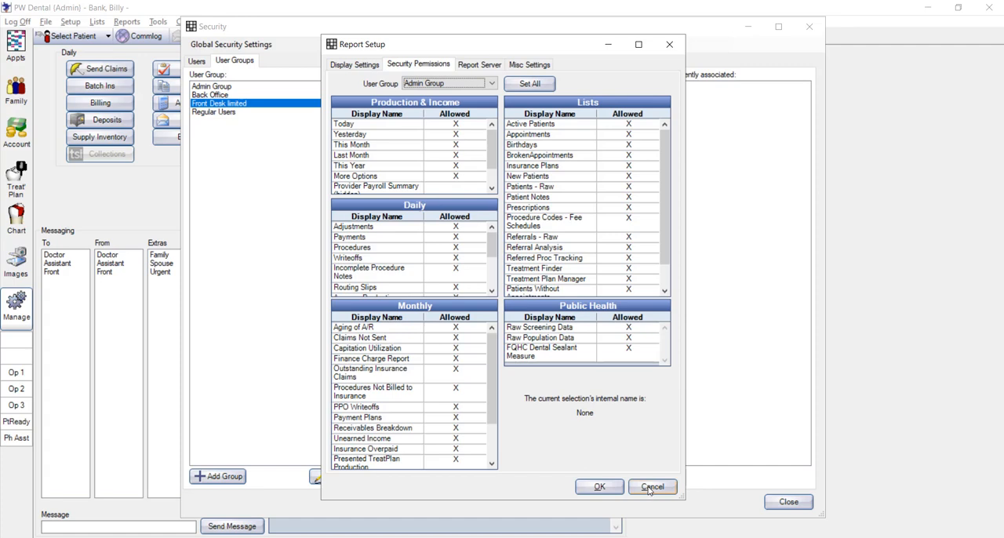
{"action": "left_click", "coordinate": [652, 487]}
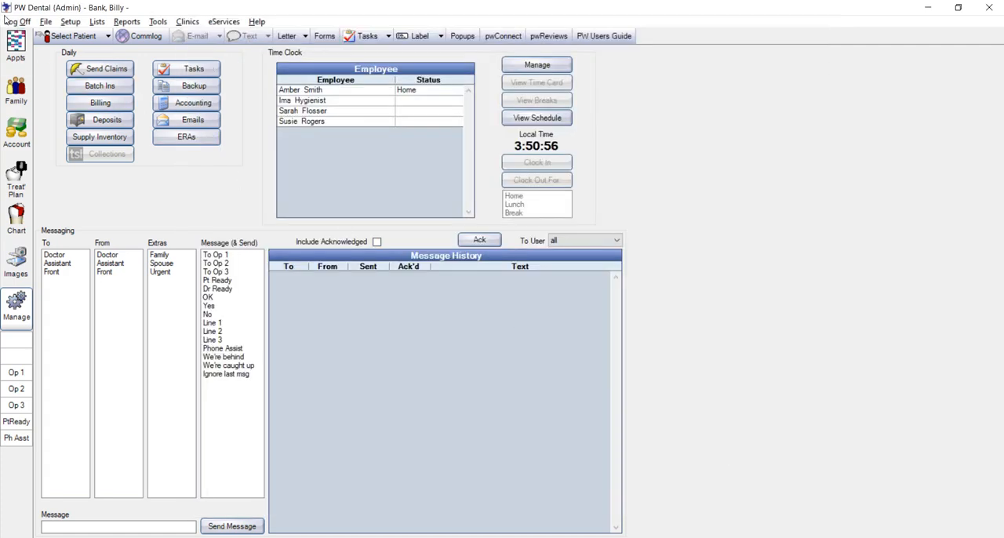
- Sign in as Sarah, get refused the Today standard report, then log her off
{"action": "left_click", "coordinate": [16, 21]}
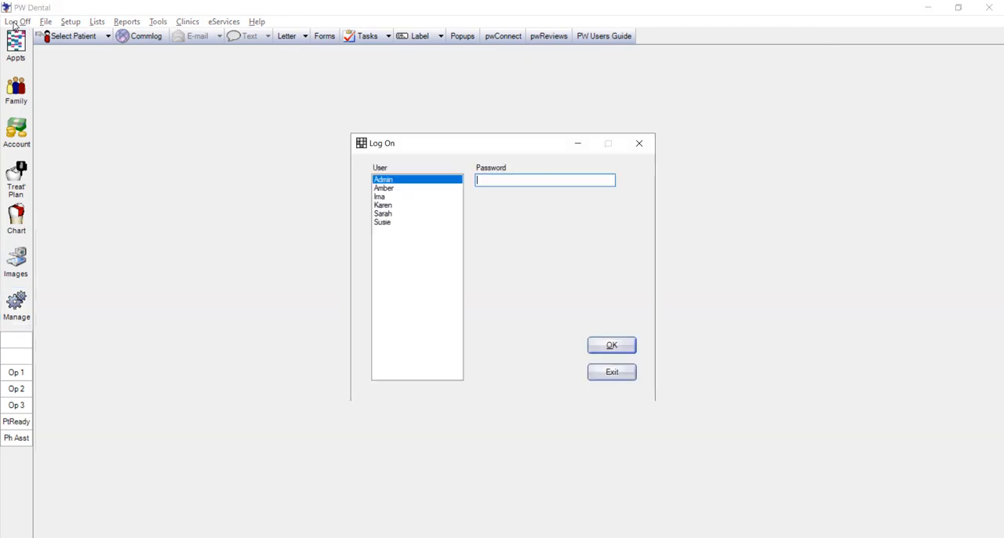
{"action": "left_click", "coordinate": [383, 213]}
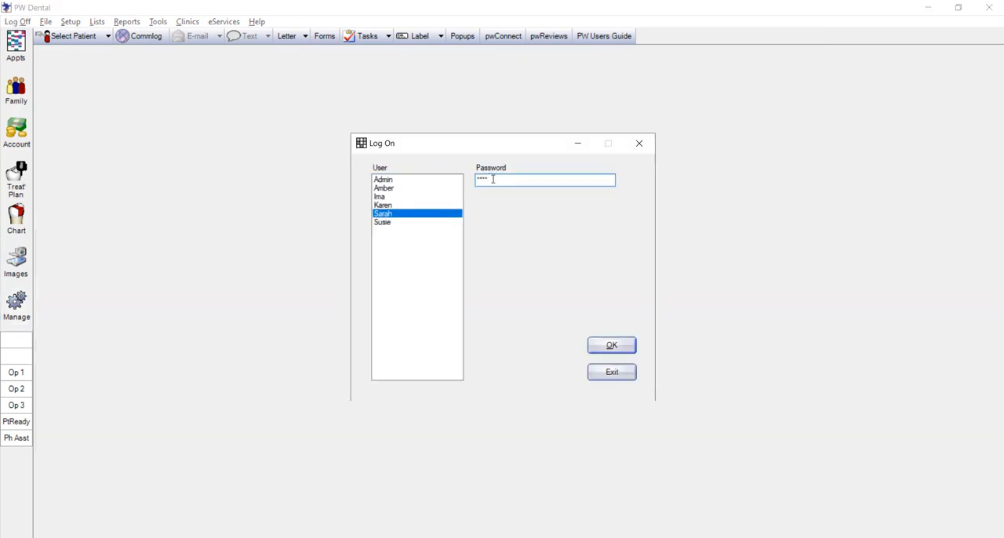
{"action": "left_click", "coordinate": [611, 345]}
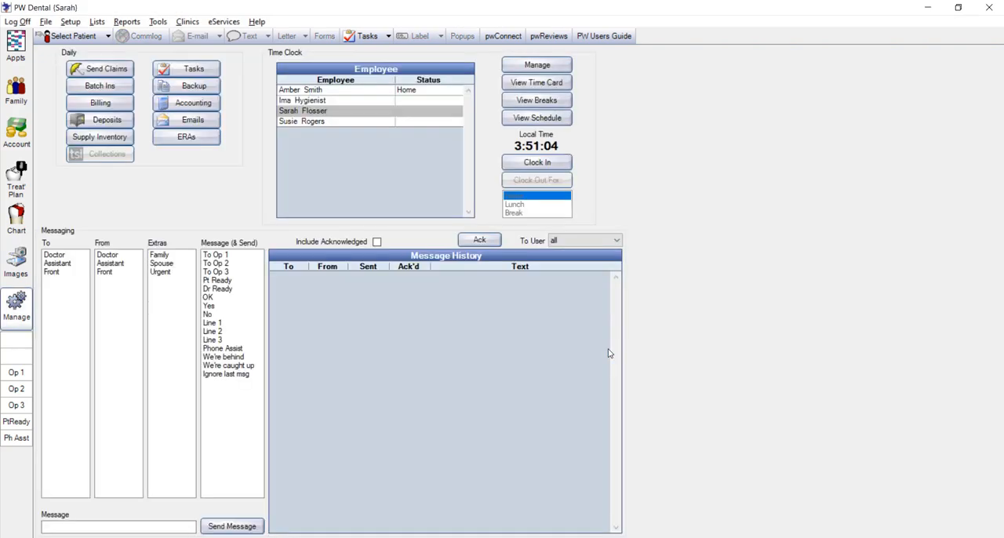
{"action": "left_click", "coordinate": [128, 21]}
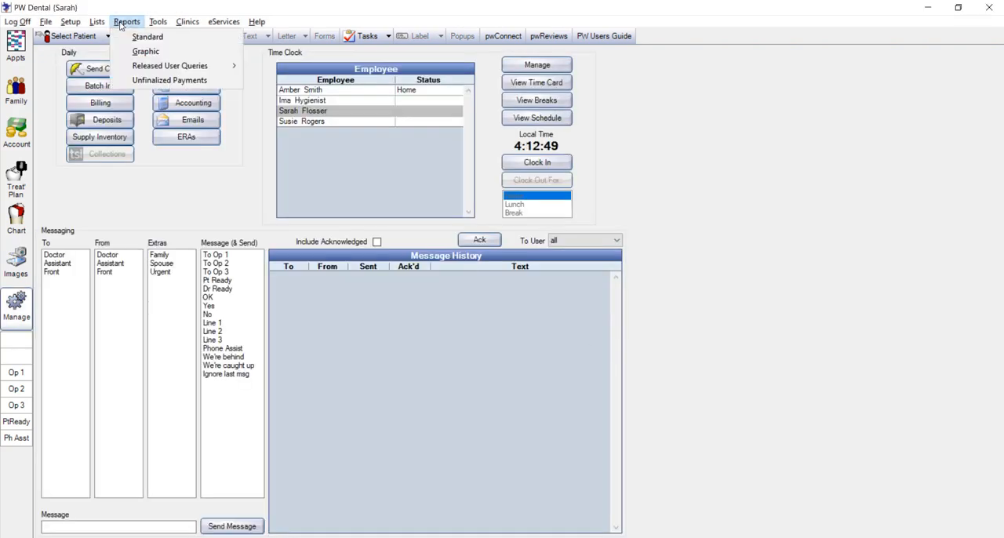
{"action": "left_click", "coordinate": [148, 37]}
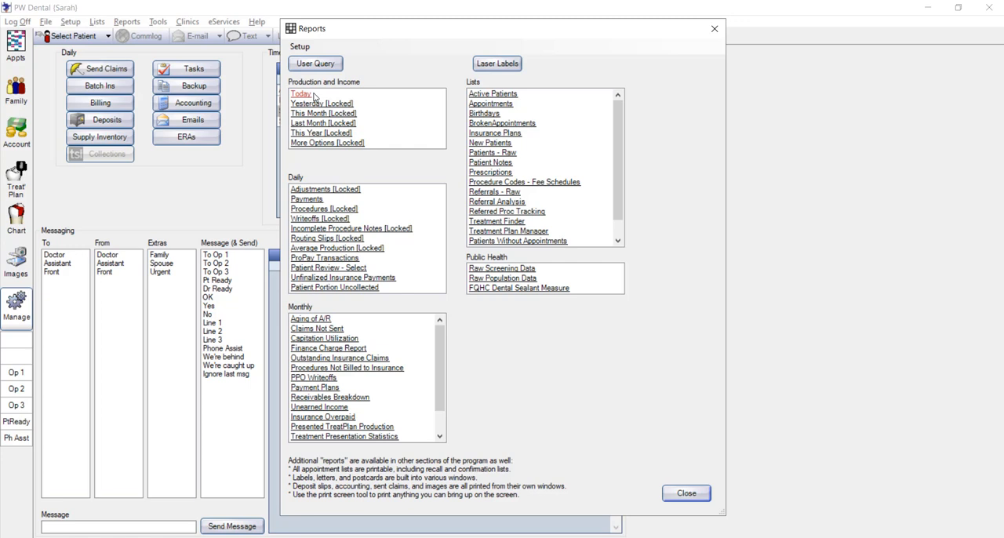
{"action": "mouse_move", "coordinate": [352, 100]}
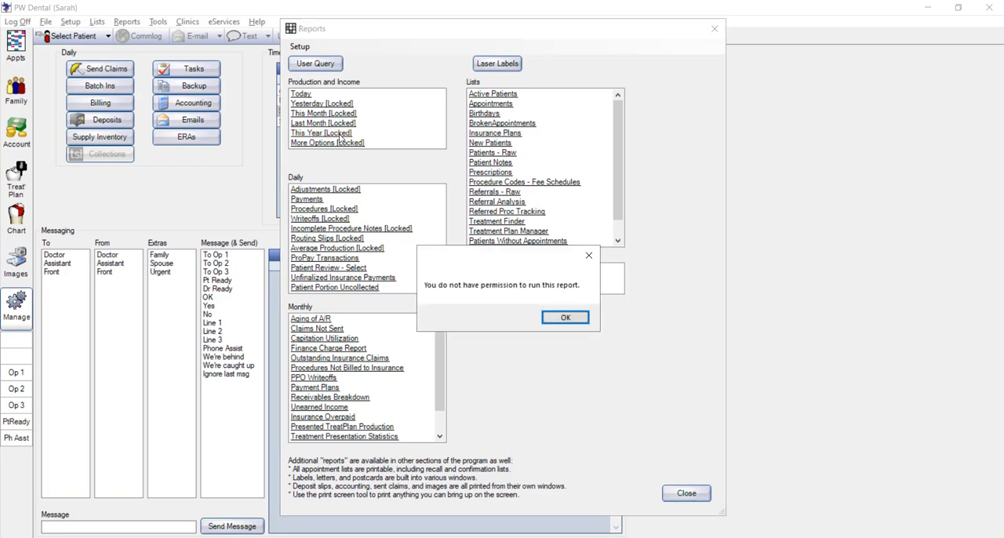
{"action": "mouse_move", "coordinate": [526, 323]}
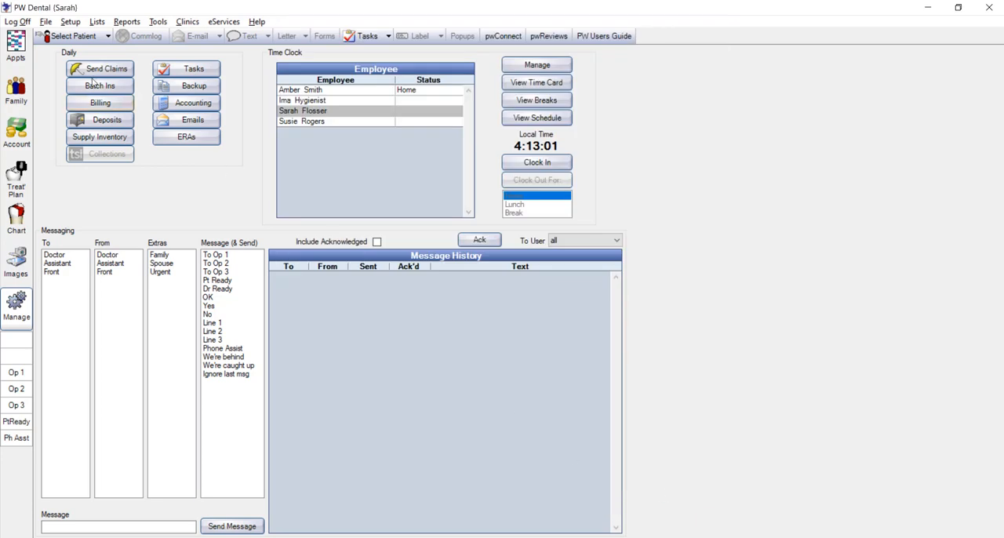
{"action": "left_click", "coordinate": [17, 21]}
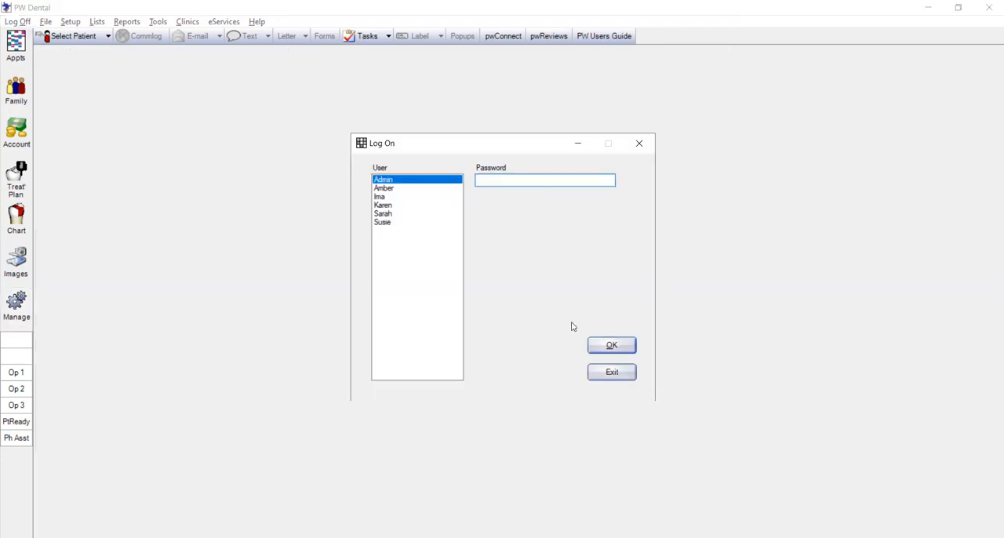
- Log back on as Admin, check the Reports menu, and open the global Security settings
{"action": "left_click", "coordinate": [611, 345]}
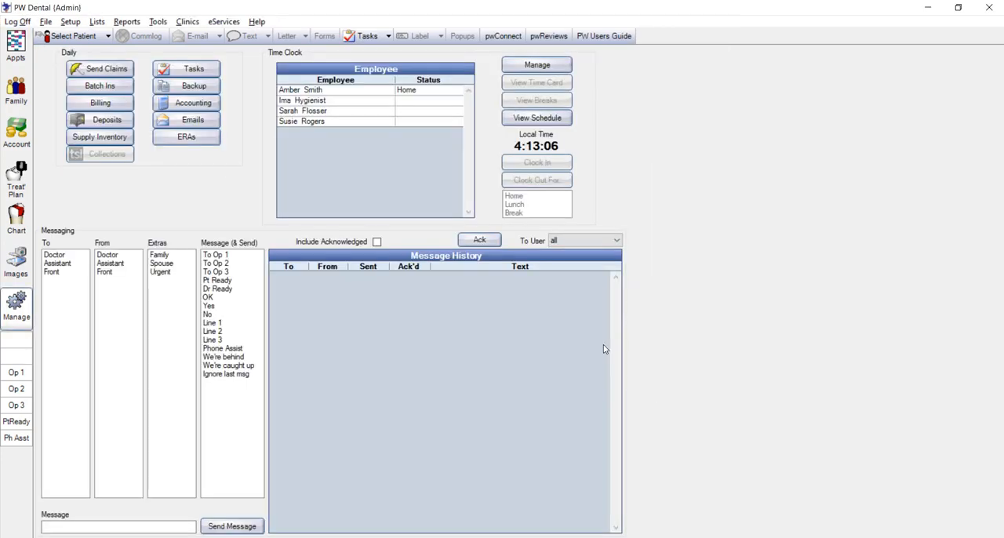
{"action": "left_click", "coordinate": [127, 21]}
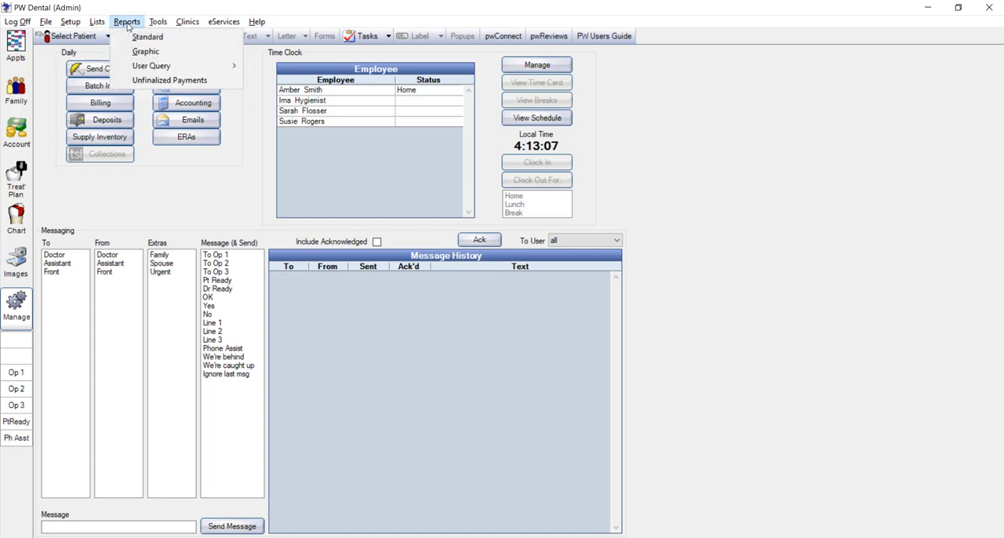
{"action": "left_click", "coordinate": [148, 37]}
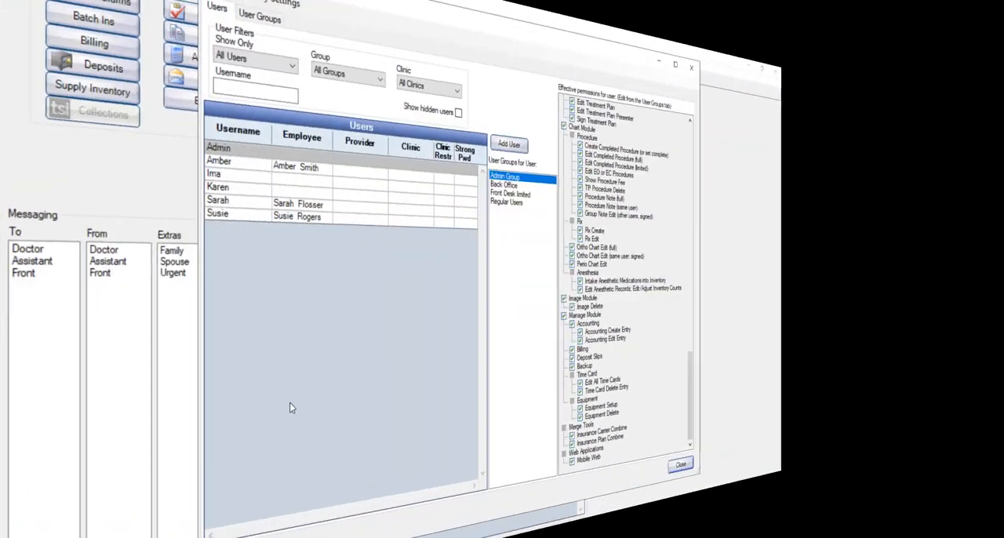
- Select the Front Desk limited user group and scroll to its Main Toolbar permissions
{"action": "left_click", "coordinate": [234, 60]}
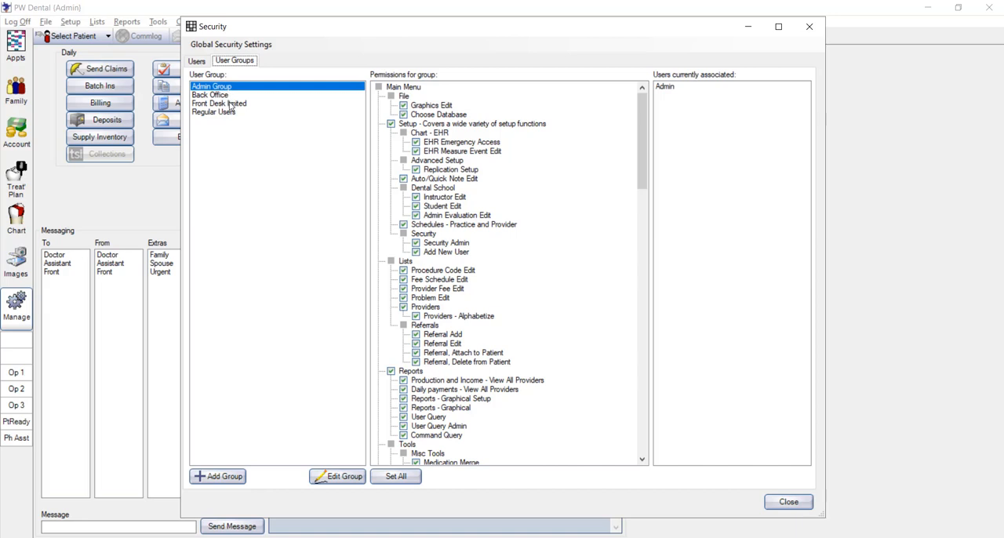
{"action": "left_click", "coordinate": [219, 103]}
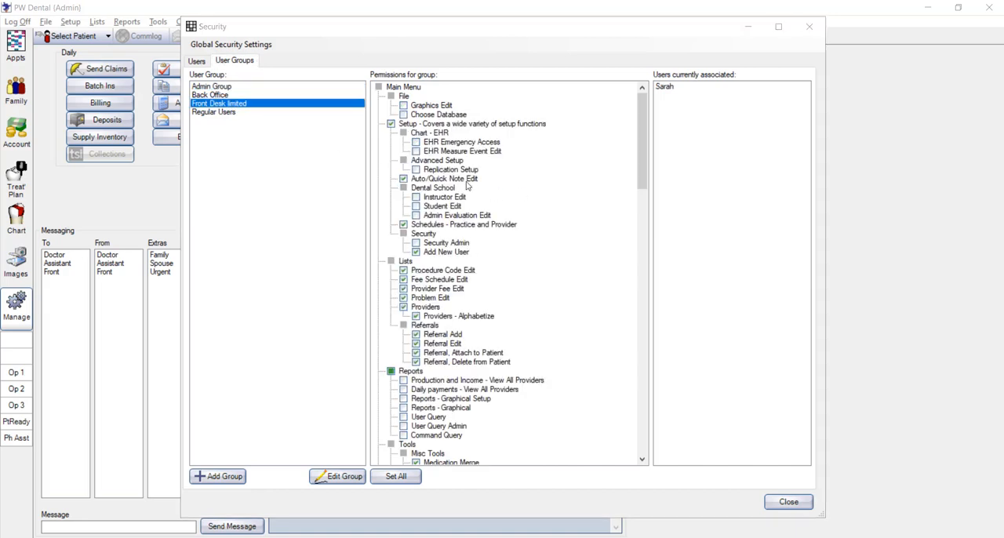
{"action": "scroll", "scroll_direction": "down", "scroll_amount": 3}
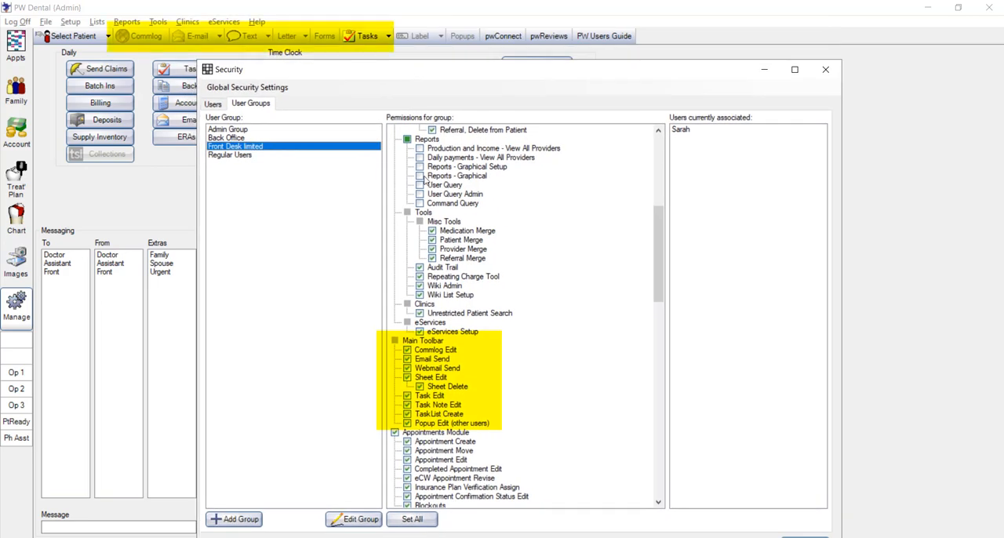
{"action": "mouse_move", "coordinate": [430, 424]}
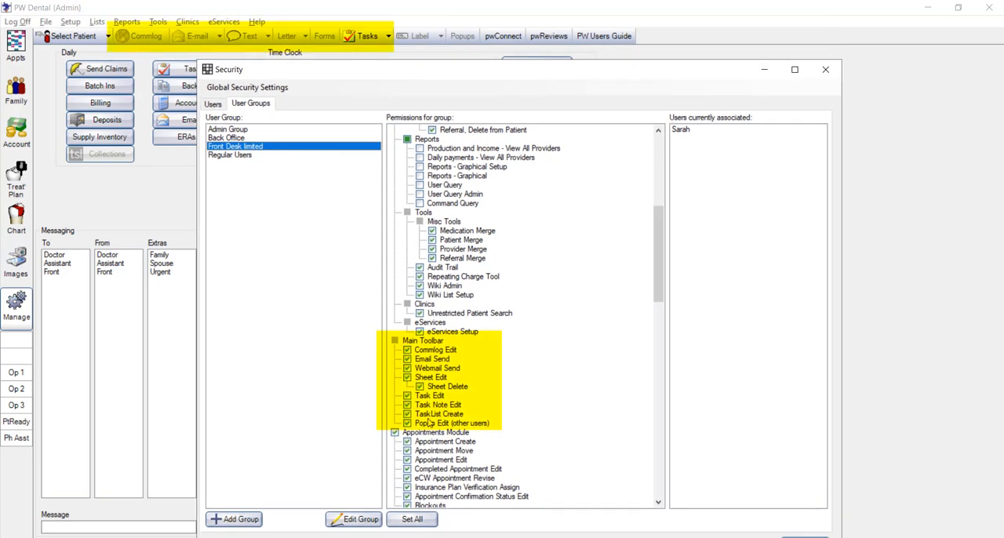
{"action": "mouse_move", "coordinate": [516, 429]}
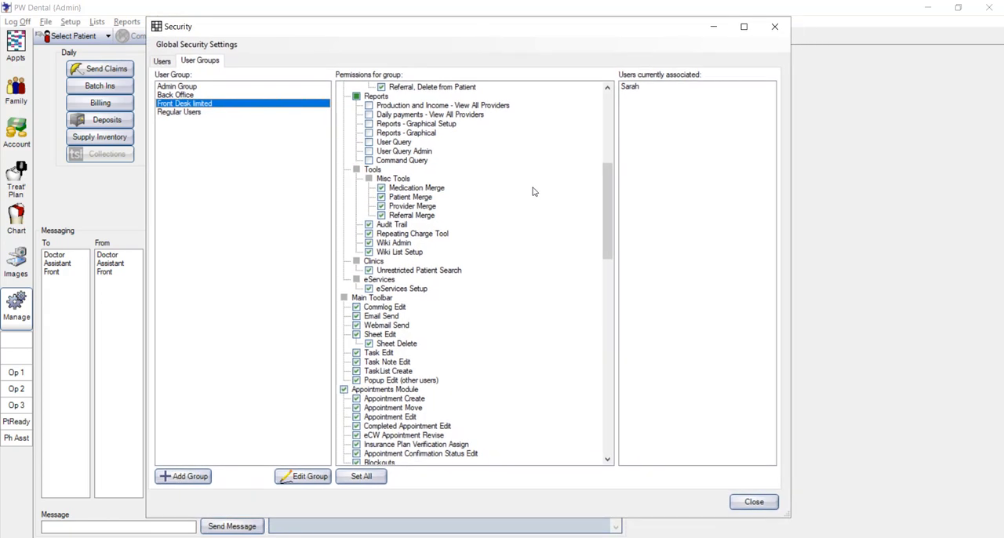
- Uncheck Chart Module in the Front Desk limited group's permission list
{"action": "scroll", "scroll_direction": "down", "scroll_amount": 3}
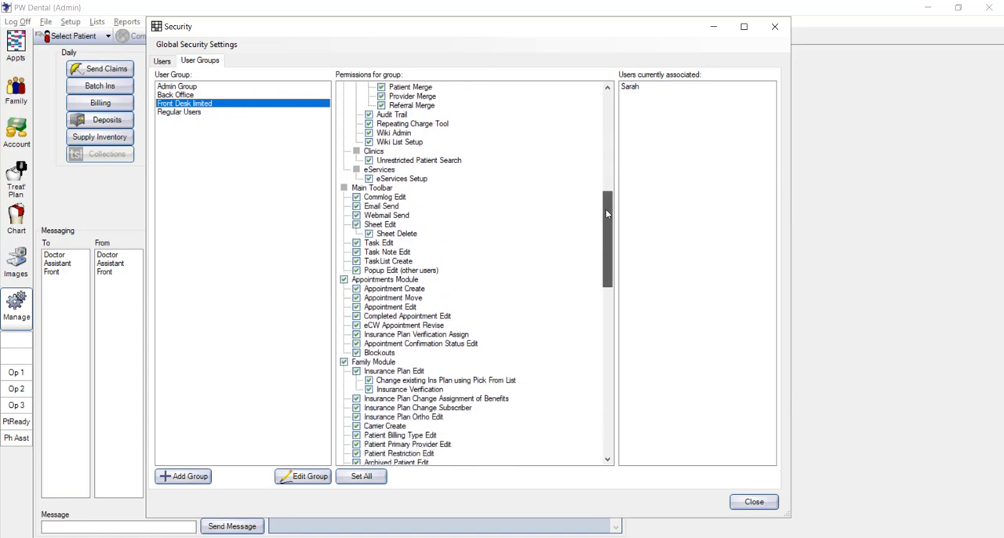
{"action": "scroll", "scroll_direction": "down", "scroll_amount": 3}
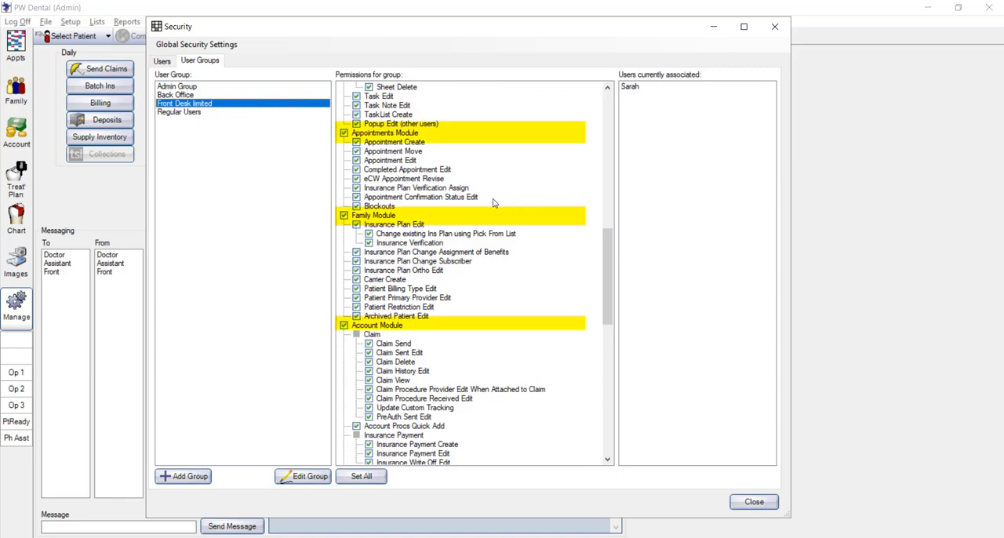
{"action": "mouse_move", "coordinate": [701, 129]}
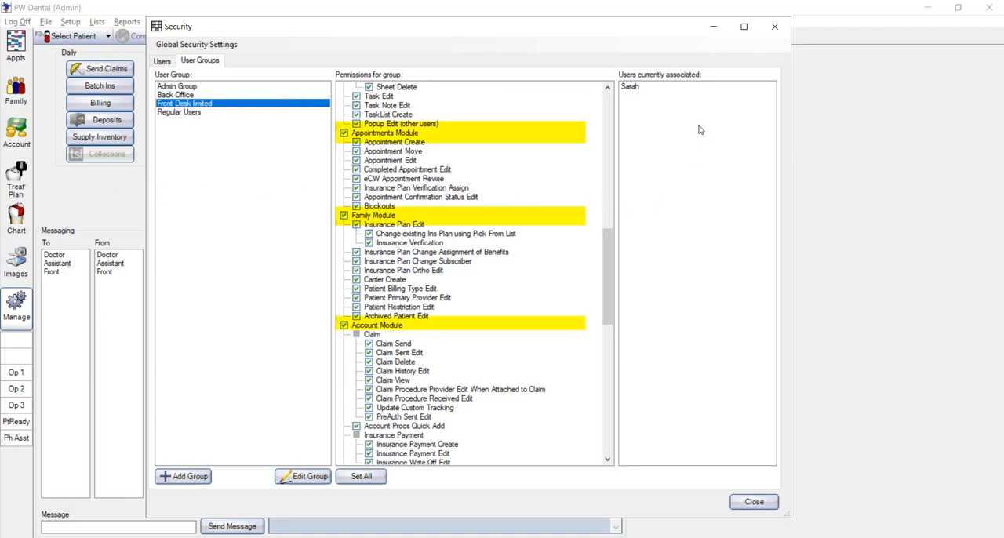
{"action": "scroll", "scroll_direction": "down", "scroll_amount": 3}
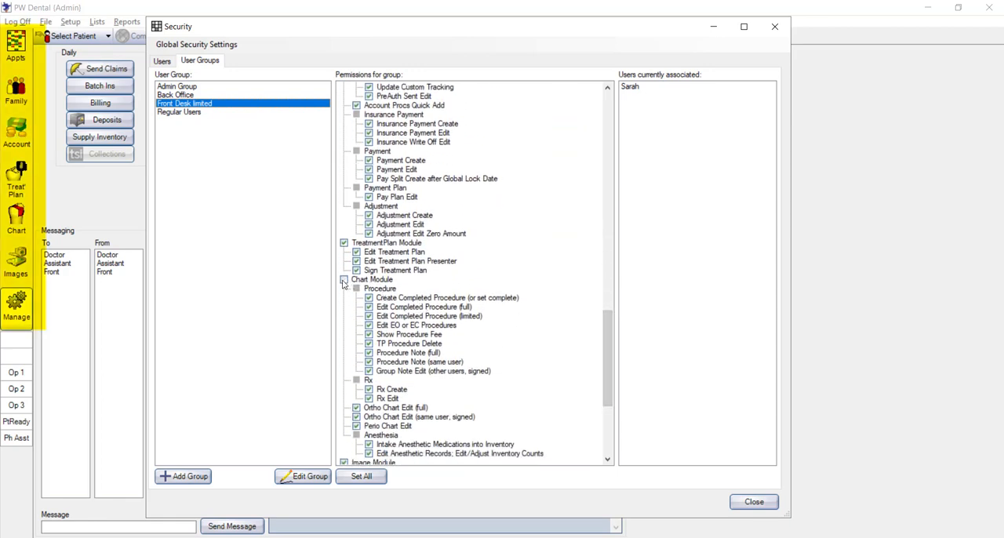
{"action": "left_click", "coordinate": [343, 279]}
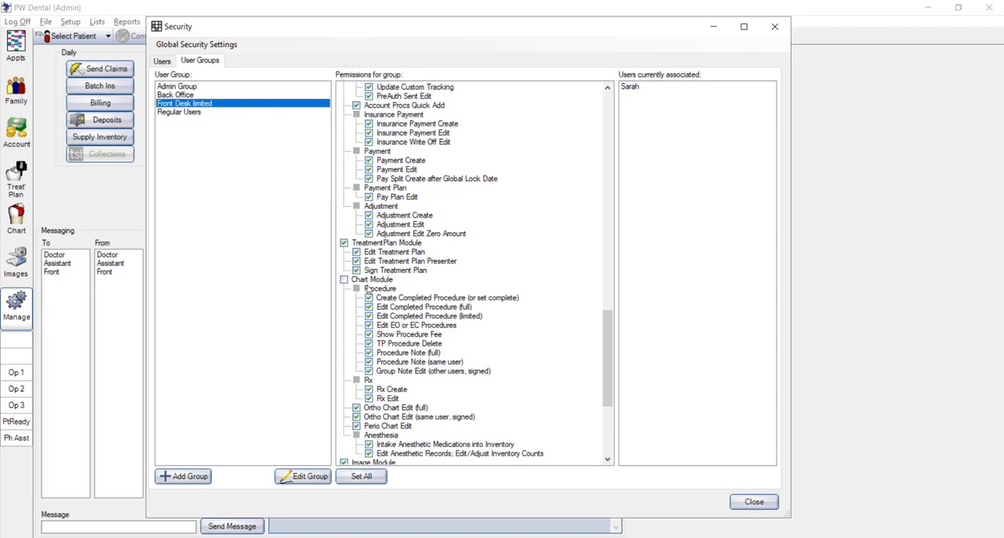
{"action": "left_click", "coordinate": [372, 279]}
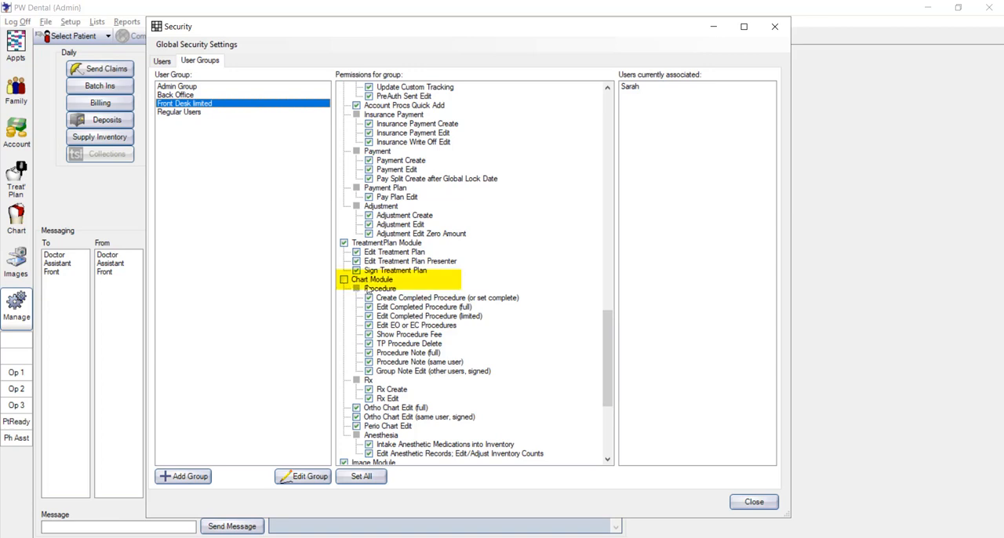
{"action": "left_click", "coordinate": [372, 279]}
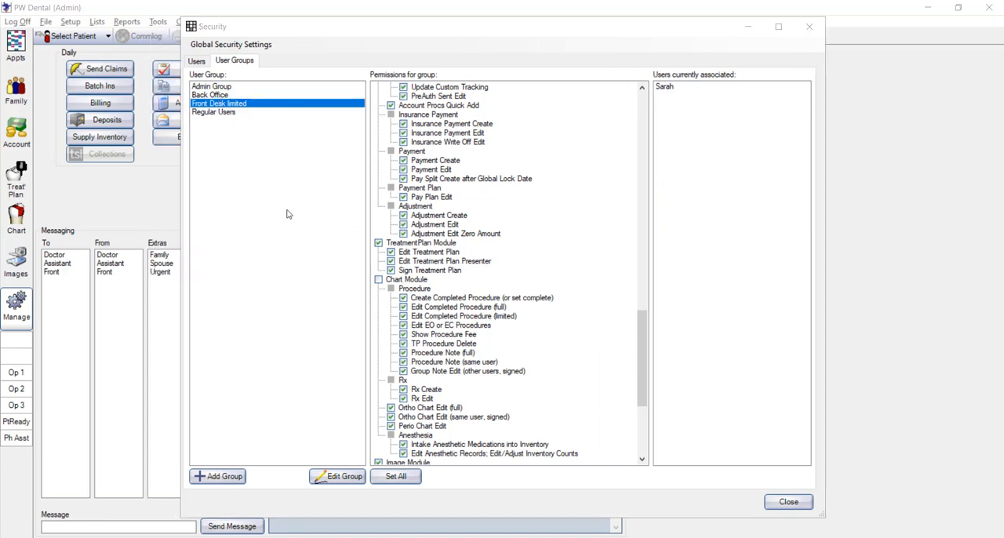
{"action": "mouse_move", "coordinate": [244, 108]}
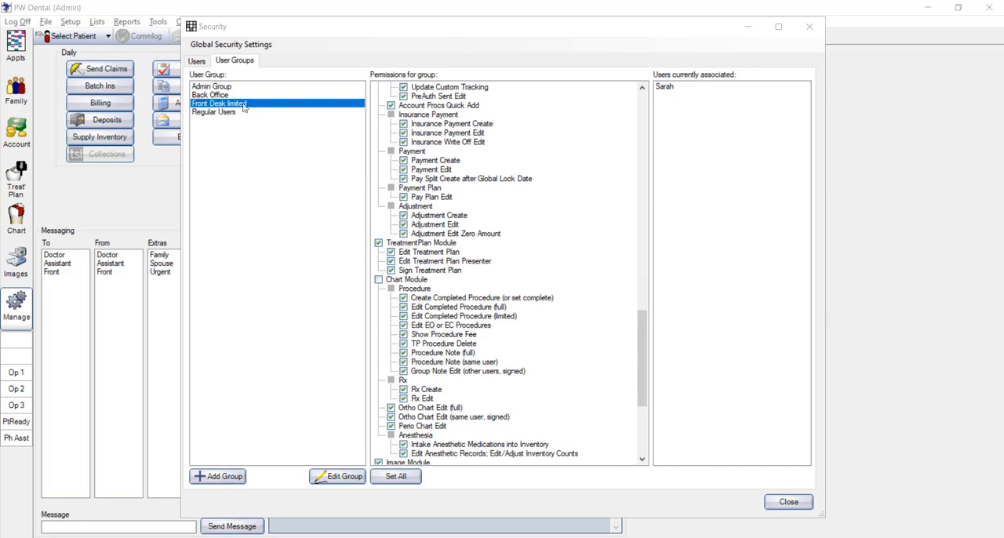
{"action": "left_click", "coordinate": [209, 94]}
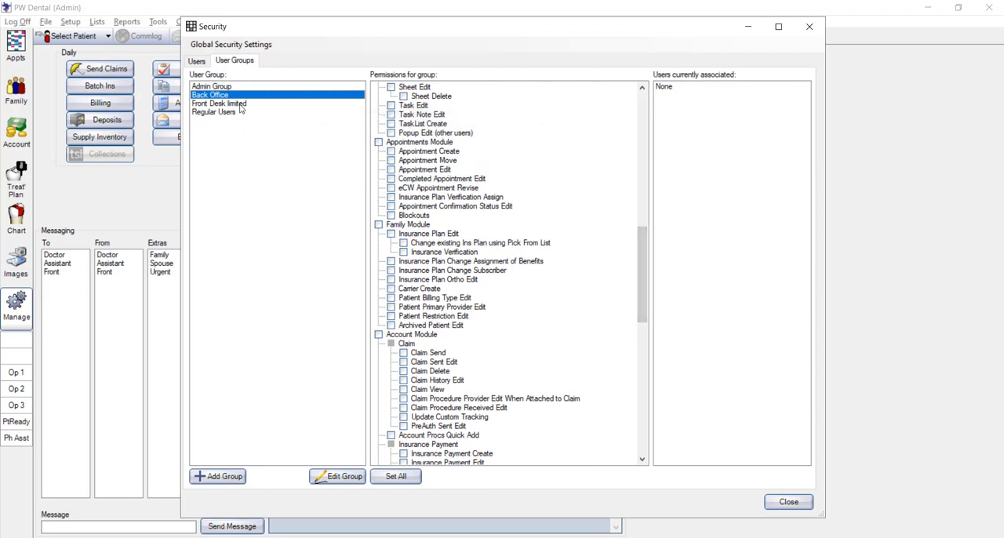
{"action": "left_click", "coordinate": [218, 103]}
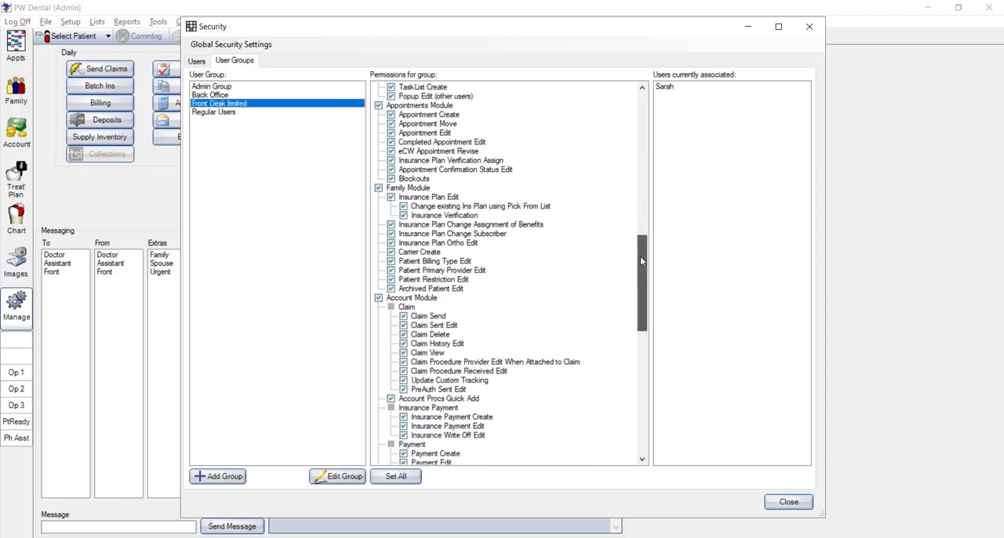
{"action": "scroll", "scroll_direction": "down", "scroll_amount": 3}
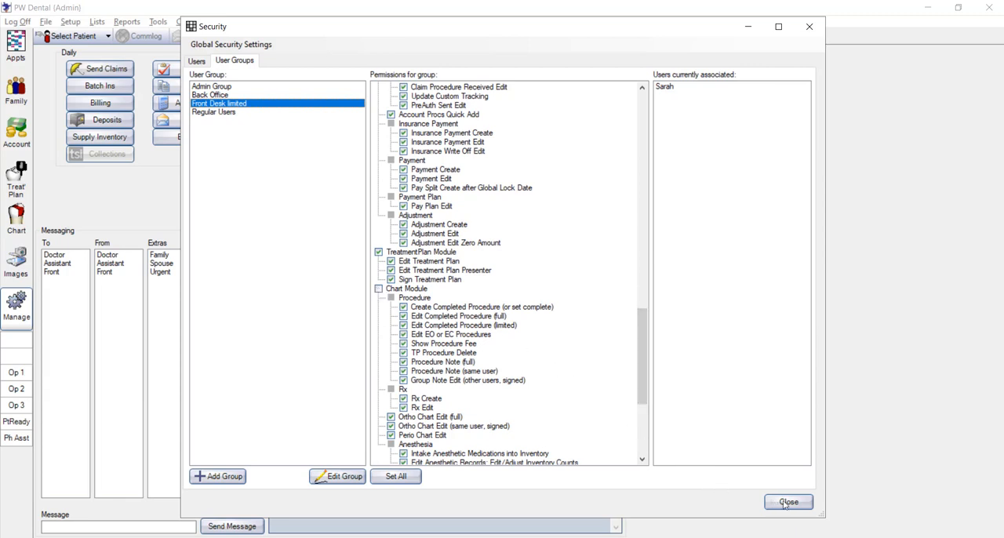
- Close Security, try the Chart module, and dismiss the 'Not authorized' message
{"action": "left_click", "coordinate": [788, 501]}
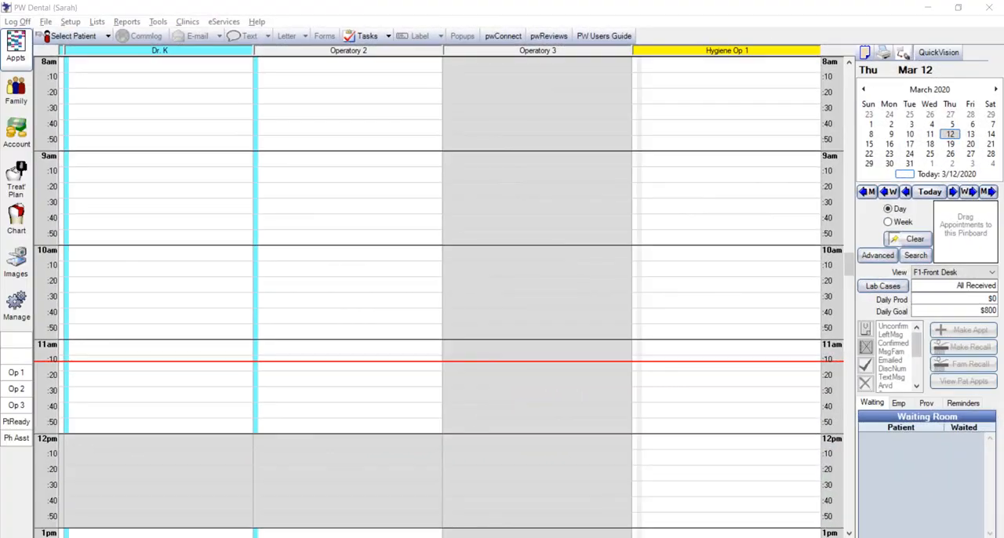
{"action": "mouse_move", "coordinate": [668, 311]}
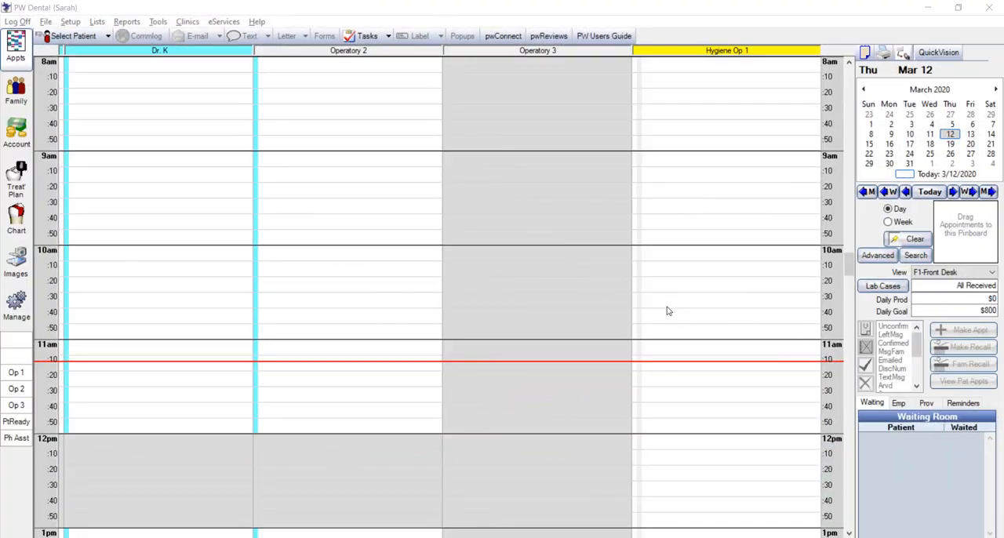
{"action": "mouse_move", "coordinate": [624, 311]}
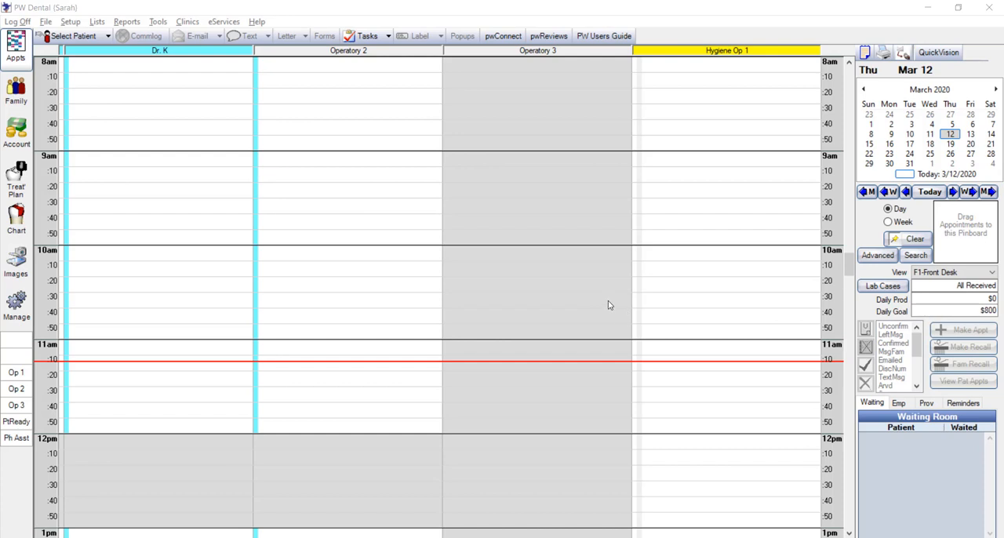
{"action": "mouse_move", "coordinate": [81, 26]}
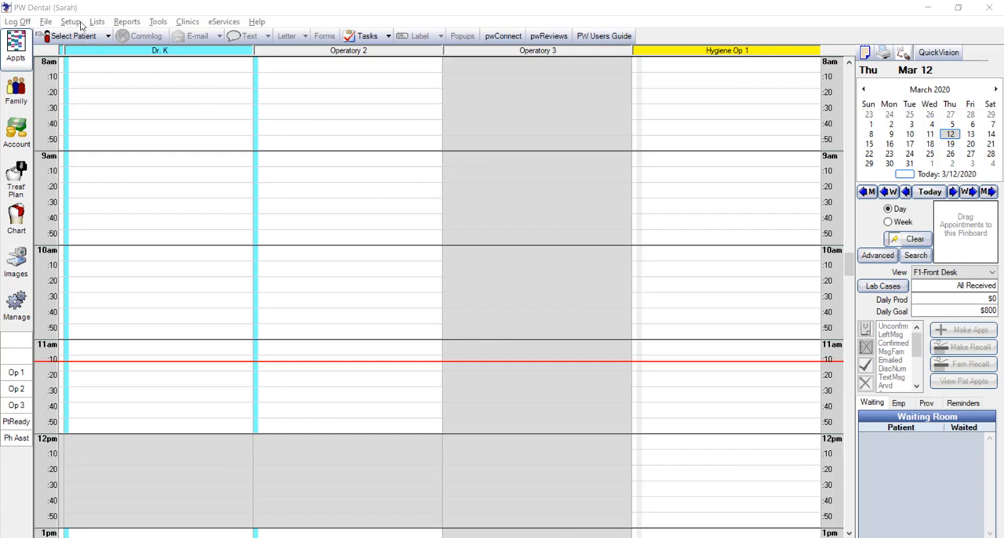
{"action": "mouse_move", "coordinate": [55, 6]}
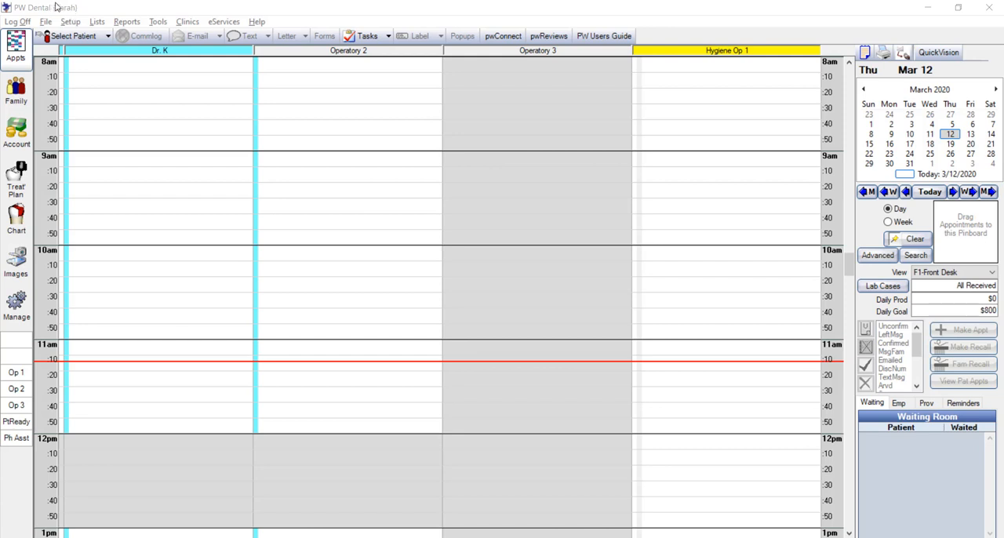
{"action": "mouse_move", "coordinate": [96, 77]}
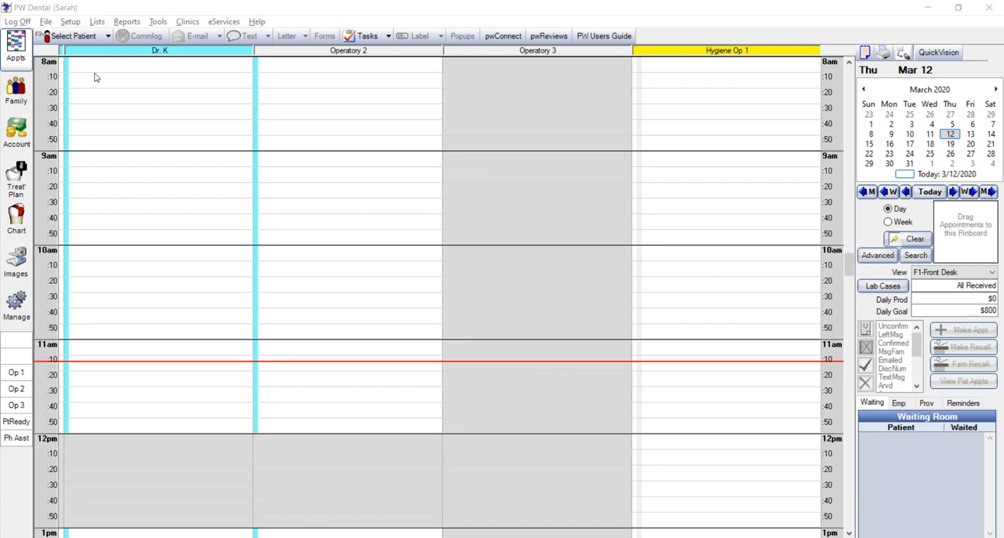
{"action": "mouse_move", "coordinate": [56, 211]}
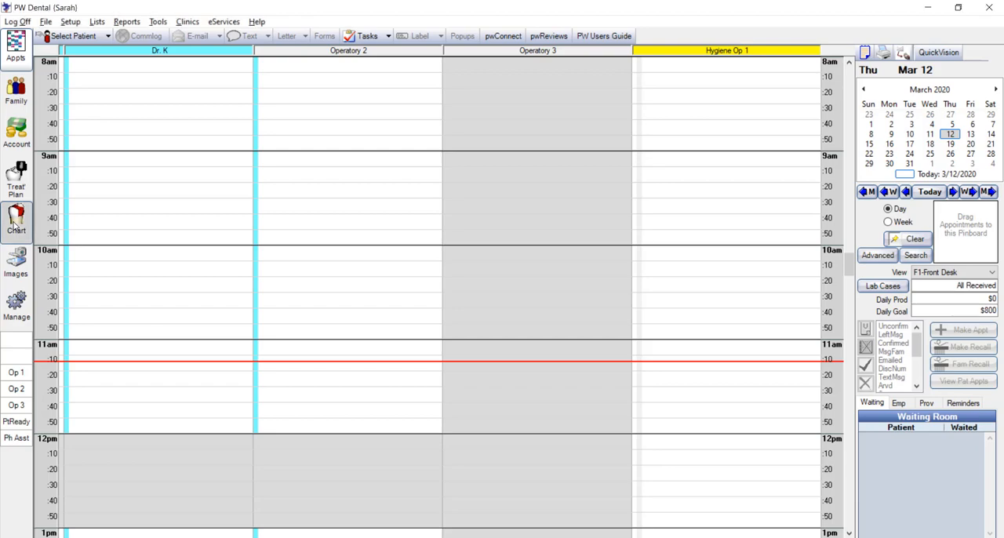
{"action": "left_click", "coordinate": [15, 223]}
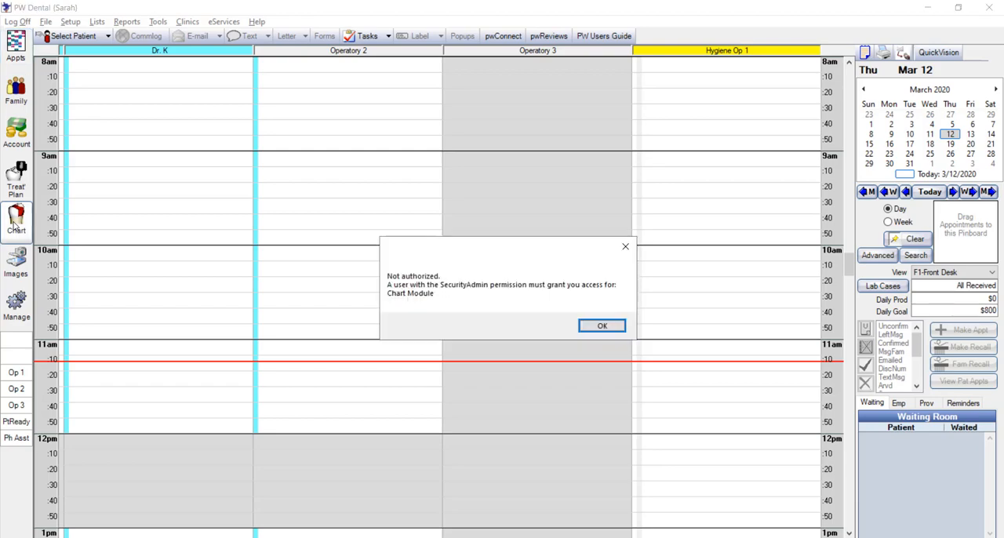
{"action": "left_click", "coordinate": [601, 325]}
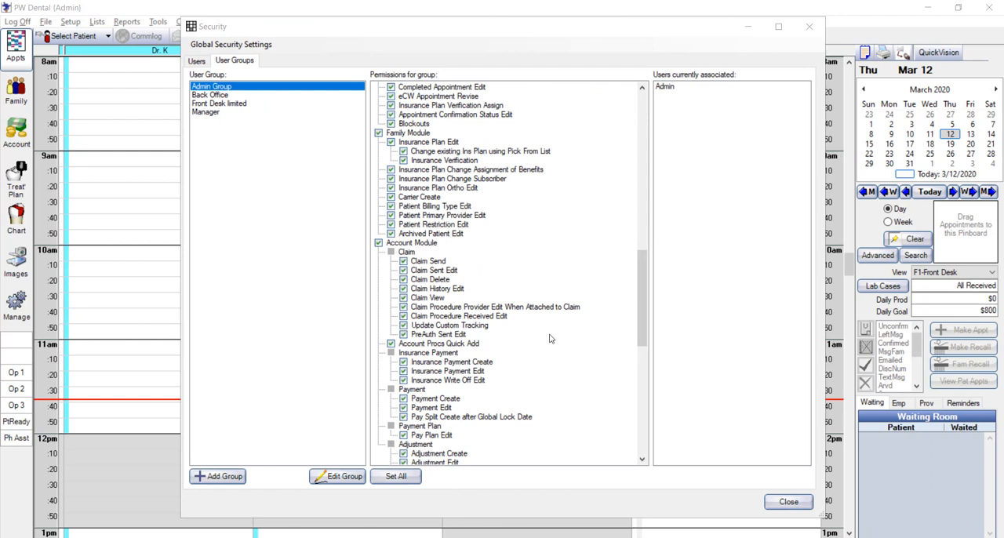
{"action": "mouse_move", "coordinate": [327, 233]}
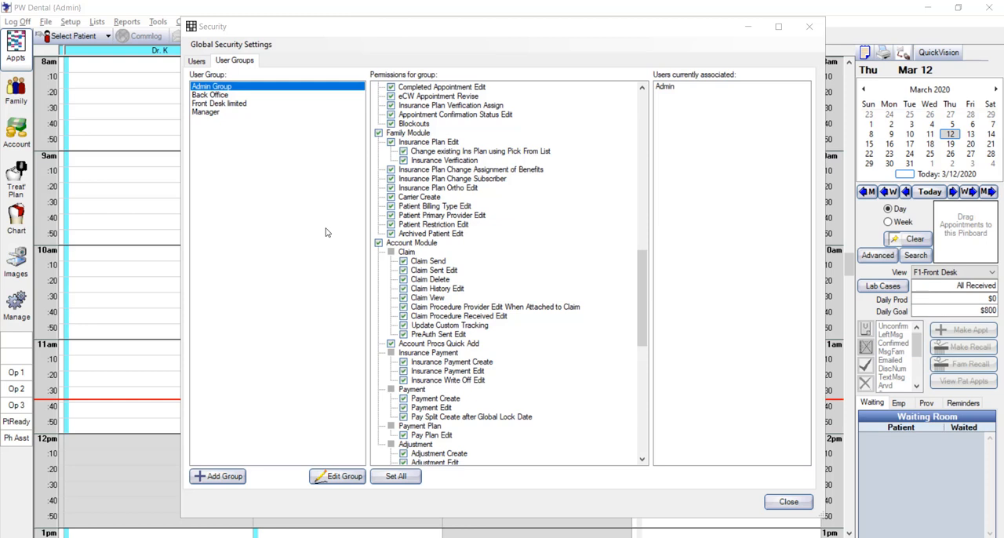
{"action": "mouse_move", "coordinate": [220, 122]}
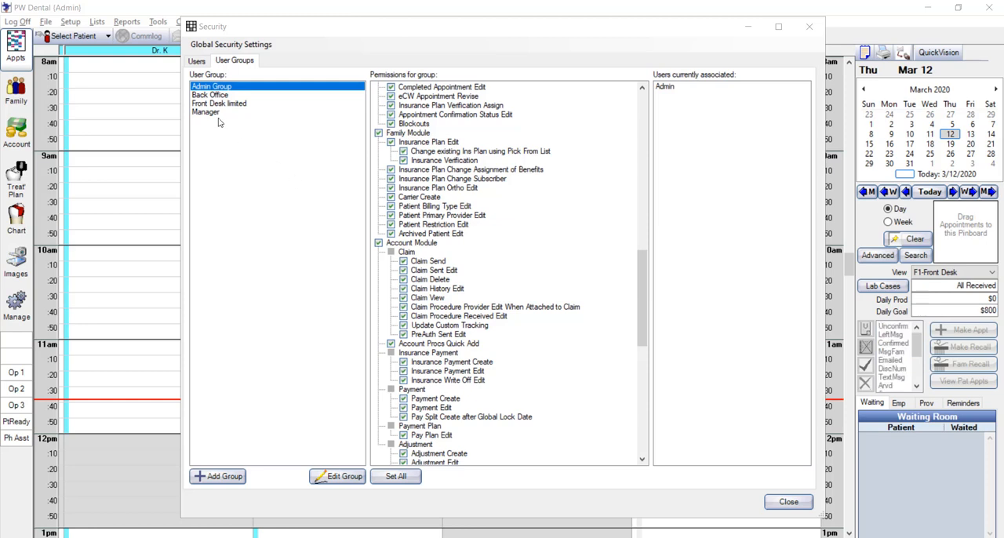
- Switch between Manager and Admin Group permissions, ending on the Manager group's checkboxes
{"action": "left_click", "coordinate": [205, 112]}
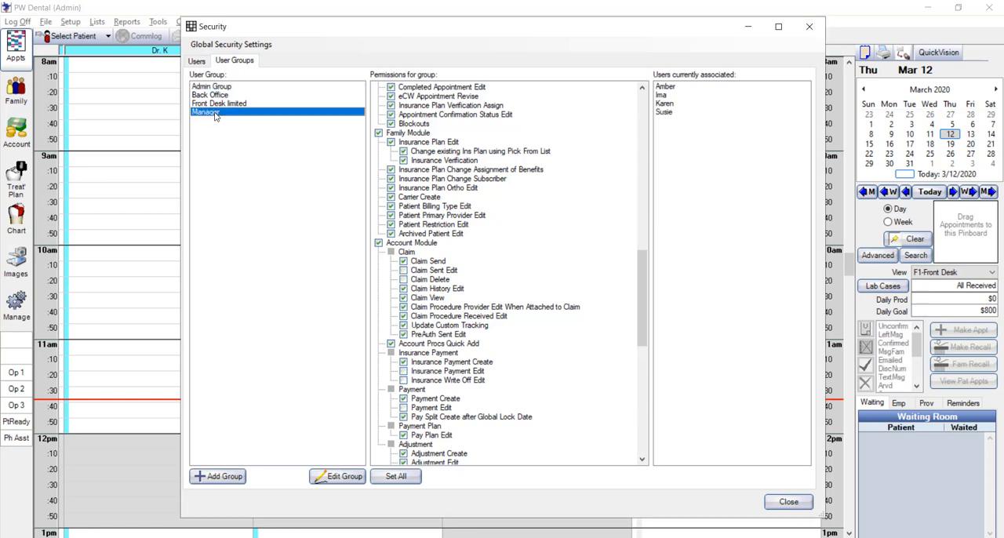
{"action": "left_click", "coordinate": [211, 86]}
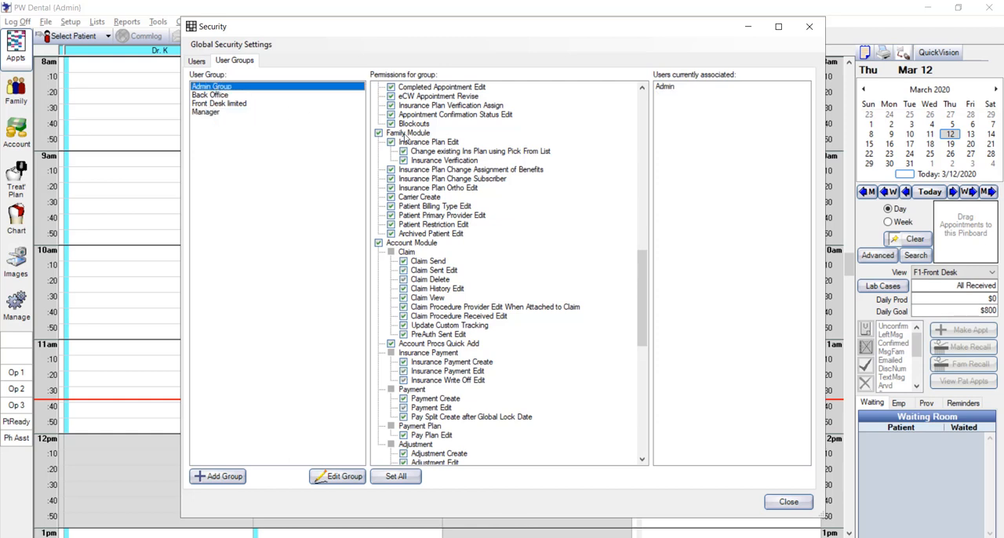
{"action": "mouse_move", "coordinate": [406, 139]}
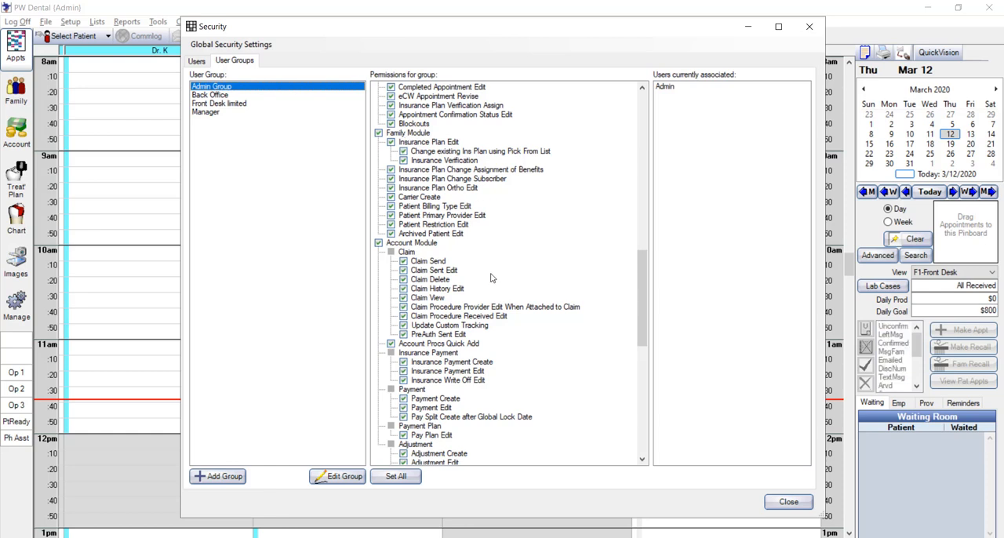
{"action": "mouse_move", "coordinate": [365, 231]}
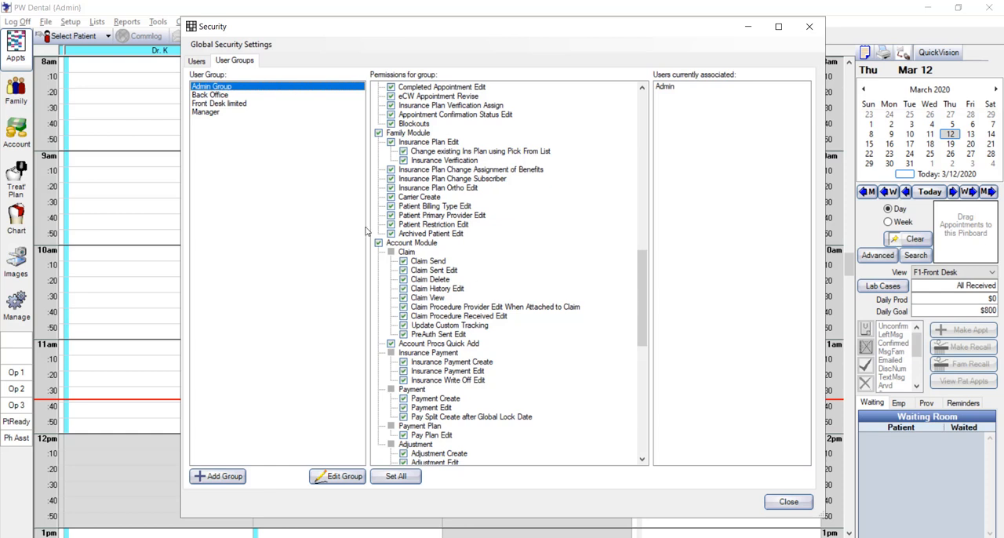
{"action": "left_click", "coordinate": [206, 112]}
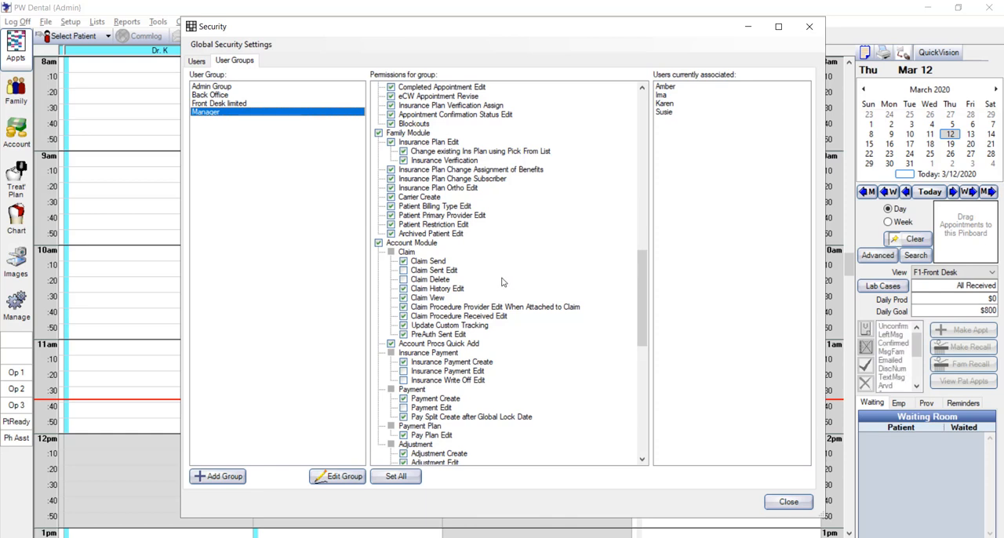
{"action": "left_click", "coordinate": [433, 270]}
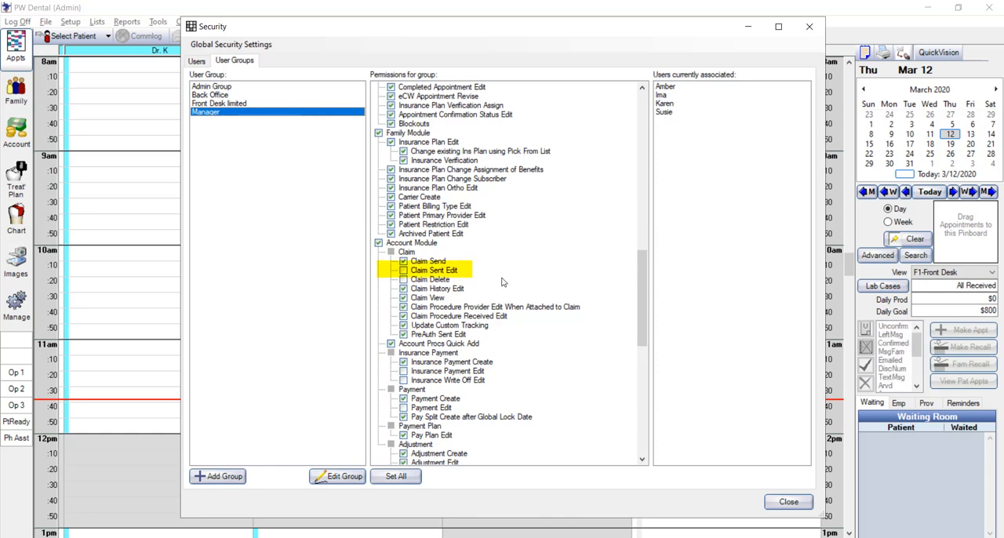
{"action": "left_click", "coordinate": [448, 371]}
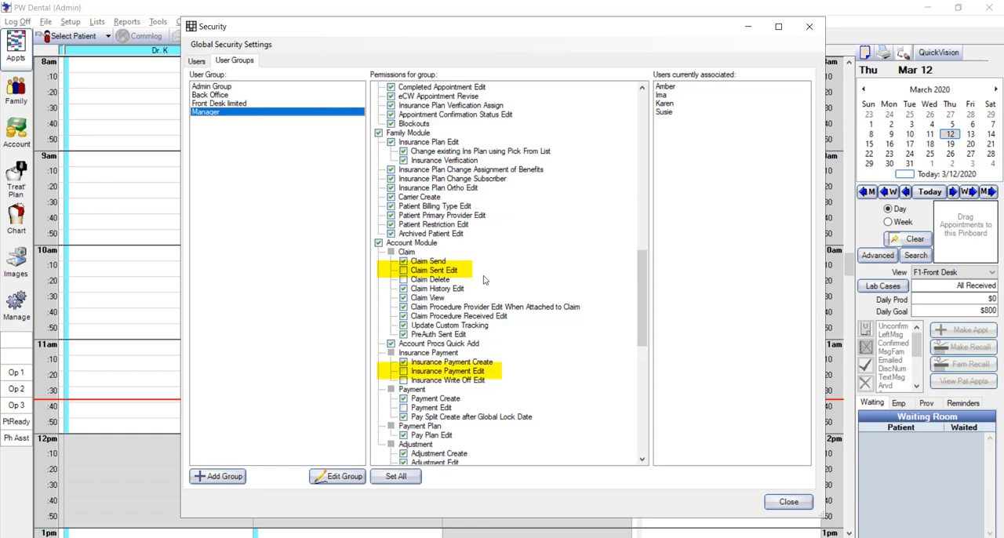
{"action": "left_click", "coordinate": [430, 407]}
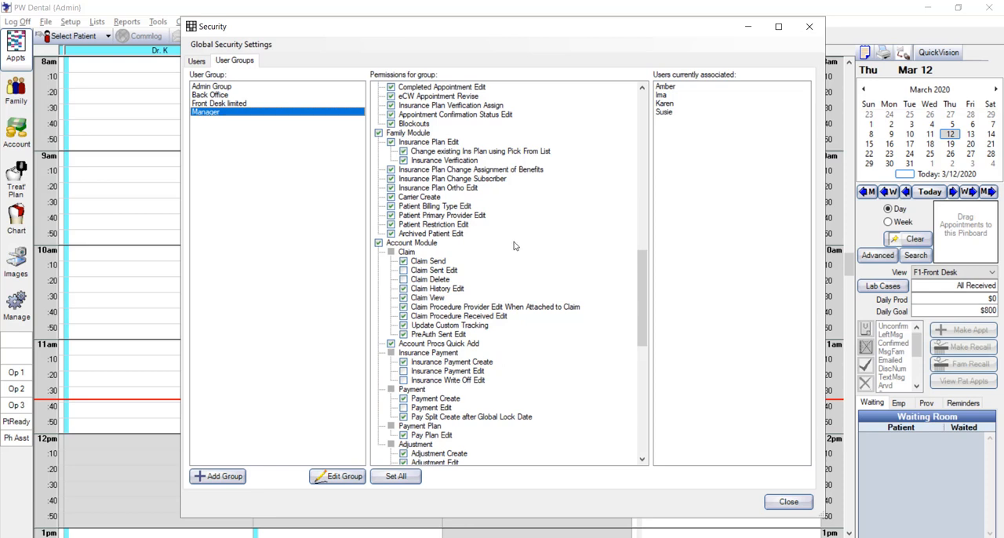
{"action": "mouse_move", "coordinate": [415, 273]}
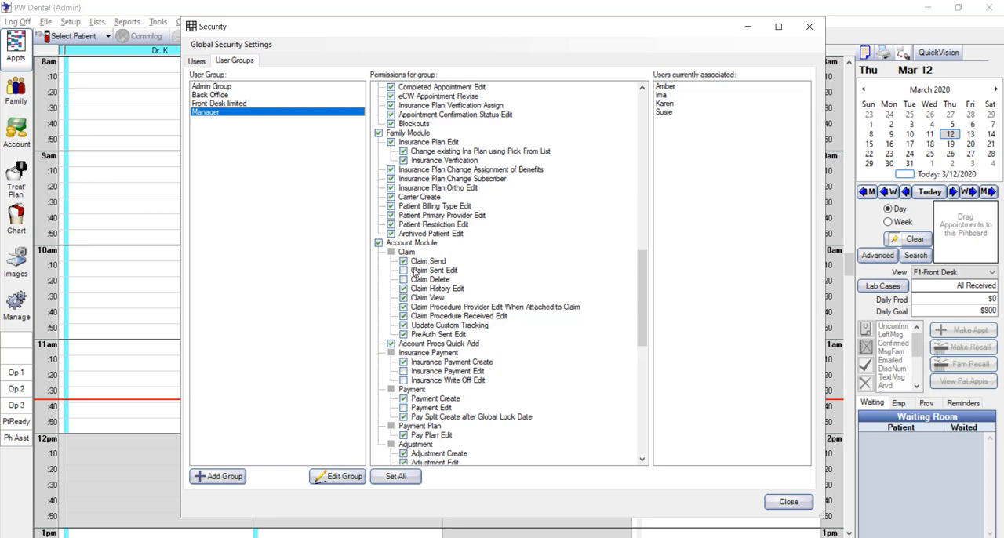
- Limit the Manager group's Claim Sent Edit permission to claims newer than 7 days
{"action": "double_click", "coordinate": [432, 270]}
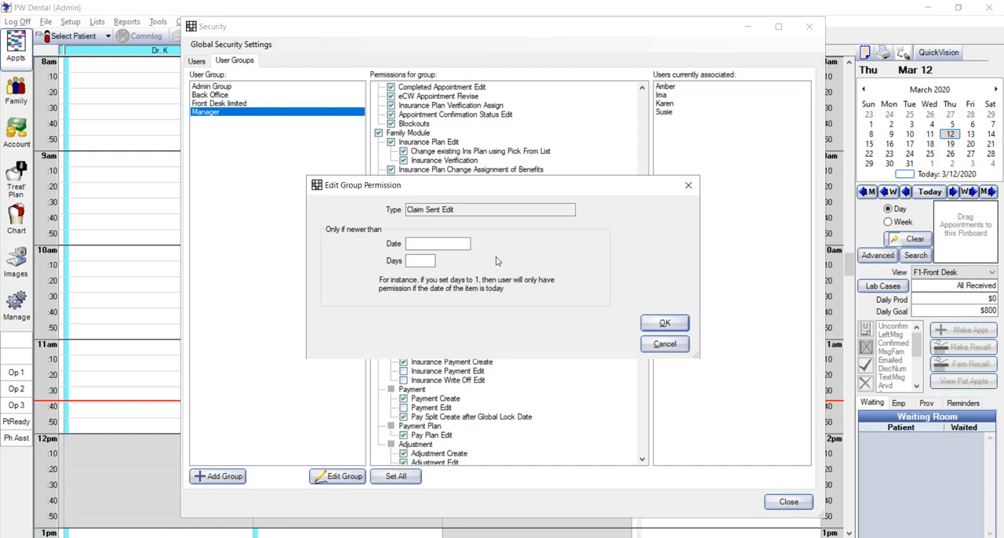
{"action": "left_click", "coordinate": [420, 260]}
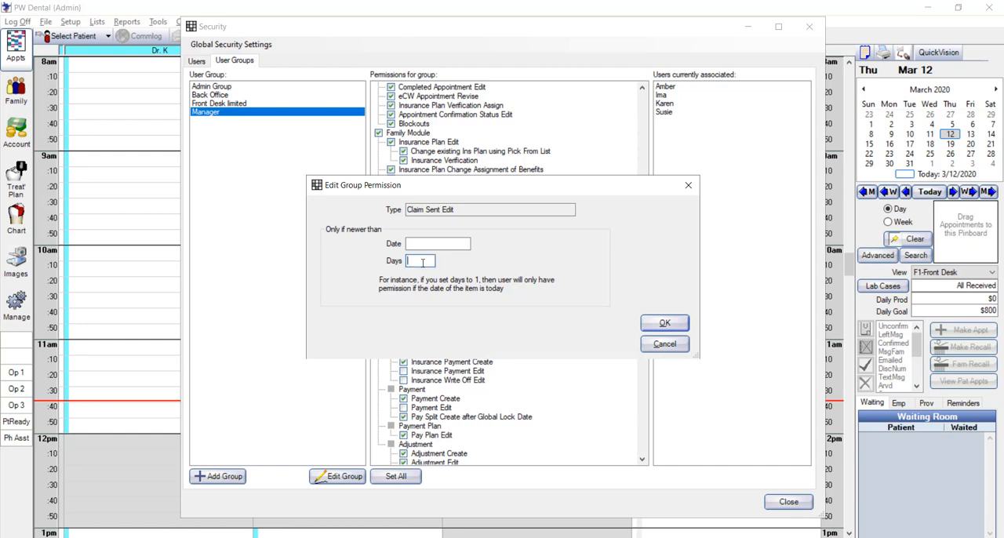
{"action": "type", "text": "3"}
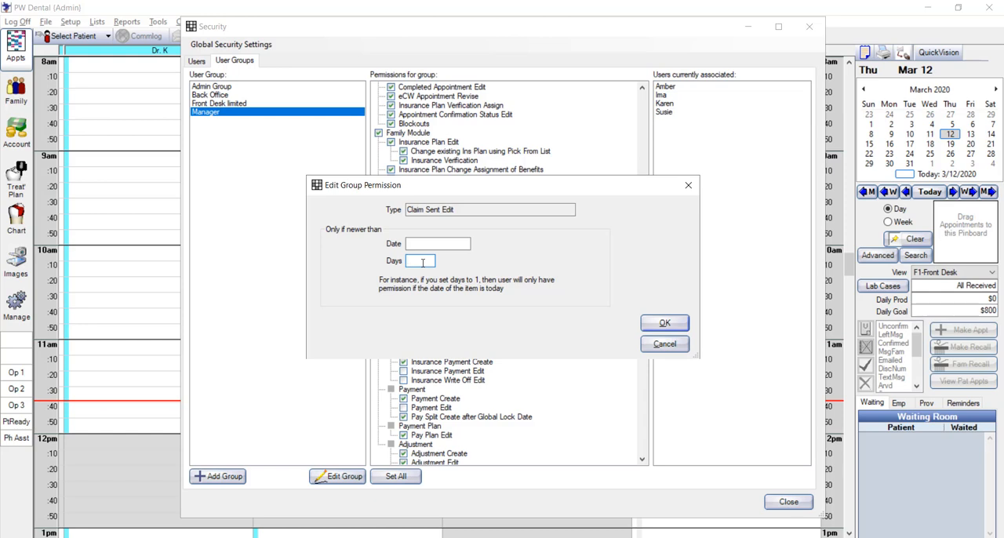
{"action": "type", "text": "7"}
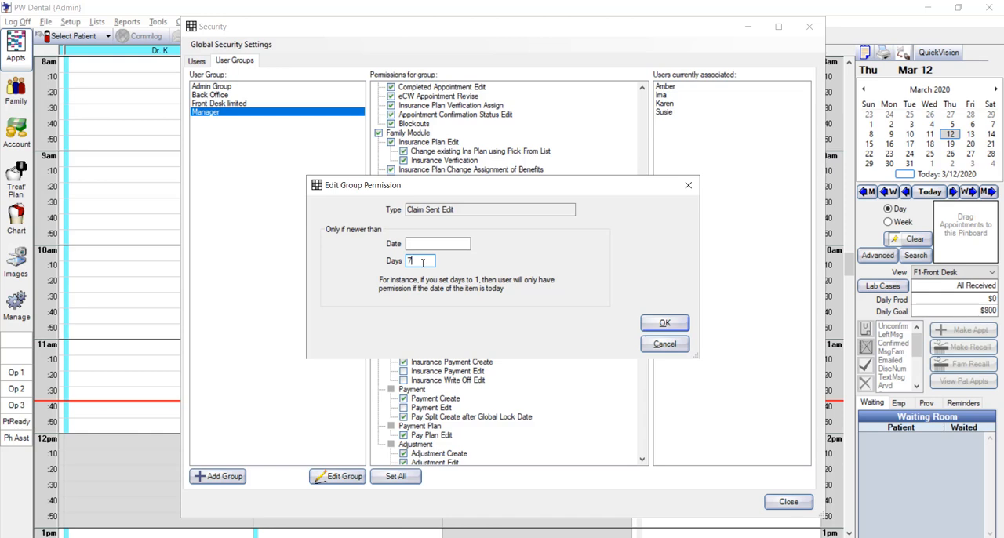
{"action": "left_click", "coordinate": [438, 243]}
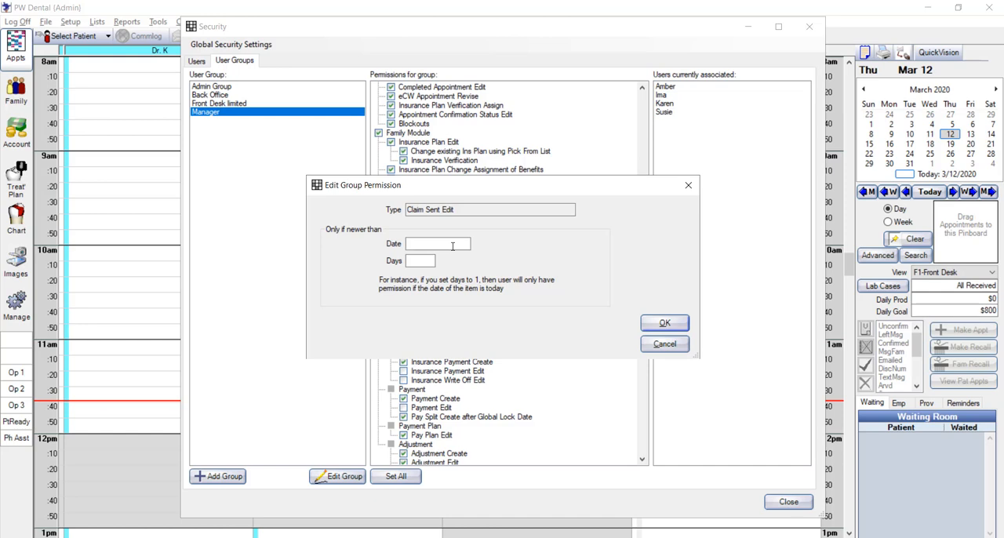
{"action": "left_click", "coordinate": [438, 243]}
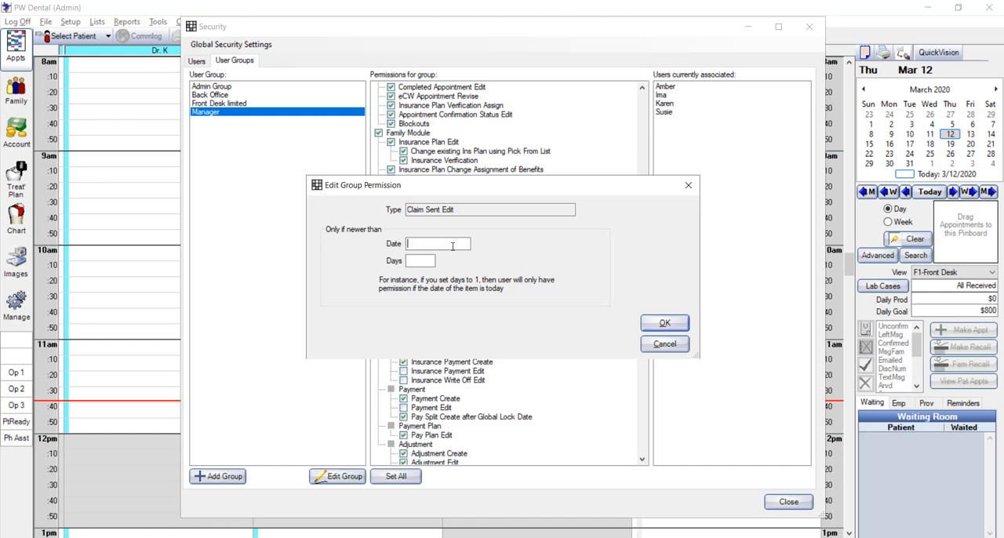
{"action": "type", "text": "01/01/"}
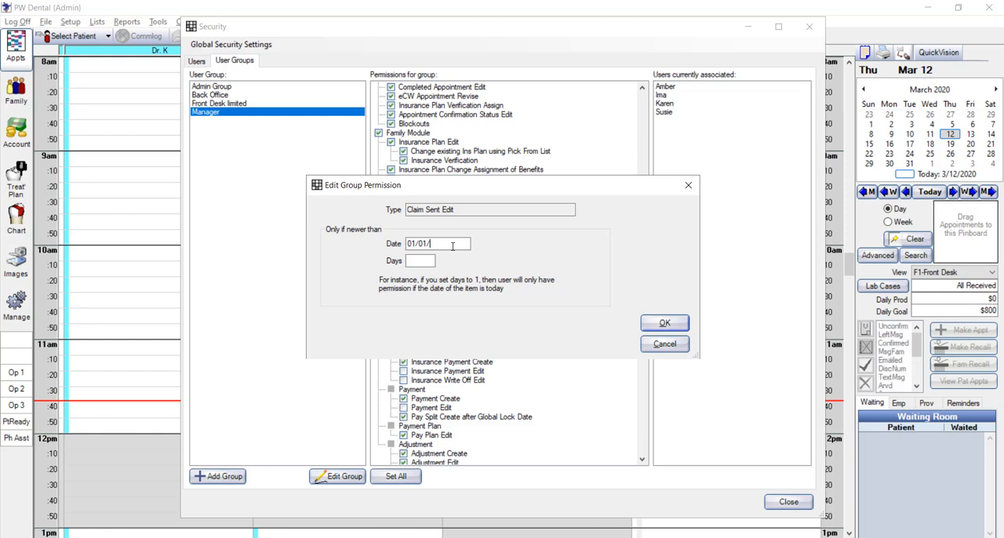
{"action": "type", "text": "2018"}
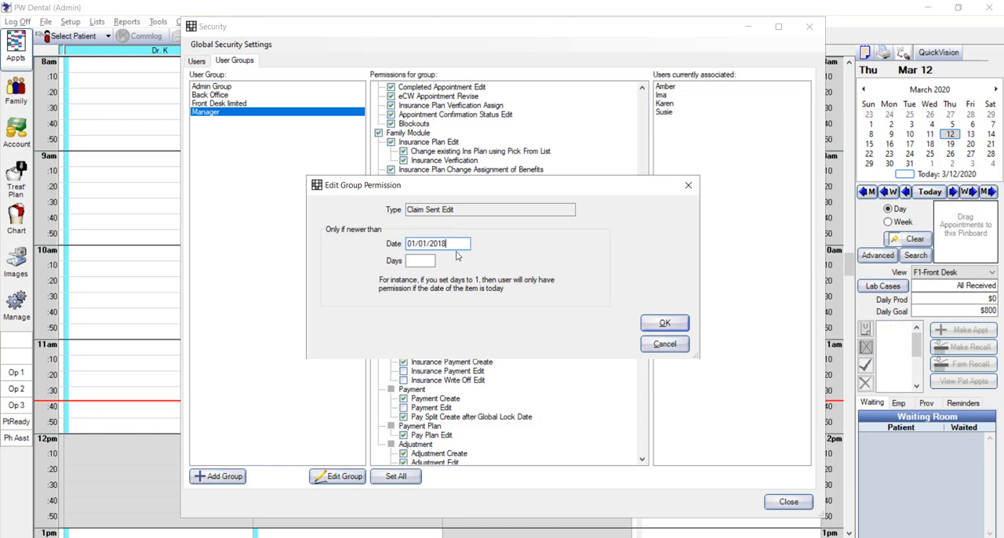
{"action": "key", "text": "backspace"}
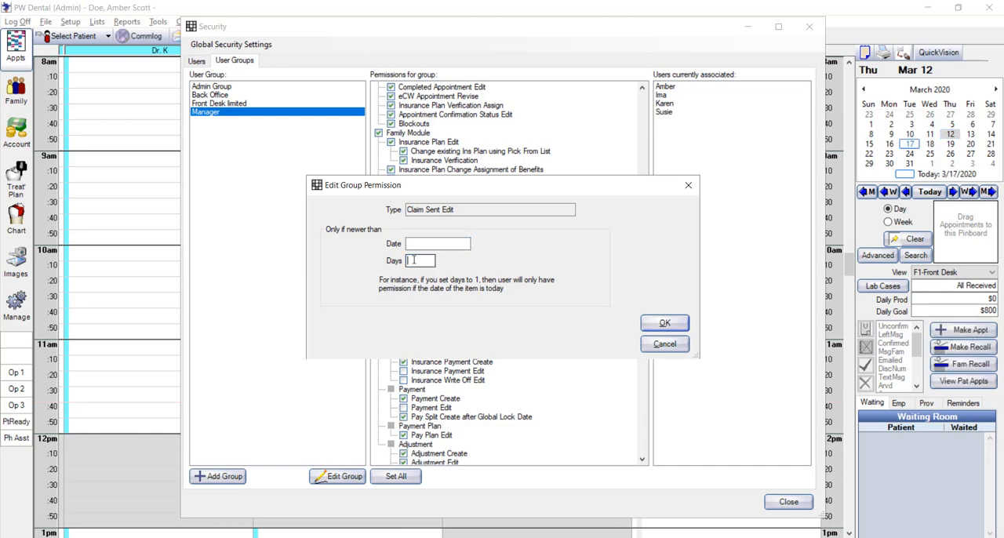
{"action": "type", "text": "7"}
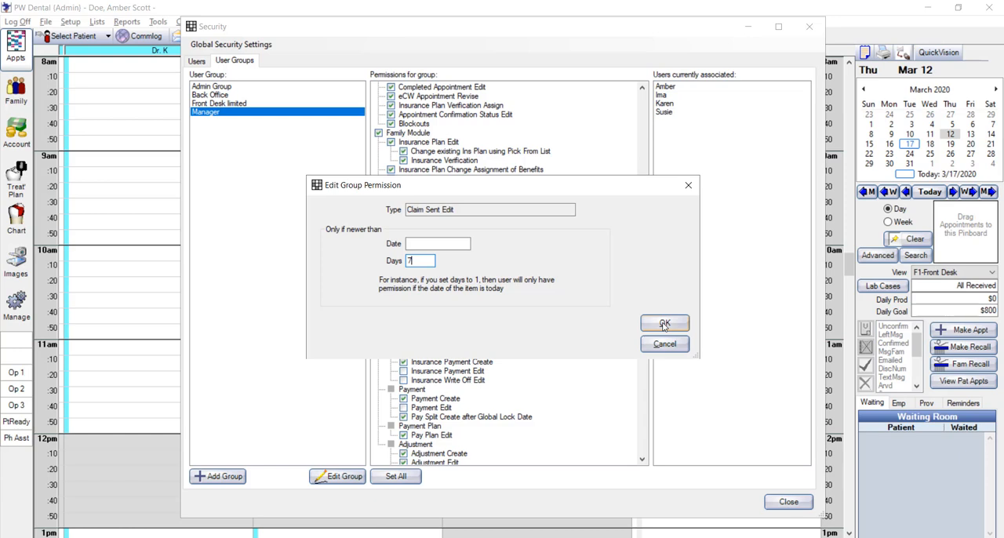
{"action": "left_click", "coordinate": [664, 323]}
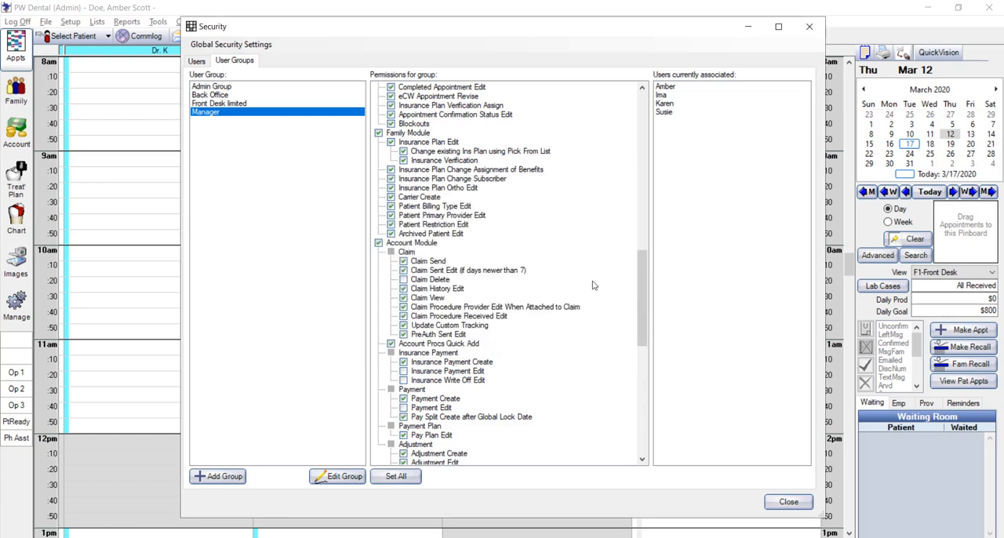
{"action": "mouse_move", "coordinate": [537, 246]}
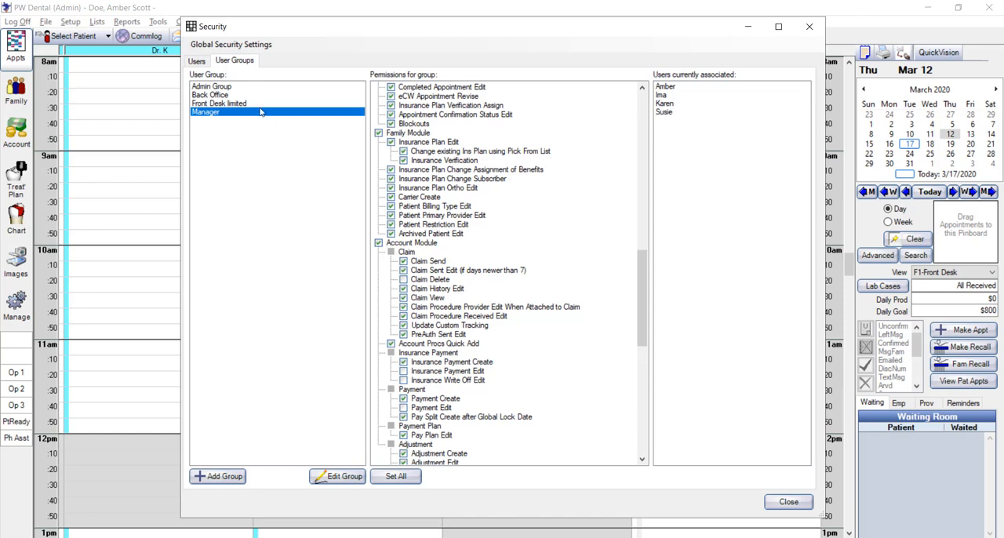
{"action": "mouse_move", "coordinate": [230, 92]}
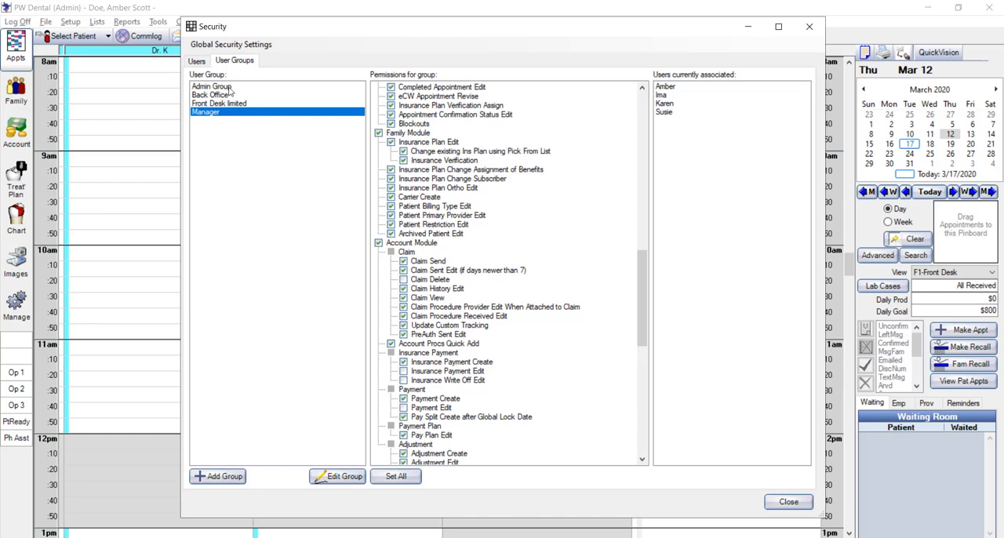
- Select Admin Group and scroll through its fully granted permissions and sole user, Admin
{"action": "left_click", "coordinate": [212, 86]}
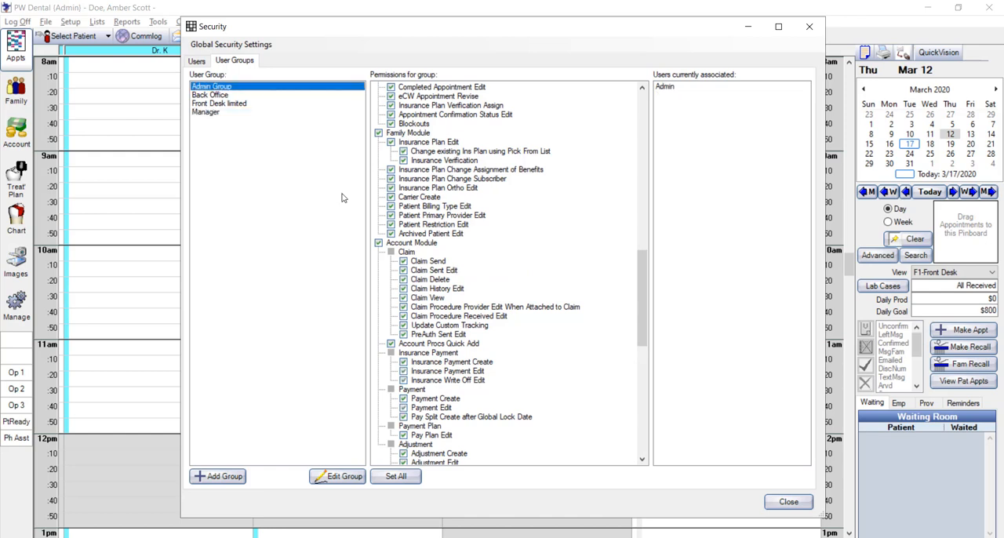
{"action": "scroll", "scroll_direction": "down", "scroll_amount": 3}
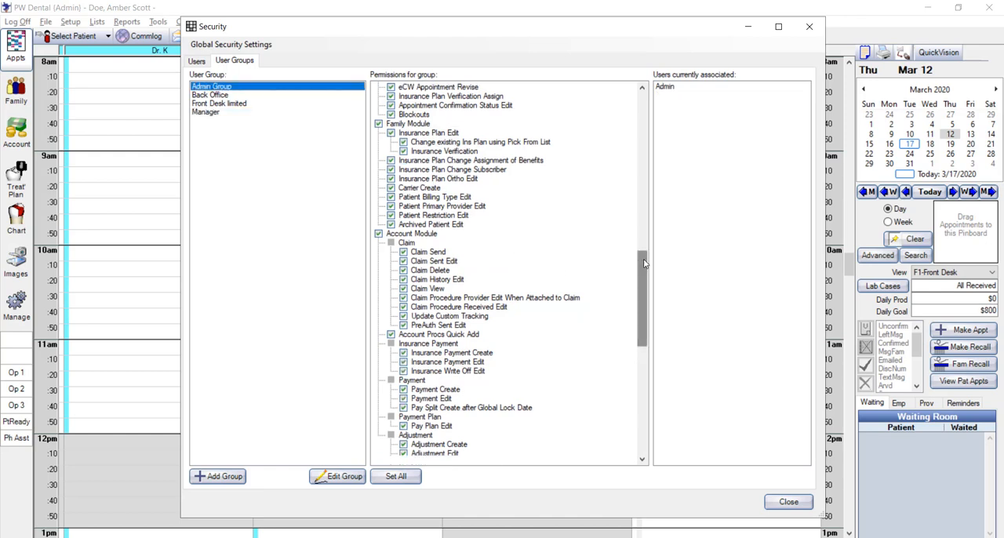
{"action": "scroll", "scroll_direction": "down", "scroll_amount": 3}
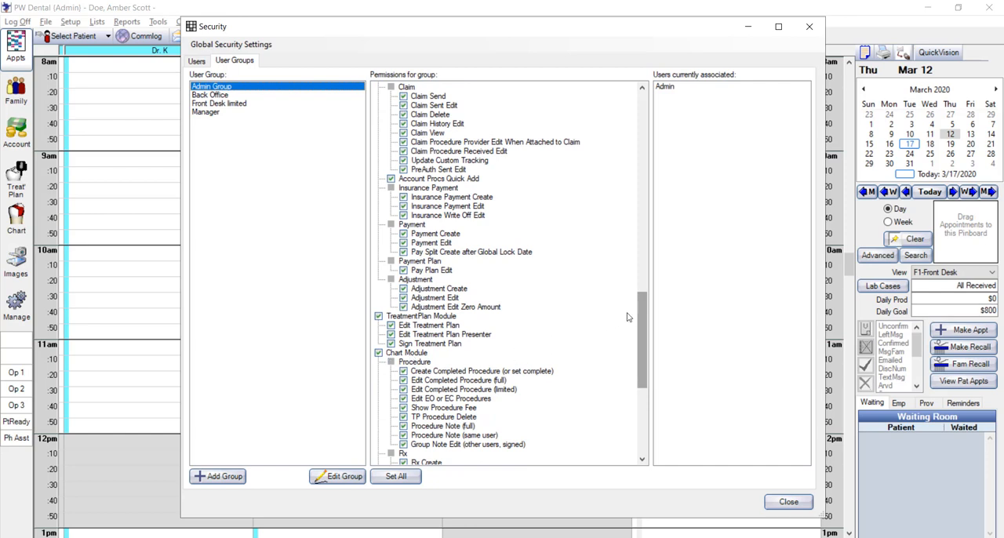
{"action": "scroll", "scroll_direction": "down", "scroll_amount": 3}
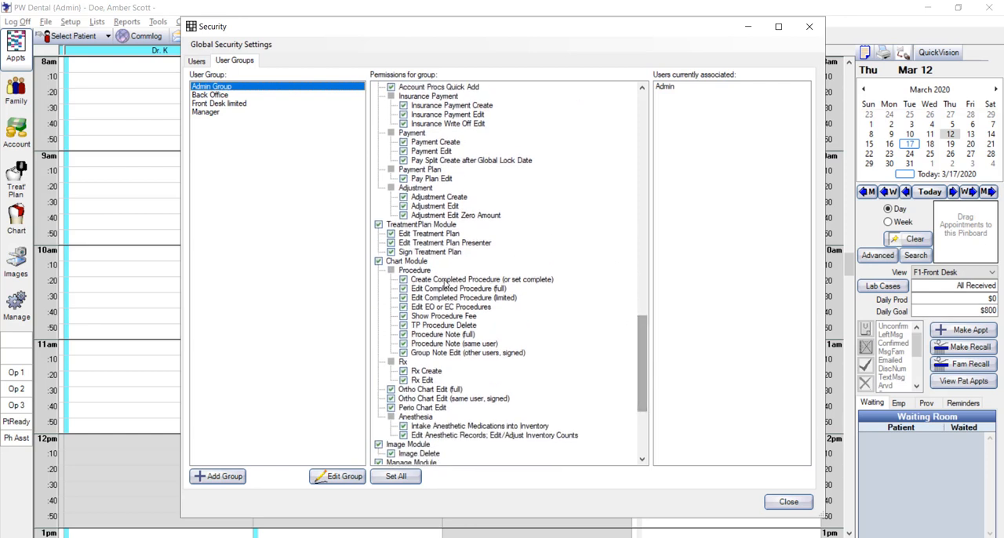
{"action": "mouse_move", "coordinate": [386, 359]}
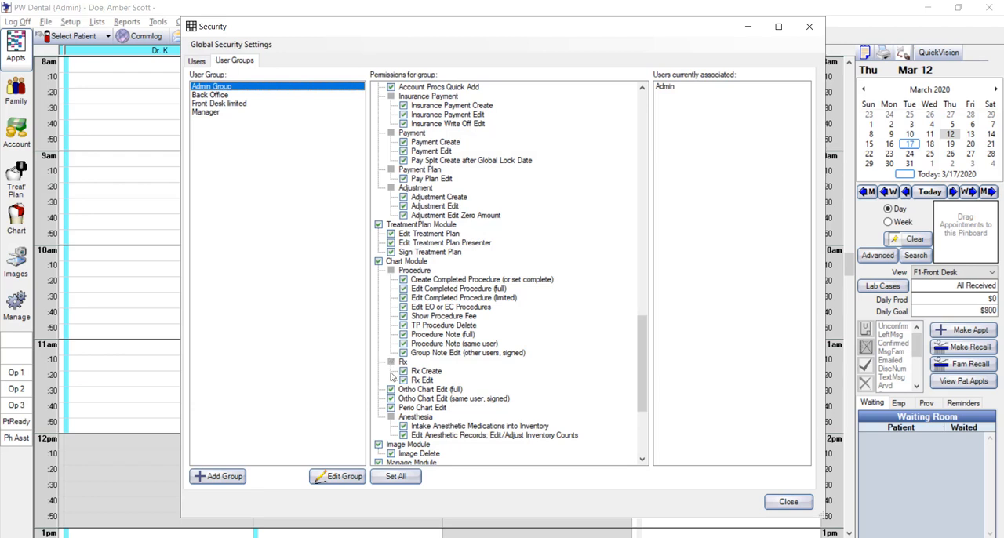
{"action": "scroll", "scroll_direction": "down", "scroll_amount": 3}
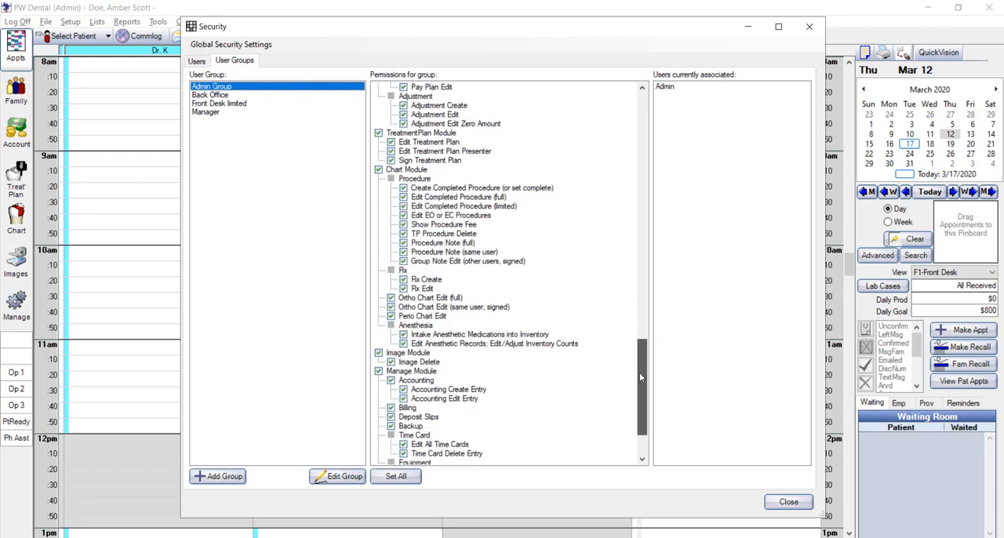
{"action": "scroll", "scroll_direction": "down", "scroll_amount": 3}
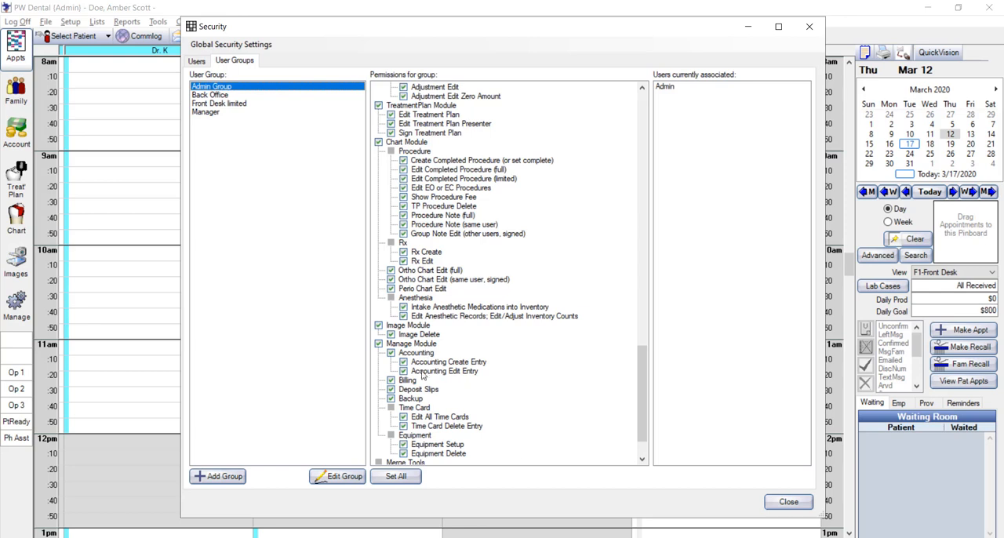
{"action": "mouse_move", "coordinate": [429, 454]}
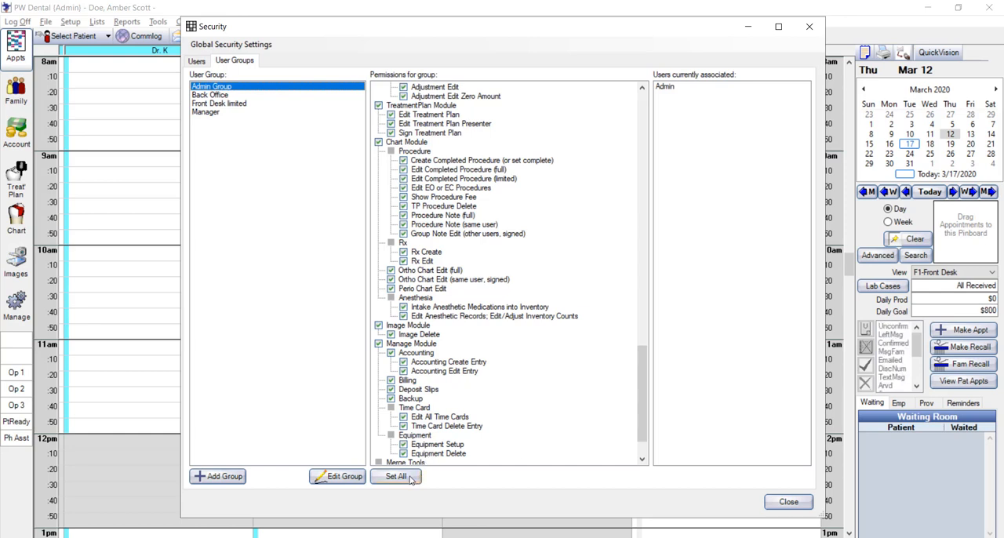
{"action": "mouse_move", "coordinate": [232, 157]}
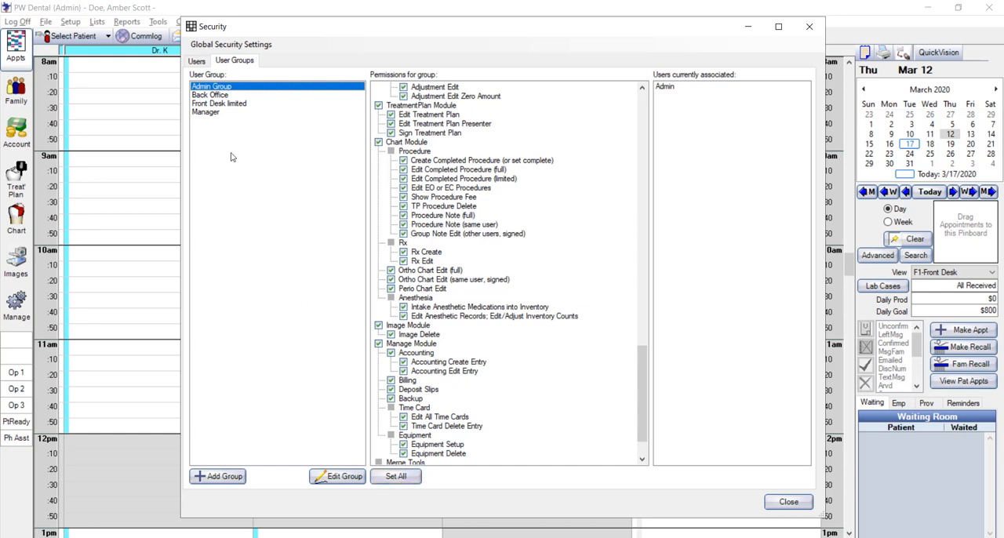
- Select Back Office, grant it all permissions with Set All, then uncheck Billing
{"action": "left_click", "coordinate": [210, 94]}
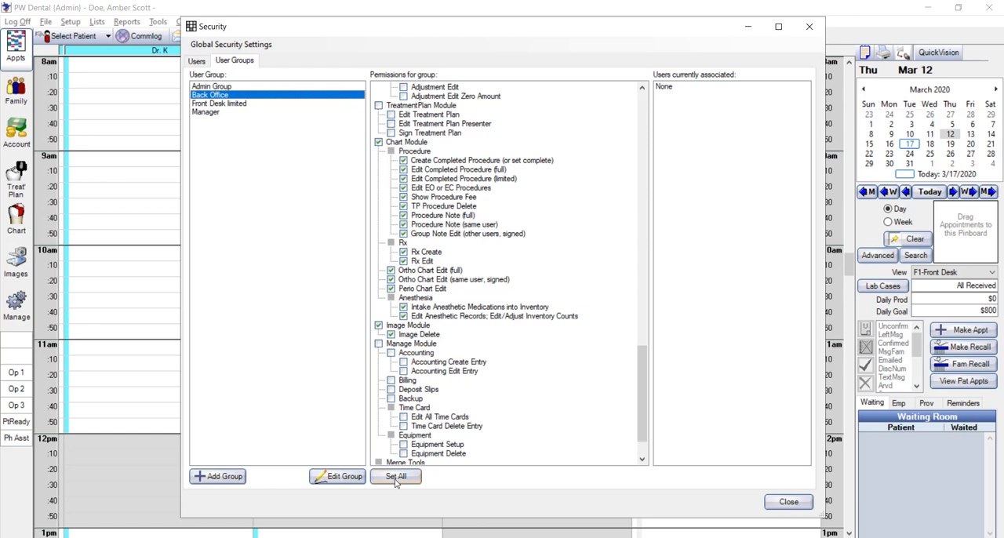
{"action": "left_click", "coordinate": [395, 476]}
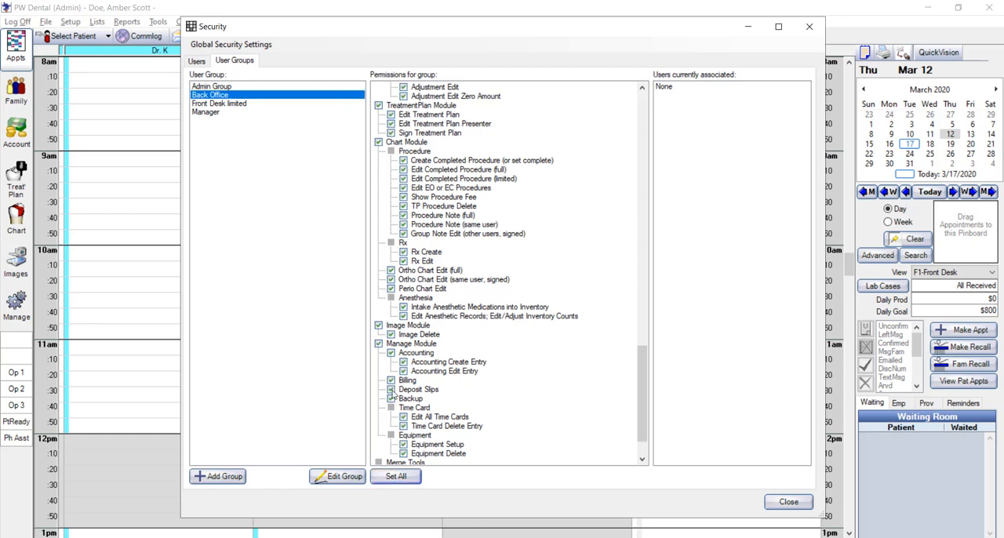
{"action": "left_click", "coordinate": [392, 380]}
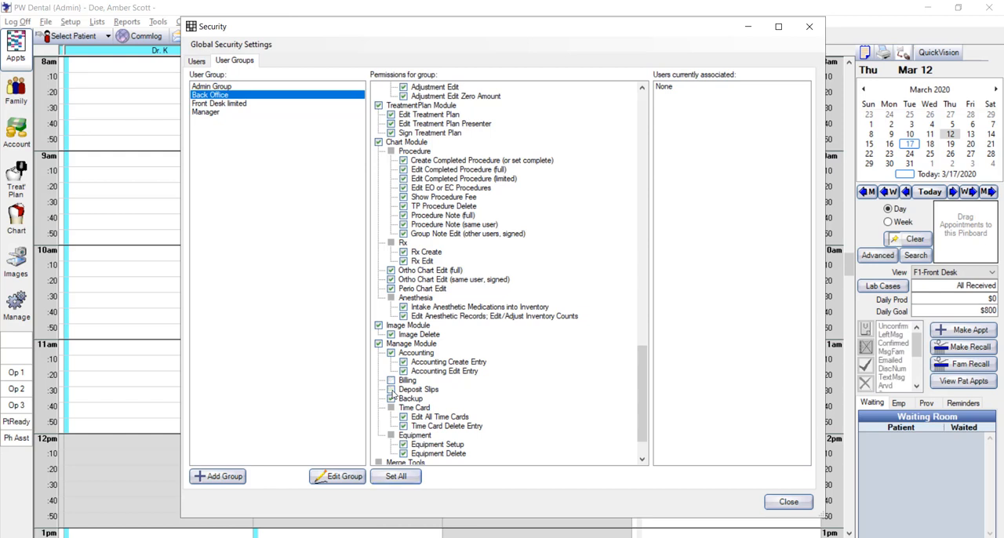
{"action": "mouse_move", "coordinate": [413, 429]}
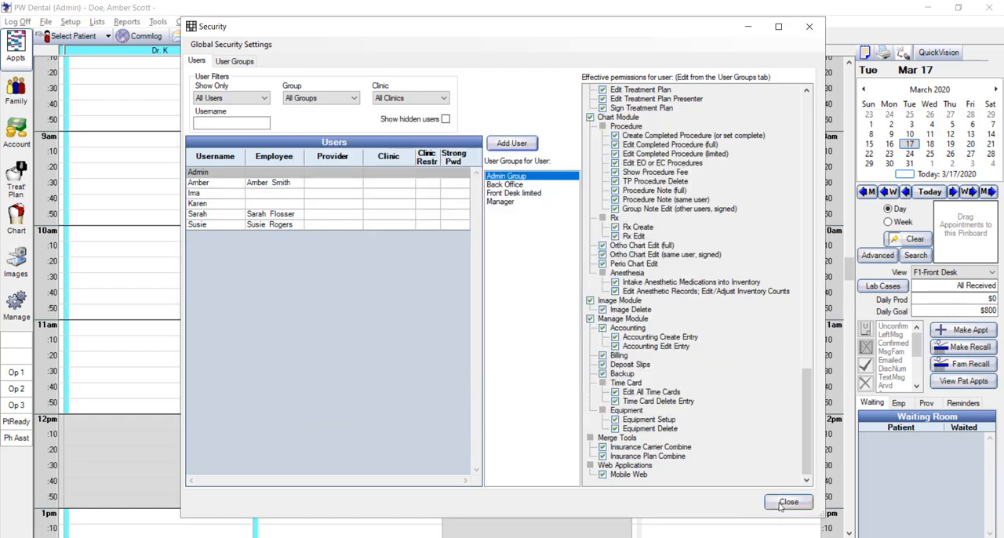
- Close the security settings and choose Setup > Security > Add User
{"action": "left_click", "coordinate": [789, 502]}
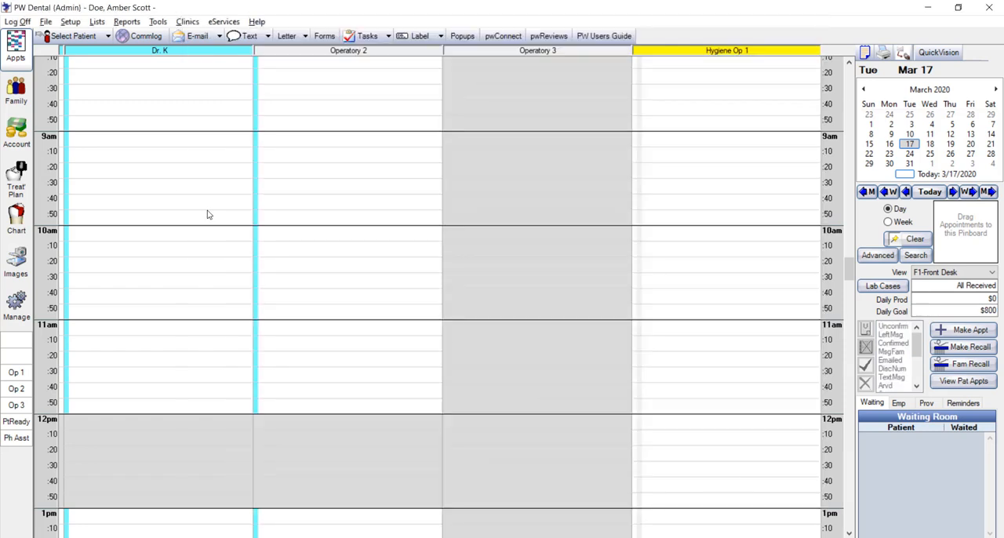
{"action": "left_click", "coordinate": [70, 21]}
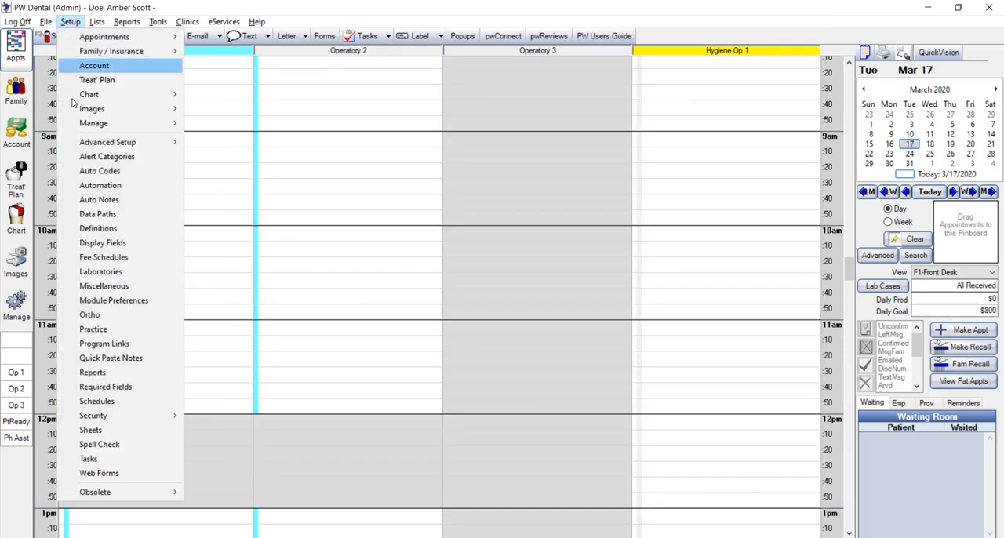
{"action": "mouse_move", "coordinate": [94, 415]}
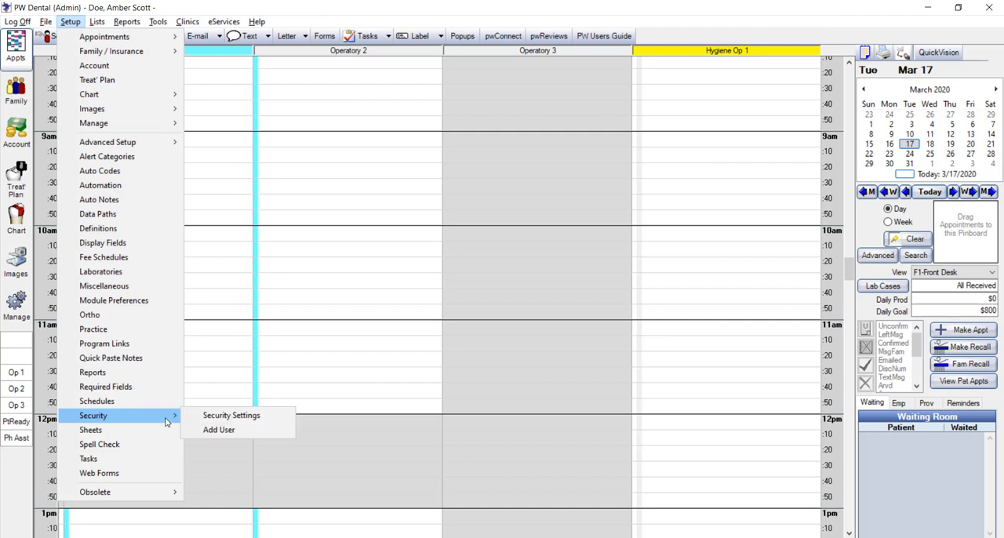
{"action": "mouse_move", "coordinate": [218, 430]}
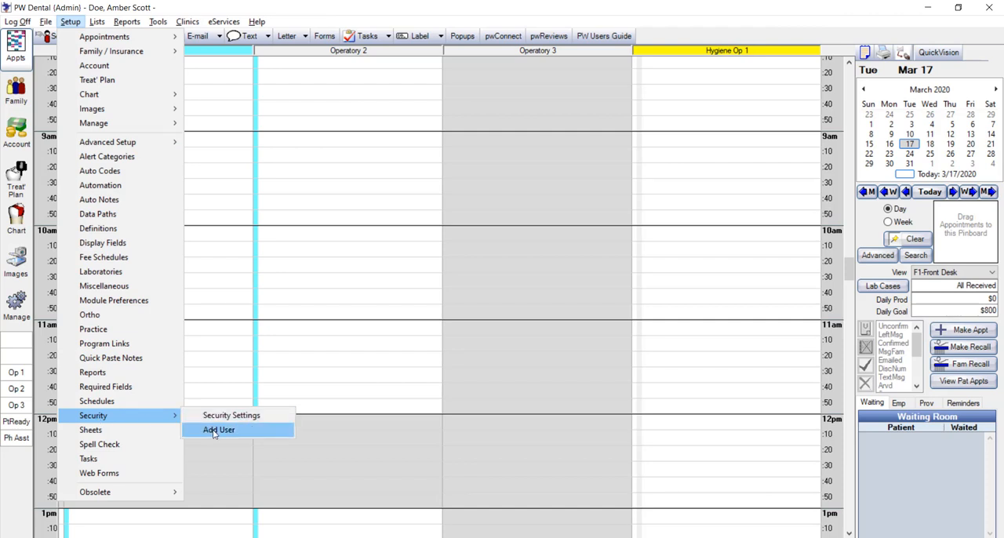
{"action": "left_click", "coordinate": [218, 429]}
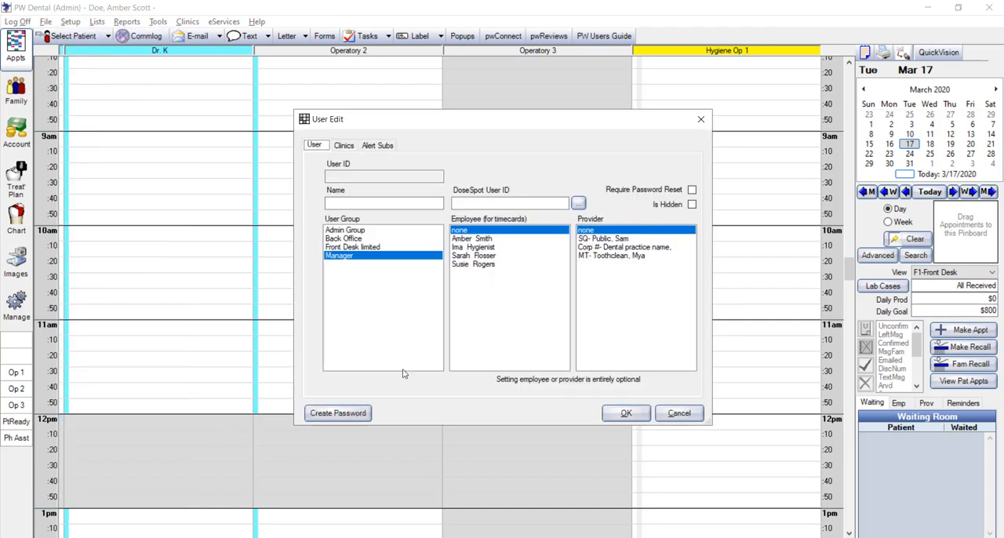
- Name the new user Ima, set group to Back Office, and link employee Ima Hygienist
{"action": "left_click", "coordinate": [383, 176]}
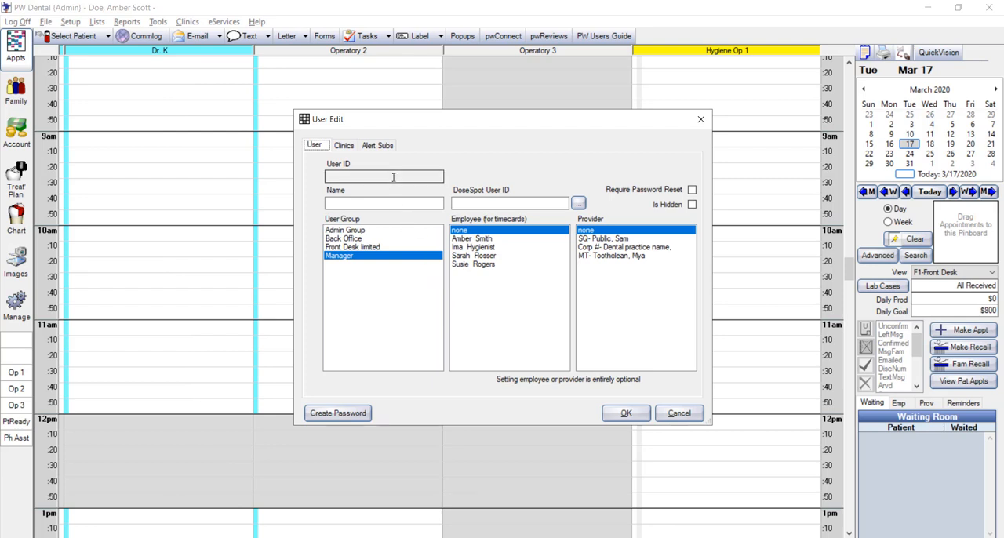
{"action": "mouse_move", "coordinate": [395, 185]}
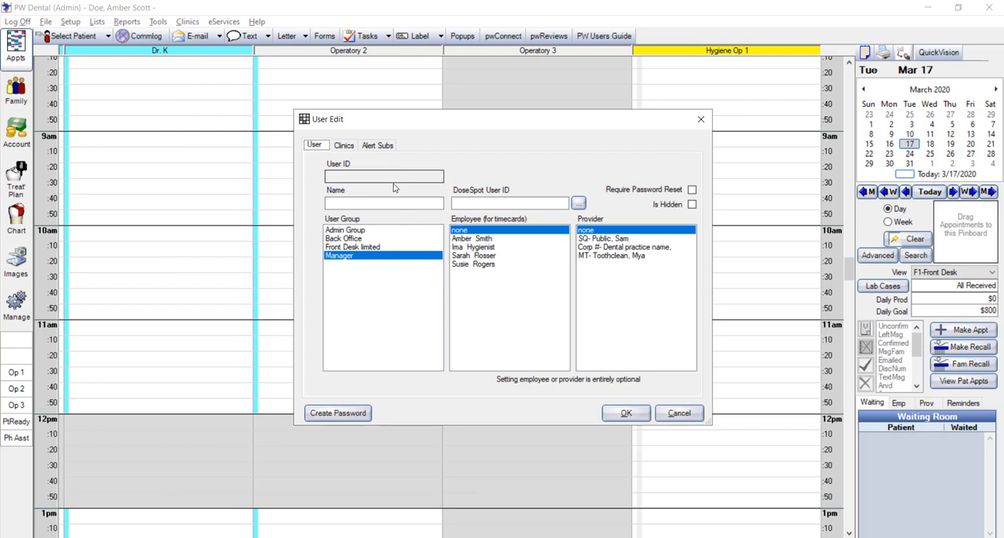
{"action": "left_click", "coordinate": [384, 202]}
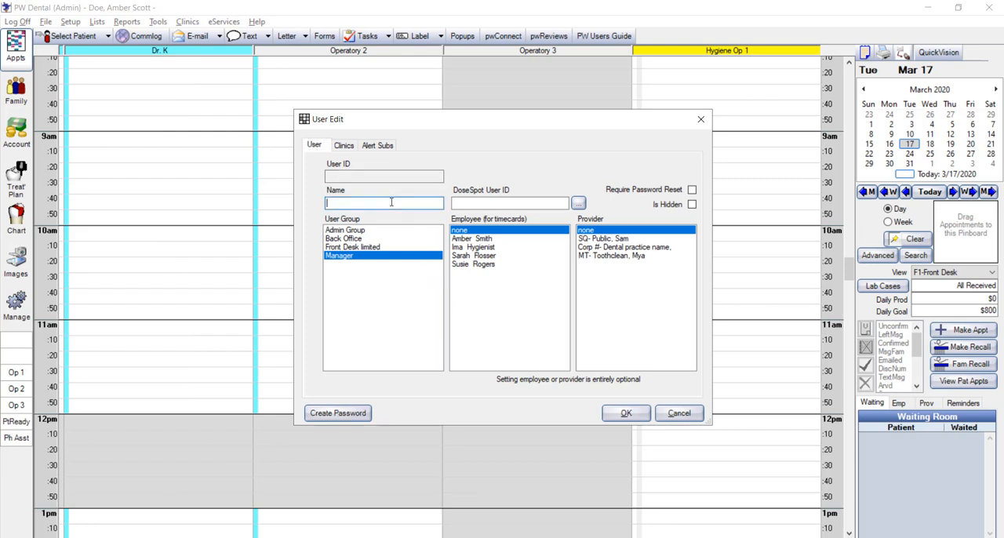
{"action": "type", "text": "Ima"}
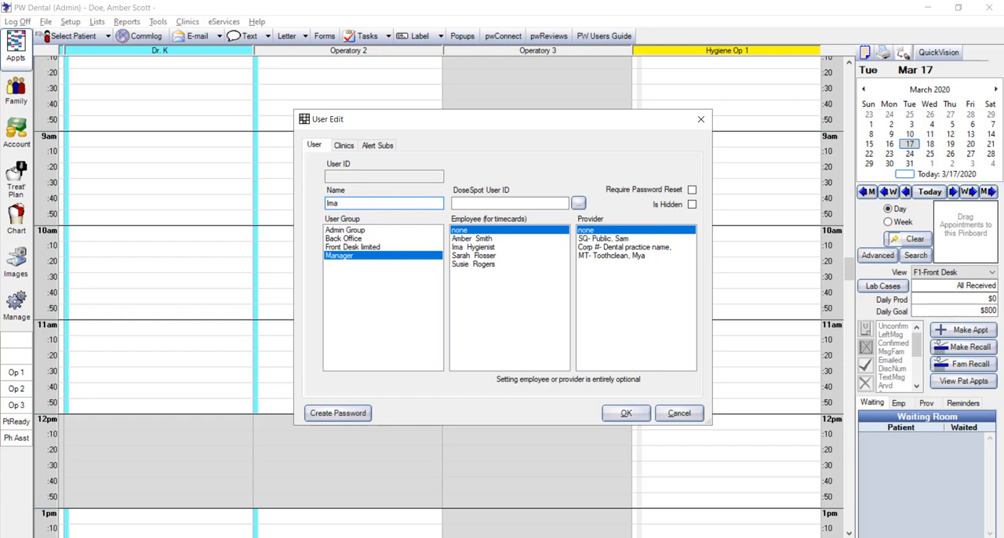
{"action": "left_click", "coordinate": [343, 238]}
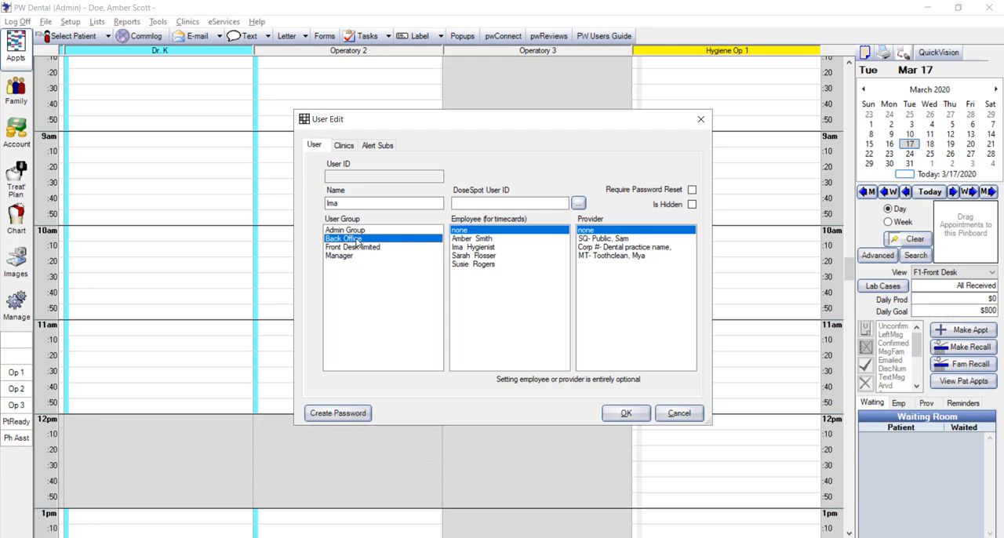
{"action": "mouse_move", "coordinate": [453, 241]}
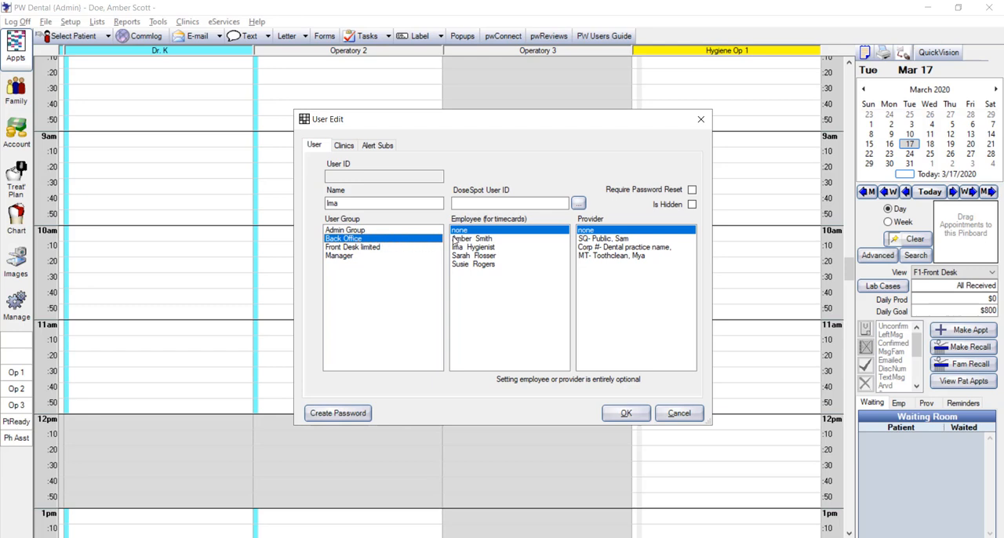
{"action": "mouse_move", "coordinate": [457, 243]}
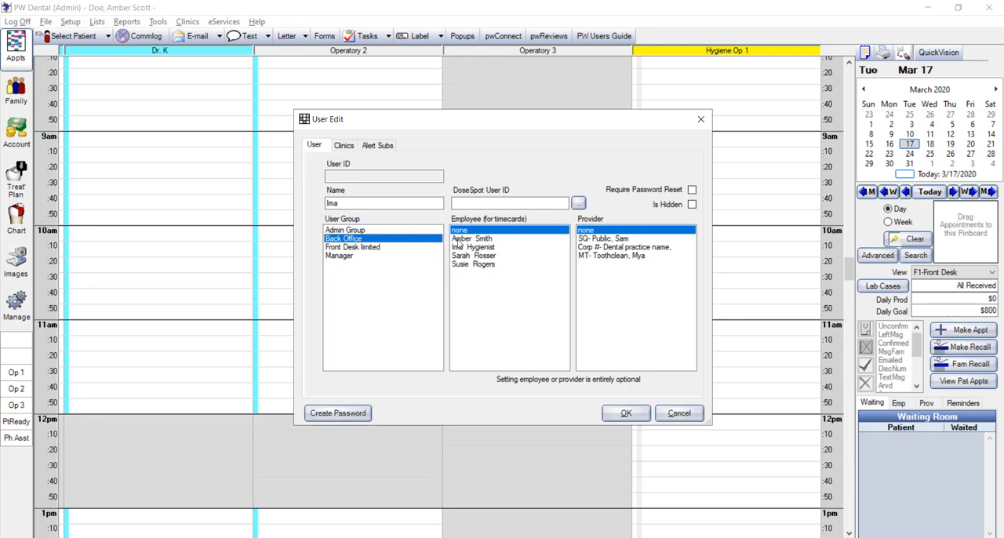
{"action": "left_click", "coordinate": [472, 246]}
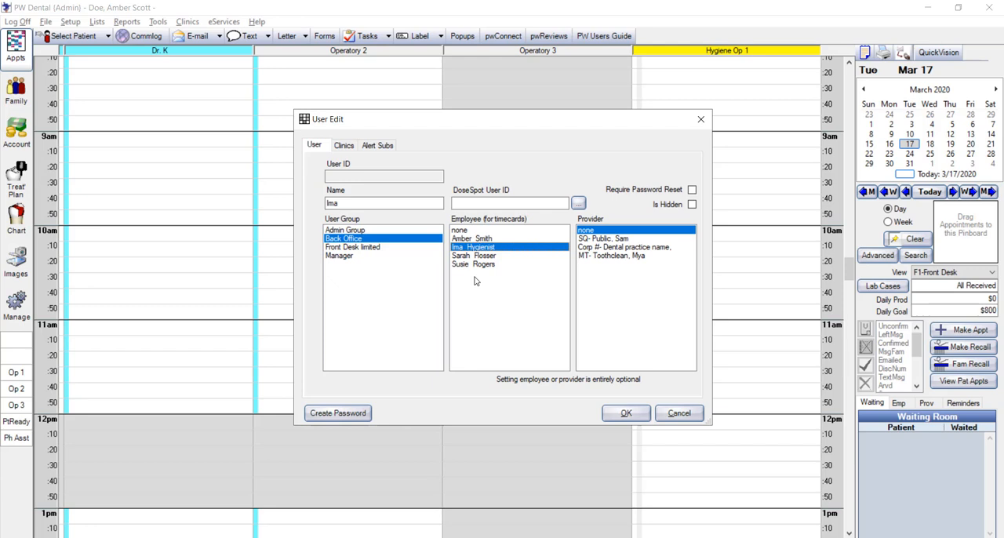
{"action": "mouse_move", "coordinate": [482, 282]}
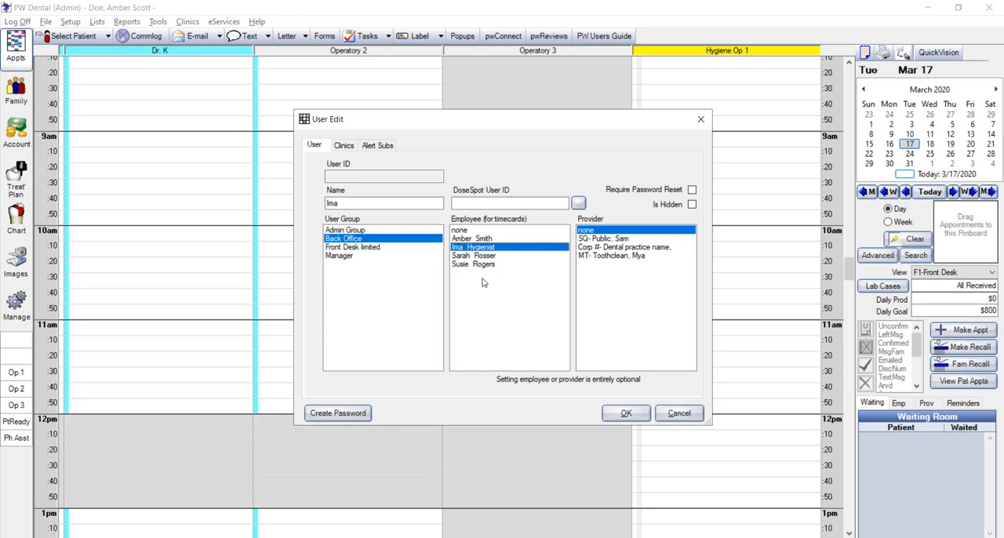
{"action": "mouse_move", "coordinate": [606, 256]}
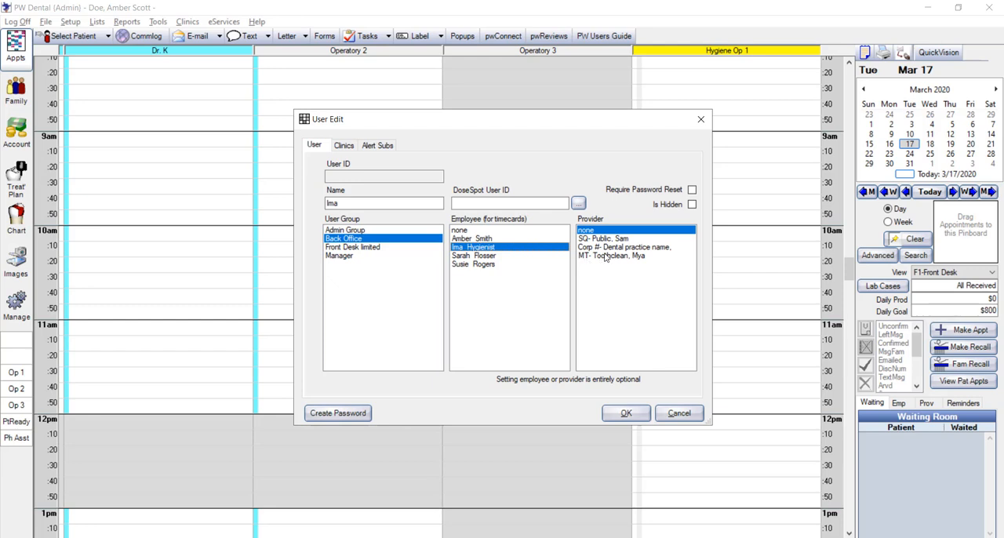
{"action": "mouse_move", "coordinate": [601, 322]}
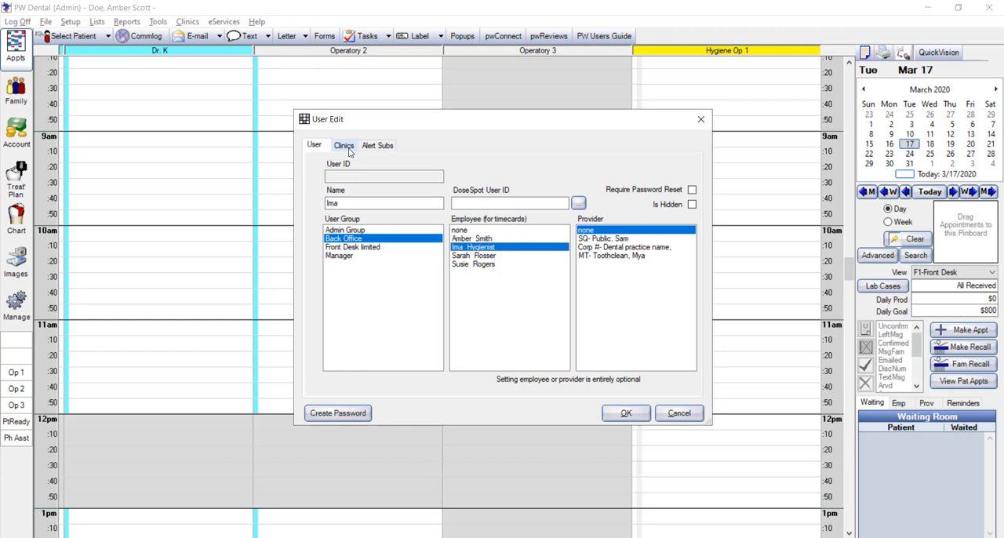
{"action": "left_click", "coordinate": [344, 145]}
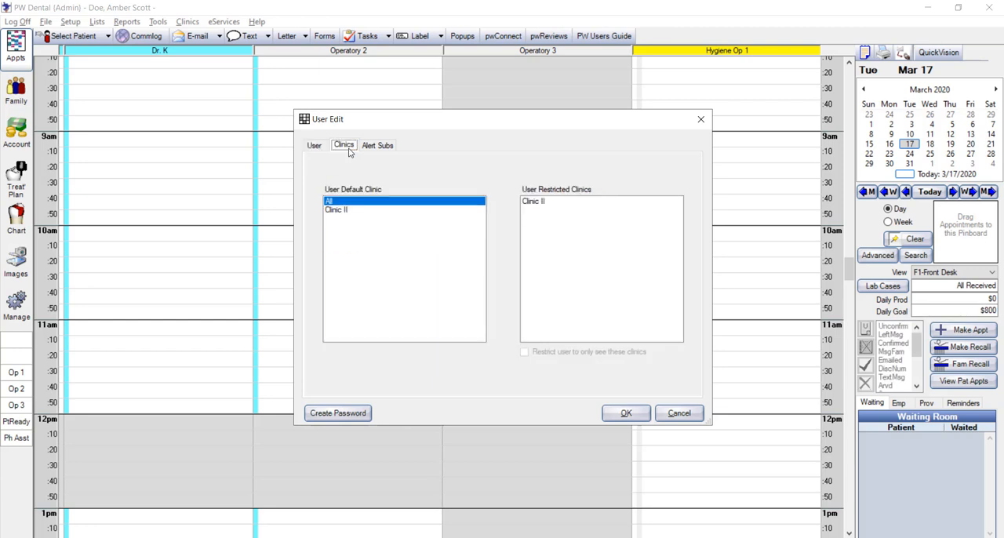
{"action": "mouse_move", "coordinate": [451, 215]}
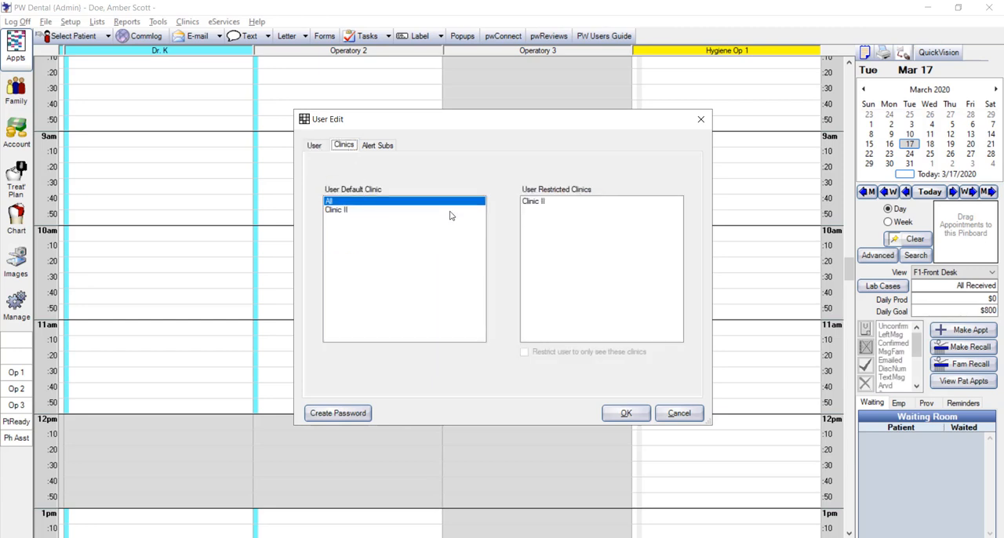
{"action": "left_click", "coordinate": [532, 201]}
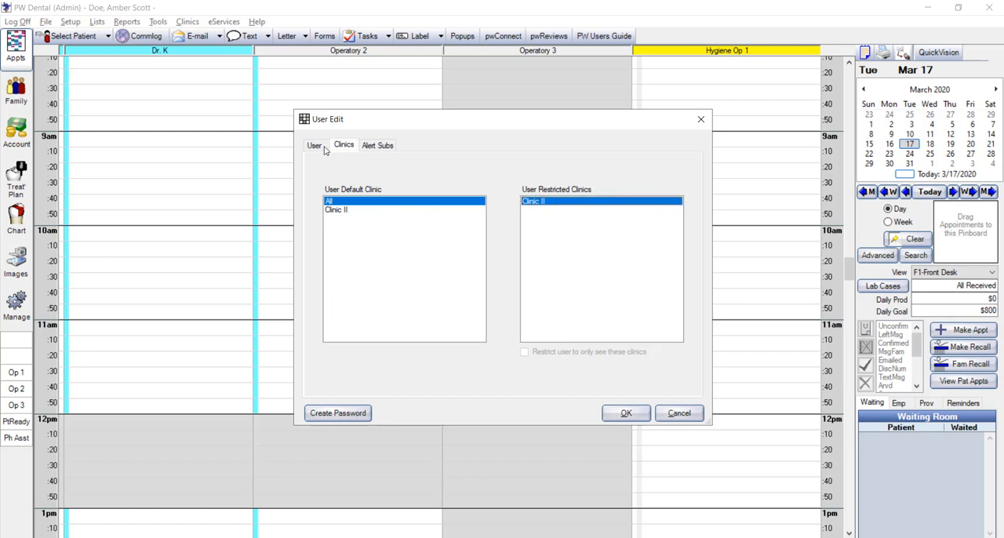
{"action": "left_click", "coordinate": [314, 145]}
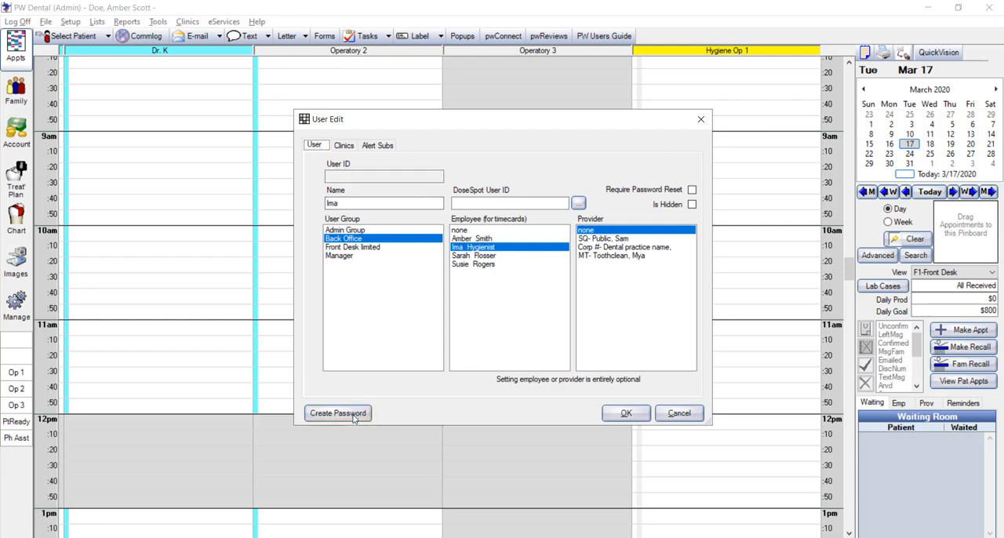
{"action": "left_click", "coordinate": [337, 413]}
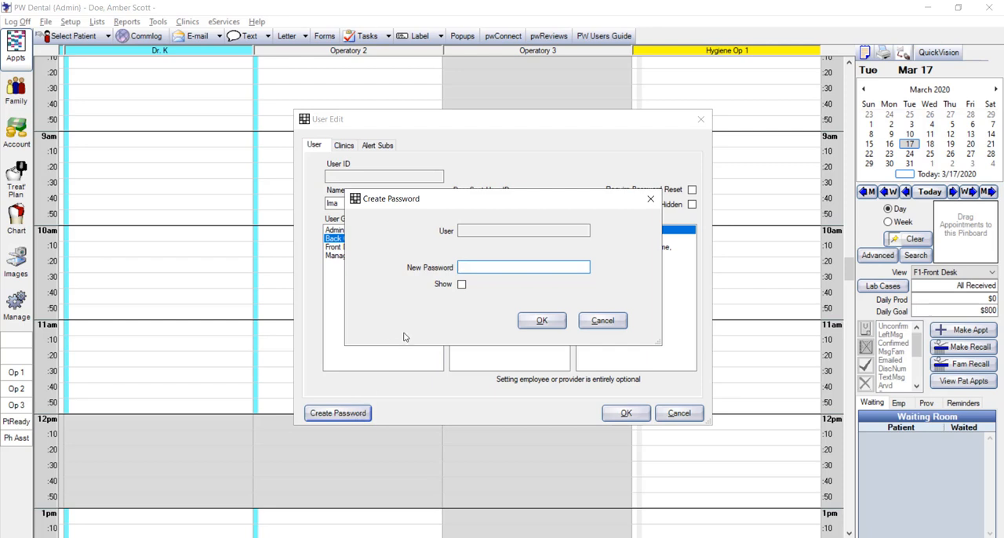
{"action": "mouse_move", "coordinate": [478, 284]}
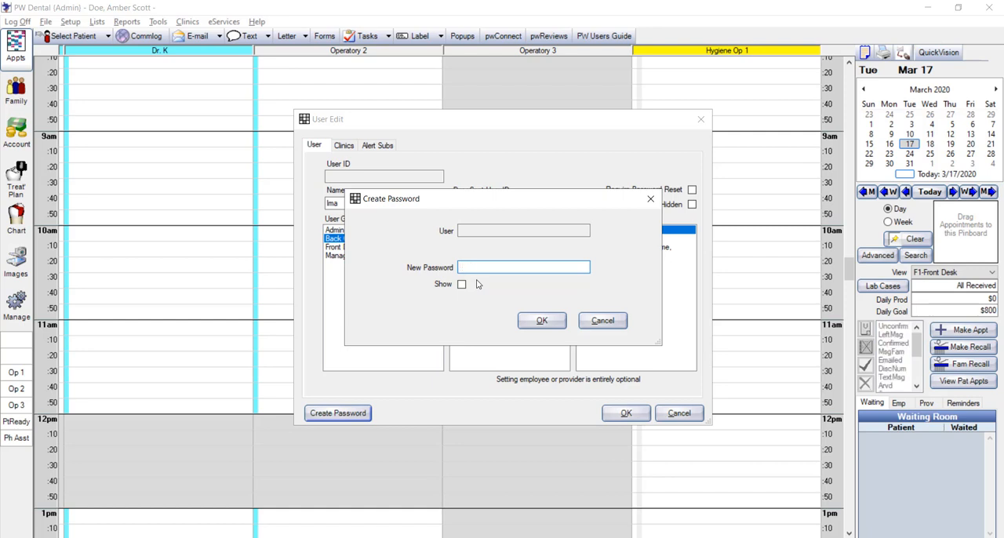
{"action": "type", "text": "password"}
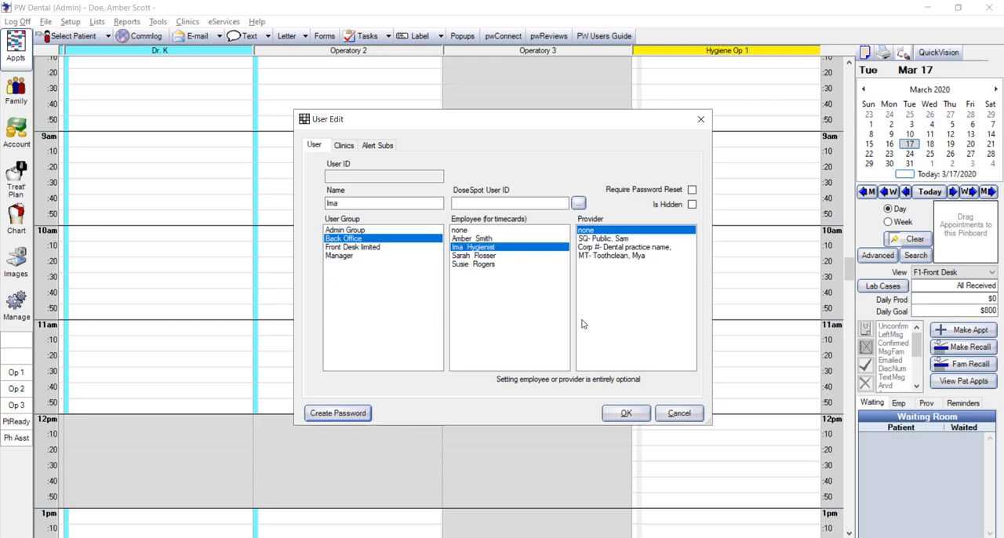
{"action": "mouse_move", "coordinate": [703, 197]}
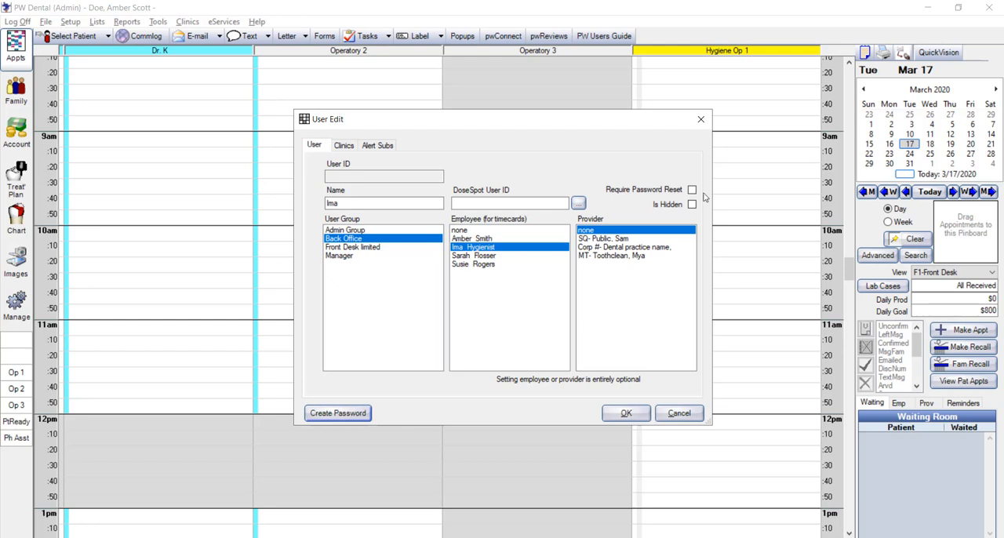
- Turn on Require Password Reset for Ima
{"action": "left_click", "coordinate": [692, 190]}
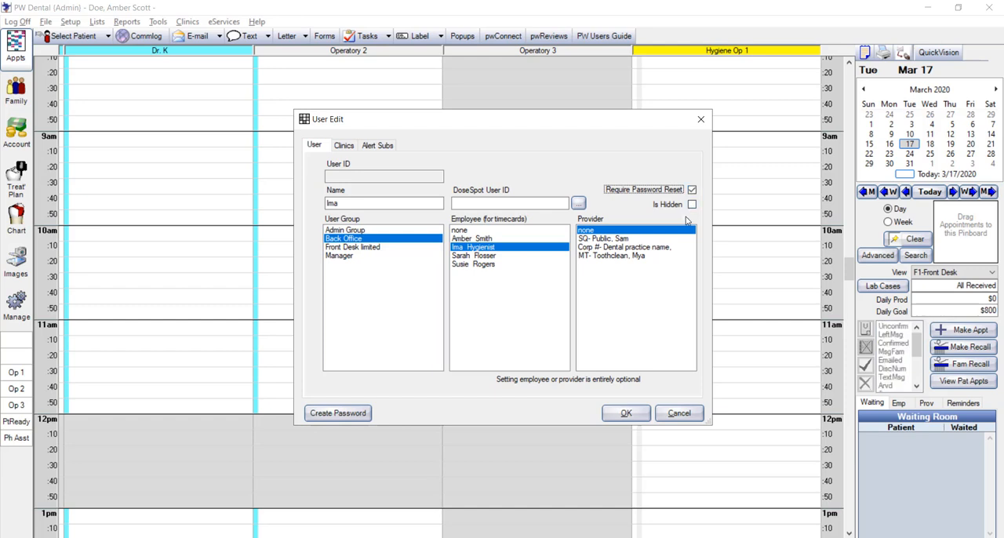
{"action": "mouse_move", "coordinate": [652, 313]}
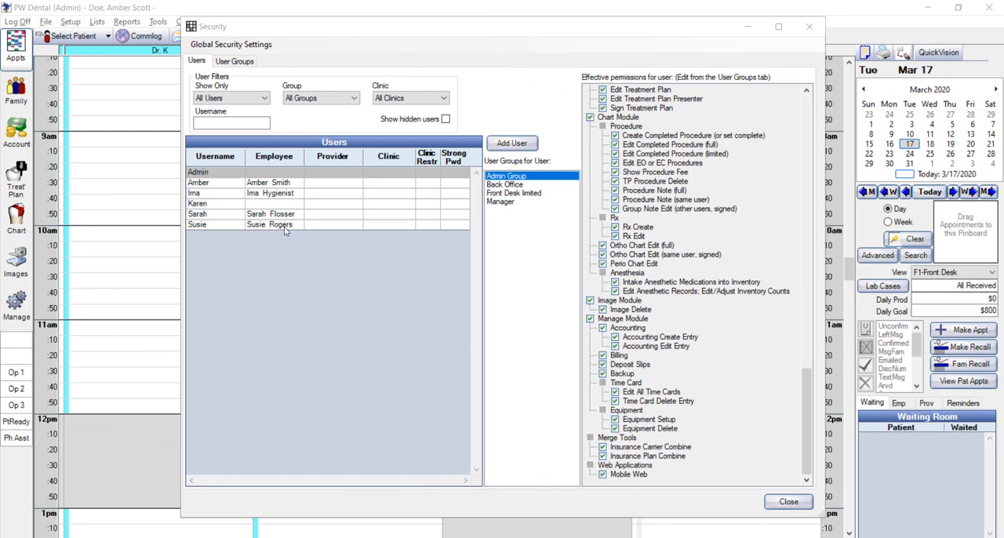
{"action": "mouse_move", "coordinate": [431, 232]}
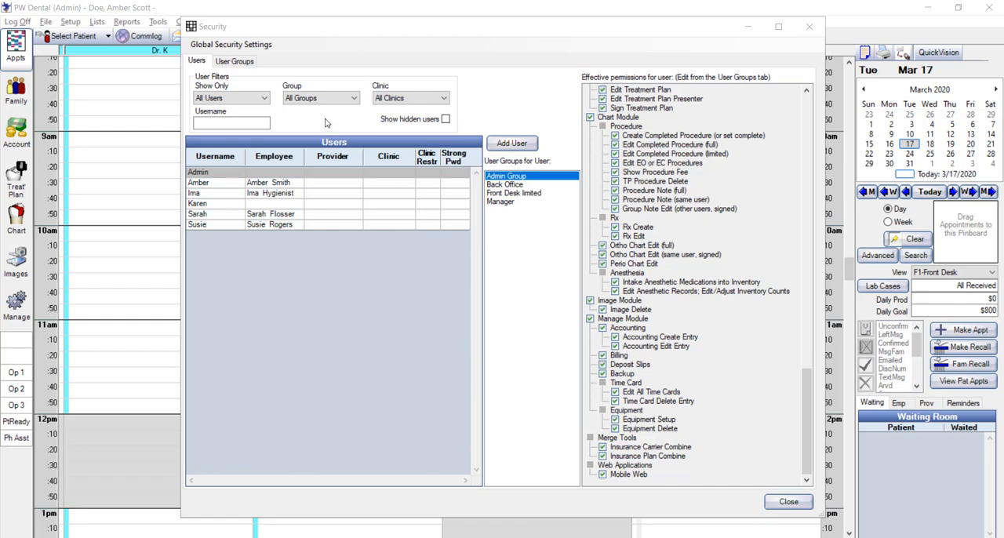
{"action": "left_click", "coordinate": [231, 97]}
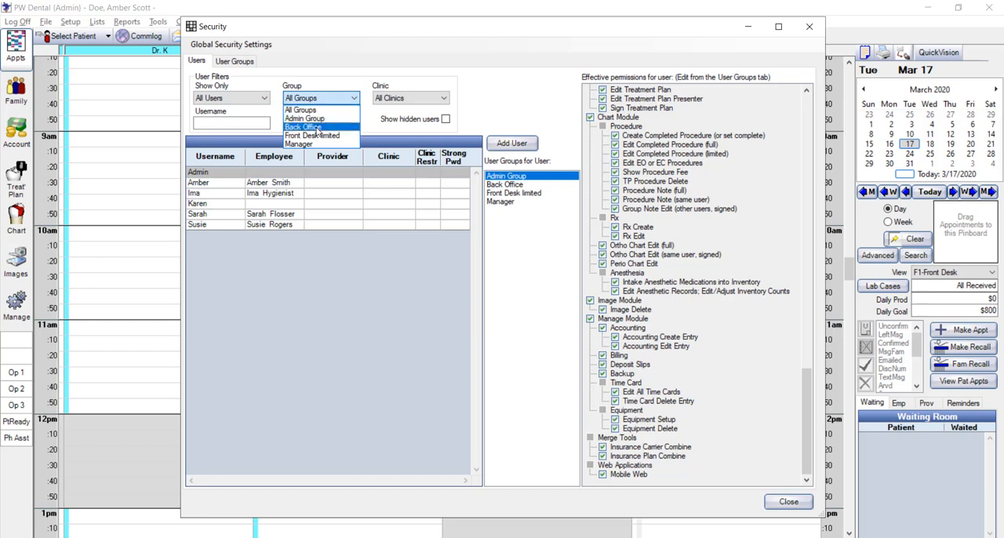
{"action": "left_click", "coordinate": [302, 127]}
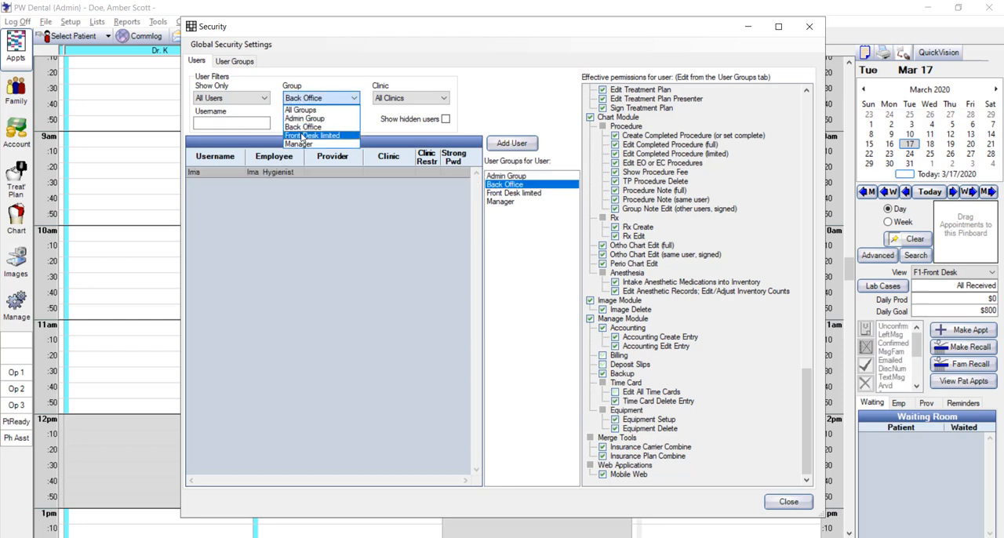
{"action": "left_click", "coordinate": [312, 135]}
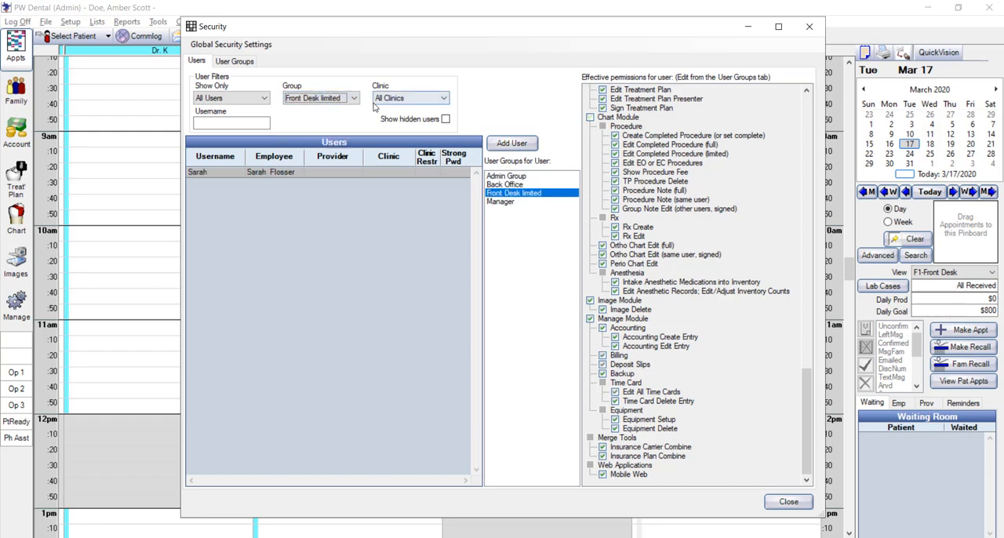
{"action": "left_click", "coordinate": [231, 123]}
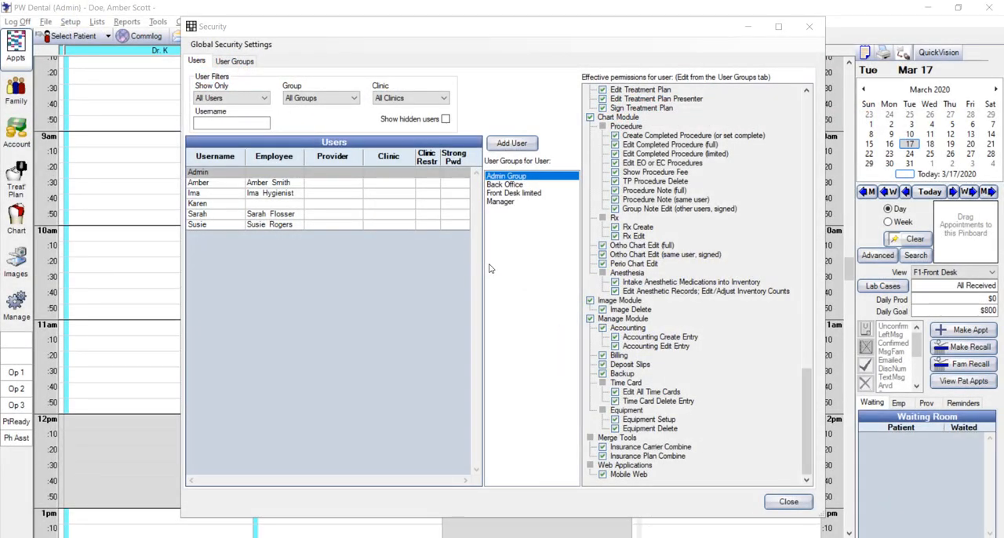
{"action": "mouse_move", "coordinate": [450, 244]}
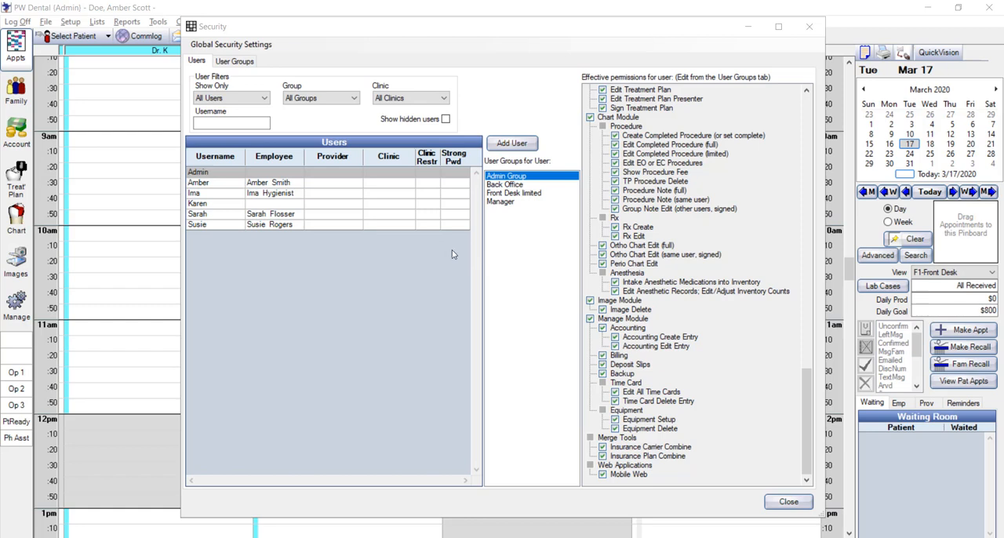
{"action": "mouse_move", "coordinate": [286, 122]}
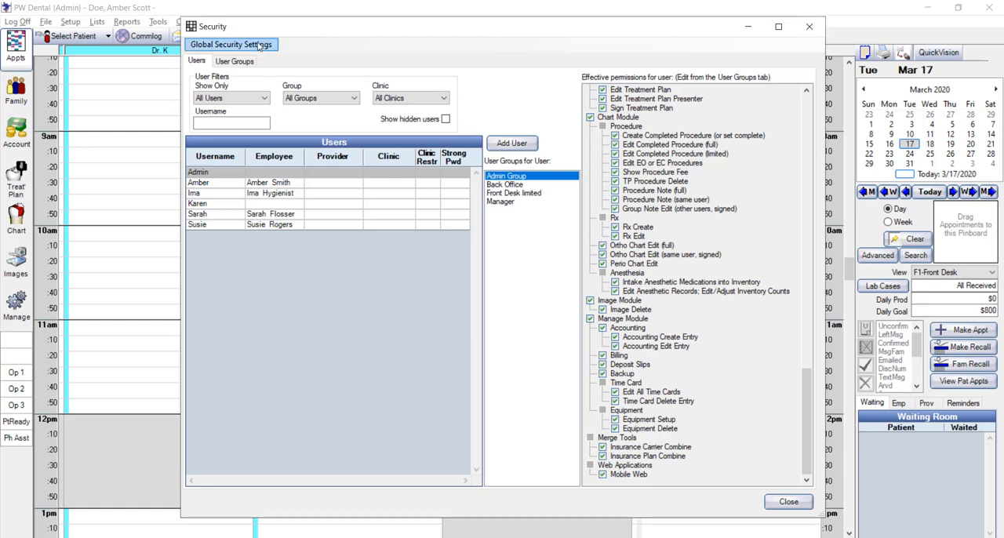
{"action": "mouse_move", "coordinate": [260, 47]}
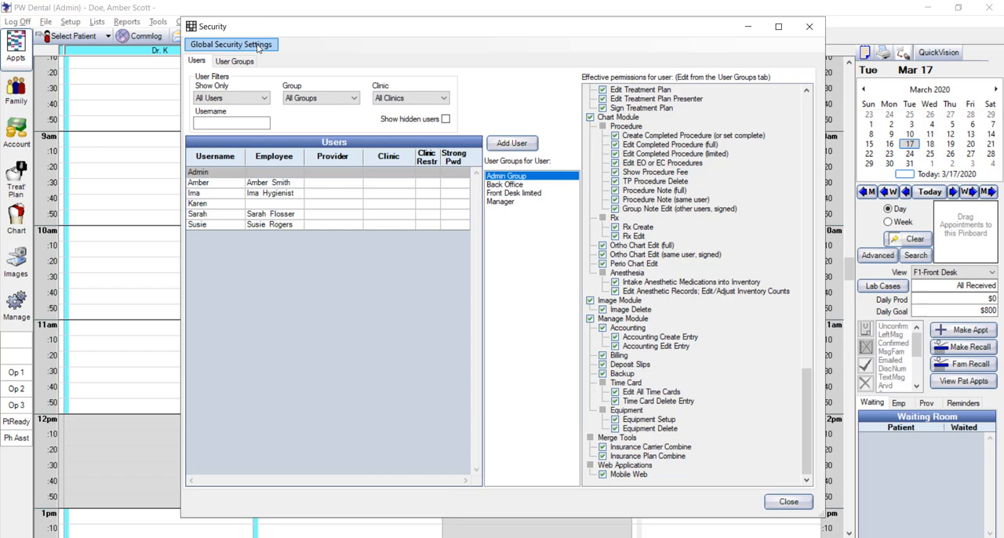
{"action": "left_click", "coordinate": [231, 44]}
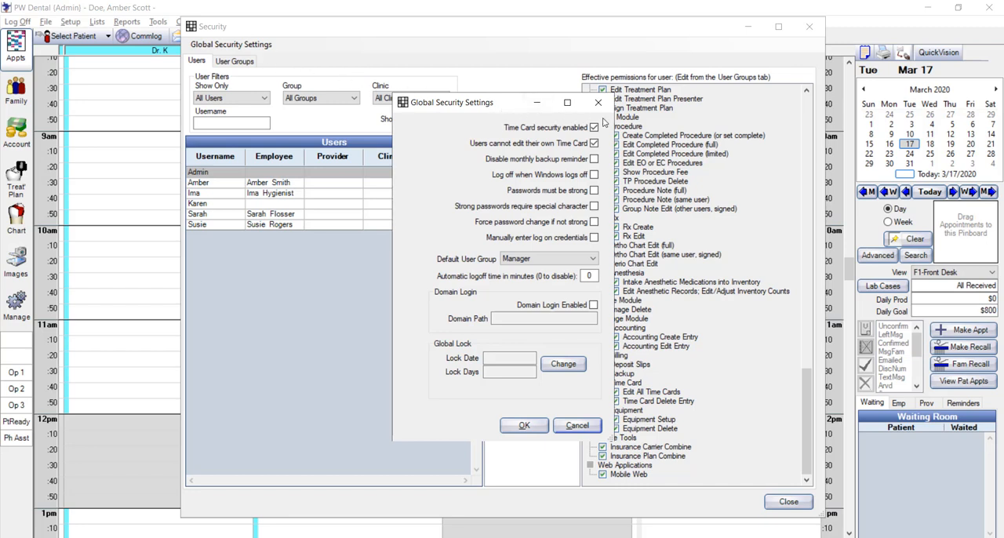
{"action": "mouse_move", "coordinate": [605, 124]}
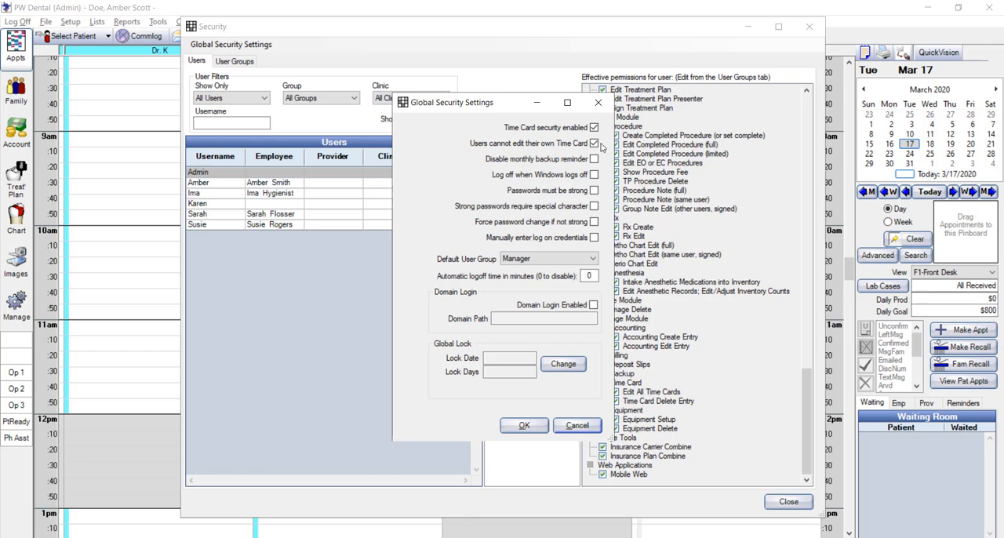
{"action": "mouse_move", "coordinate": [601, 148]}
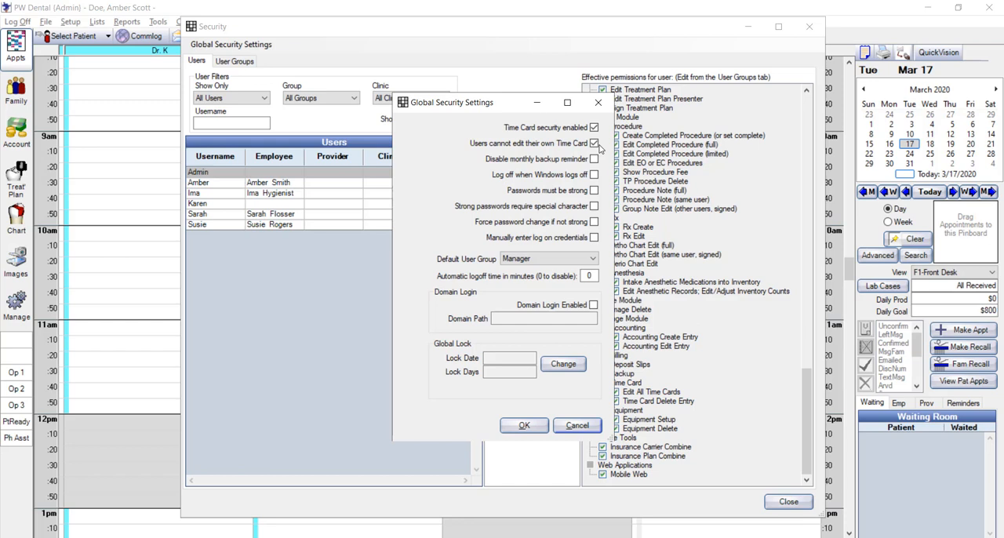
- Open the Global Security Settings from the Security window
{"action": "left_click", "coordinate": [594, 174]}
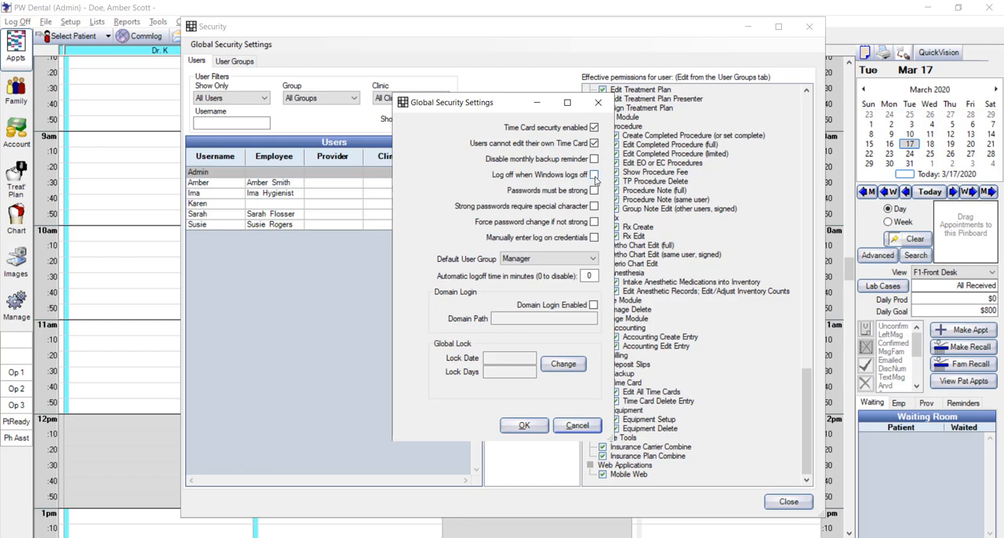
- Enable logoff when Windows logs off and set automatic logoff to 10 minutes
{"action": "left_click", "coordinate": [594, 174]}
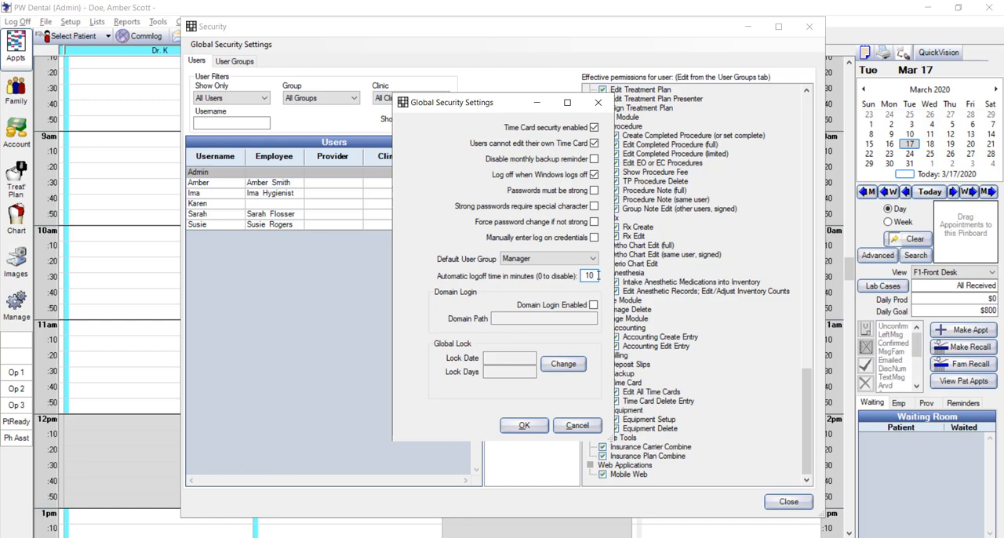
{"action": "left_click", "coordinate": [587, 276]}
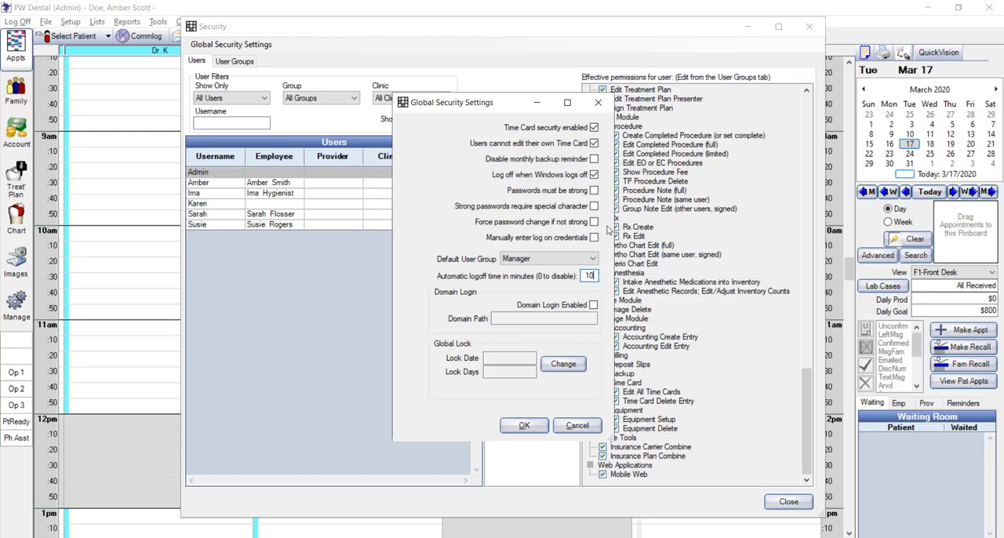
{"action": "left_click", "coordinate": [594, 191]}
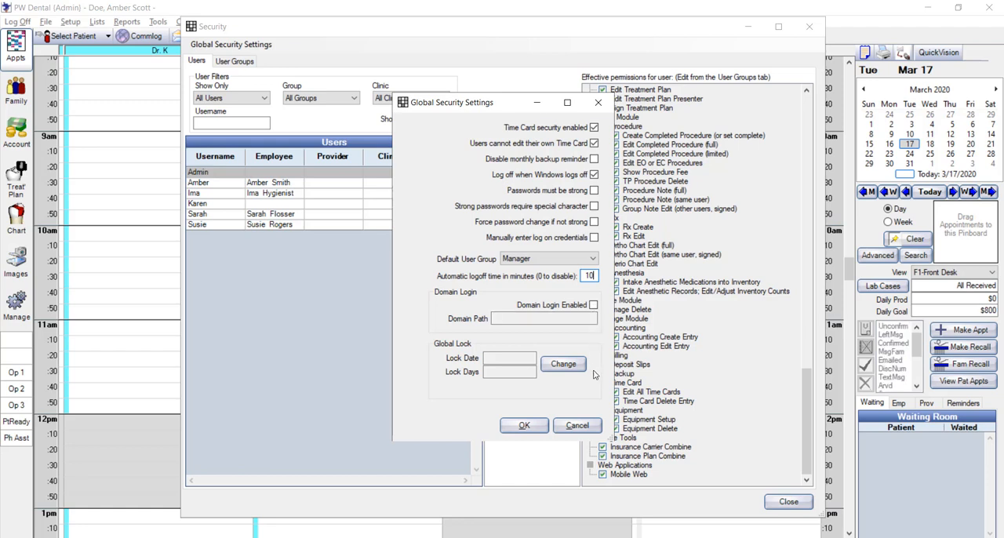
{"action": "mouse_move", "coordinate": [599, 385]}
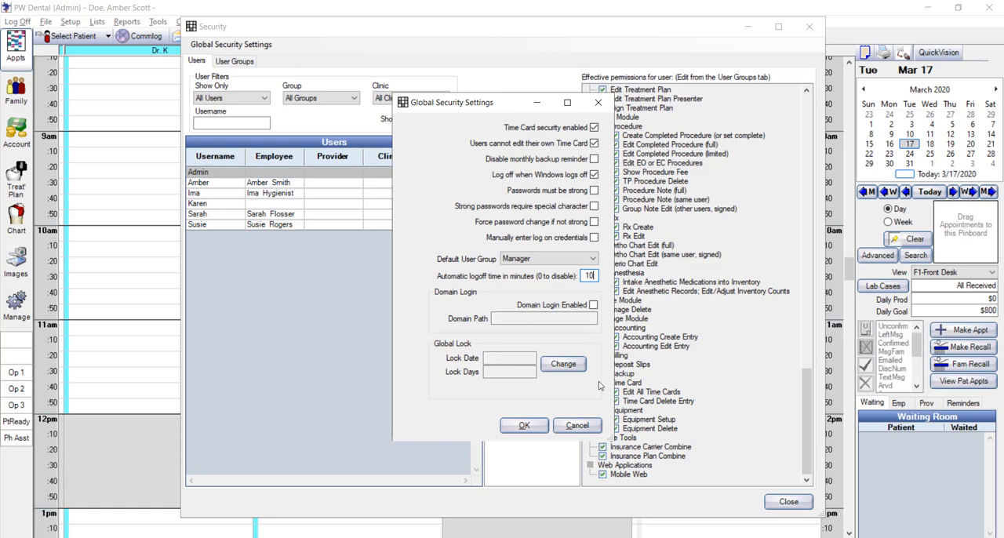
{"action": "mouse_move", "coordinate": [549, 382]}
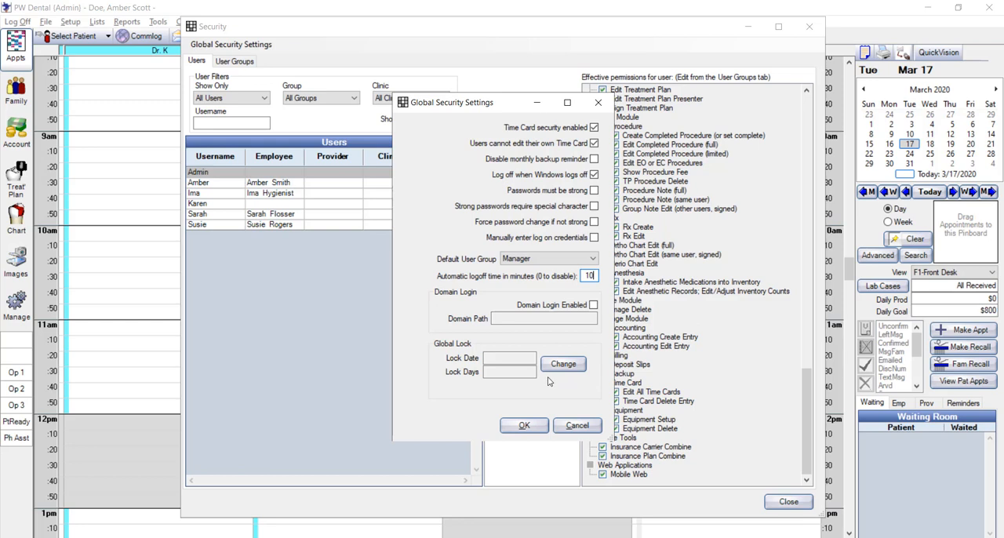
{"action": "mouse_move", "coordinate": [549, 383]}
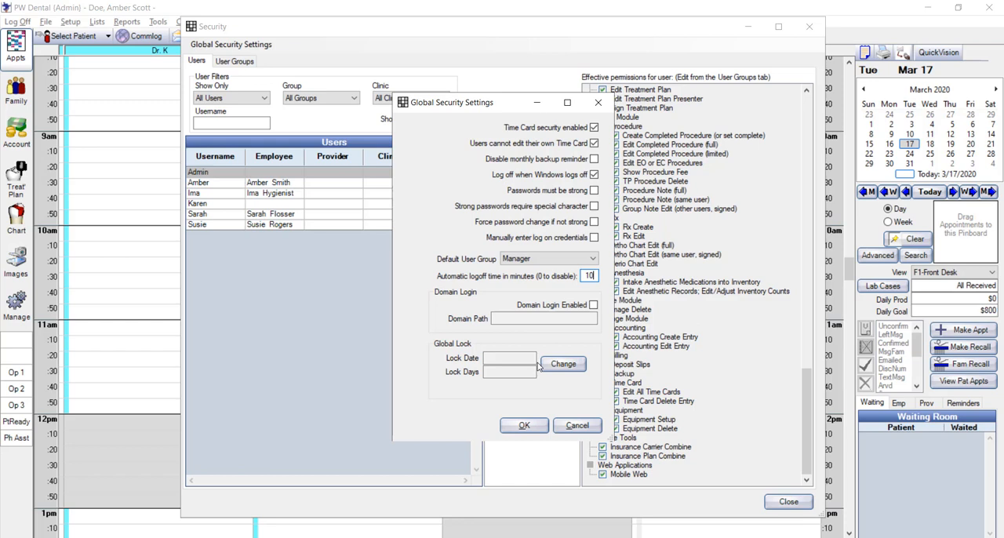
{"action": "mouse_move", "coordinate": [538, 371]}
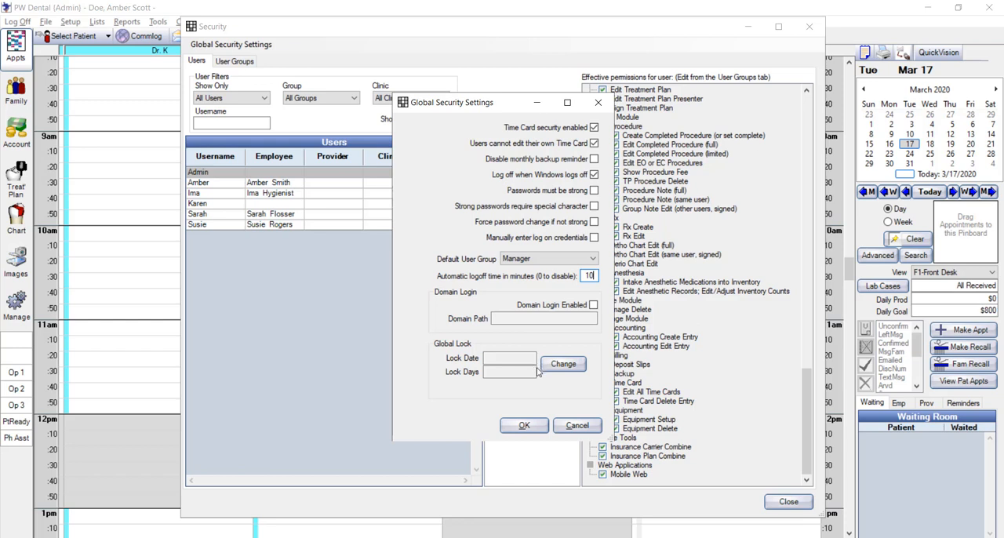